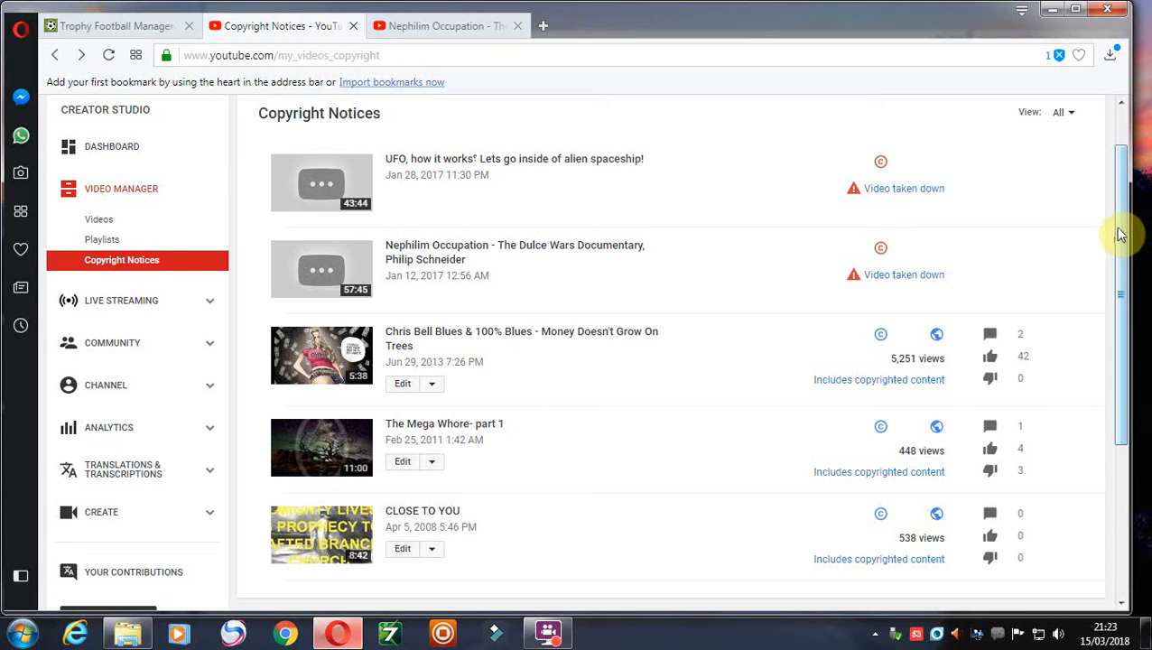
{"action": "mouse_move", "coordinate": [390, 159]}
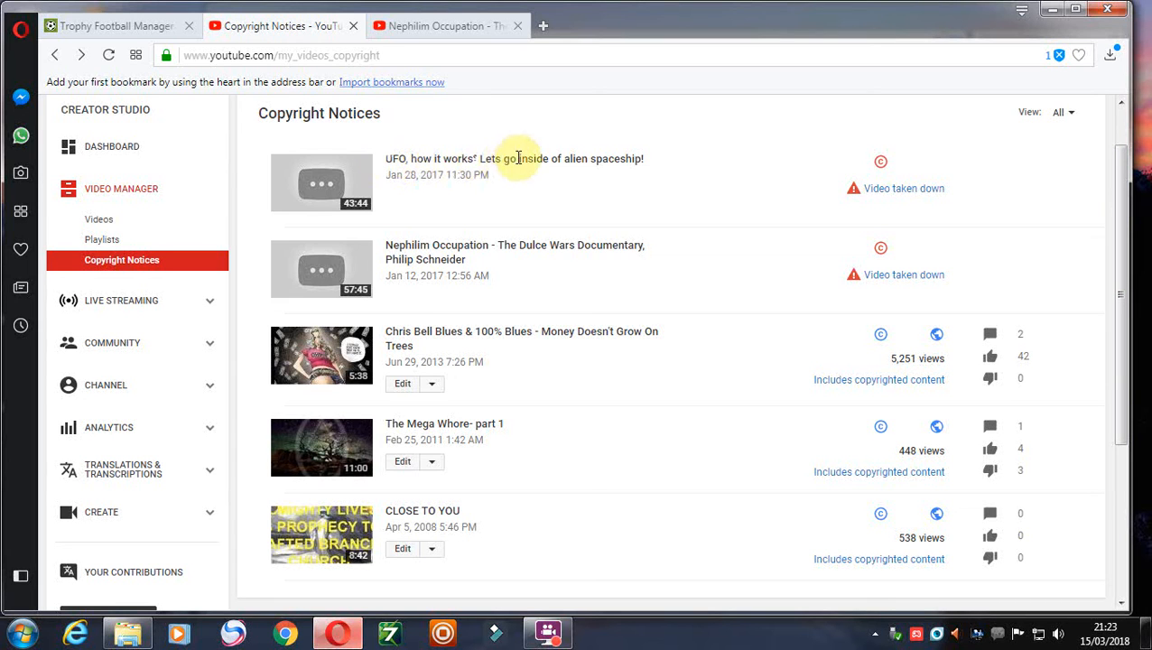
{"action": "mouse_move", "coordinate": [581, 166]}
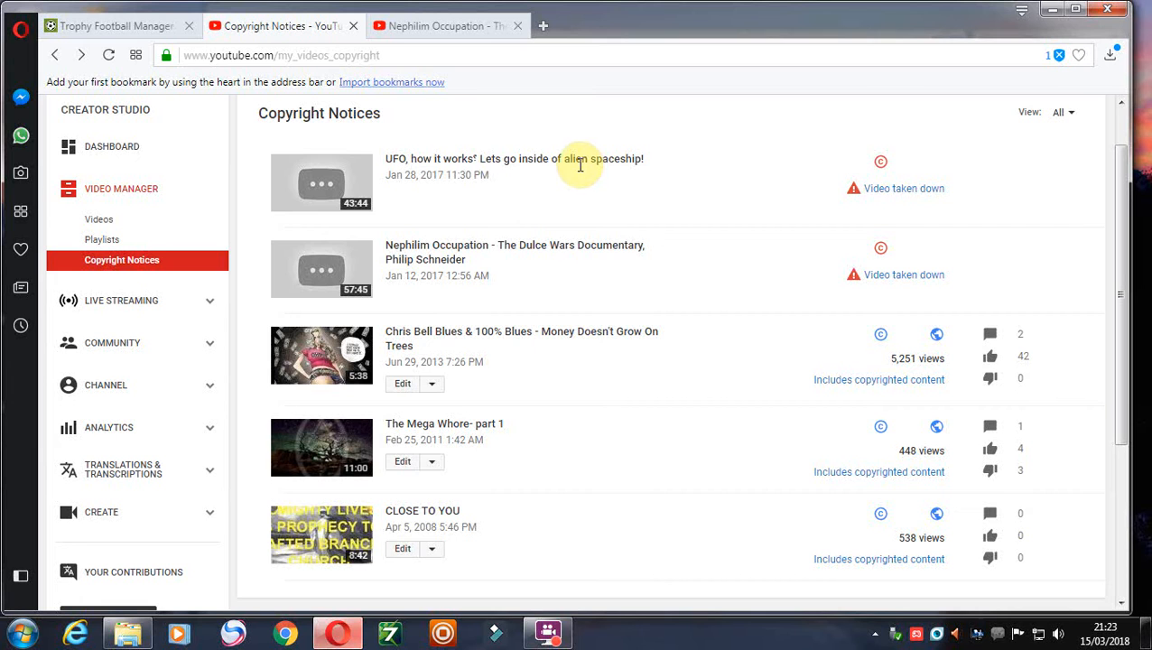
{"action": "mouse_move", "coordinate": [603, 184]}
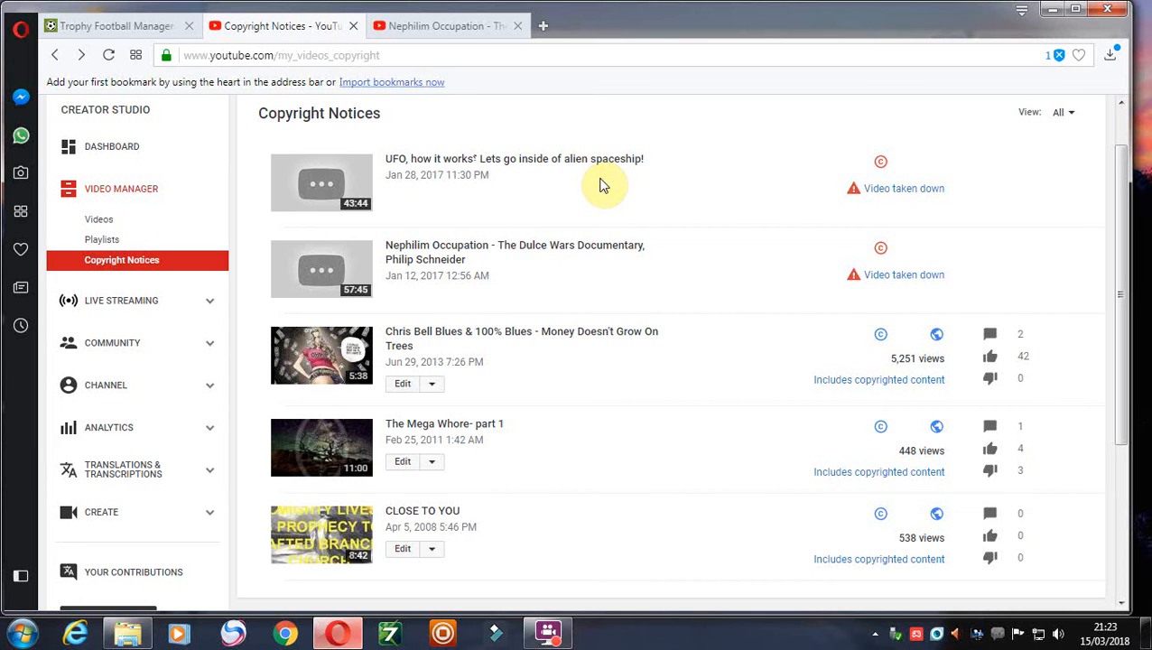
Open the 'Video taken down' notice for the UFO alien spaceship video.
{"action": "left_click", "coordinate": [903, 187]}
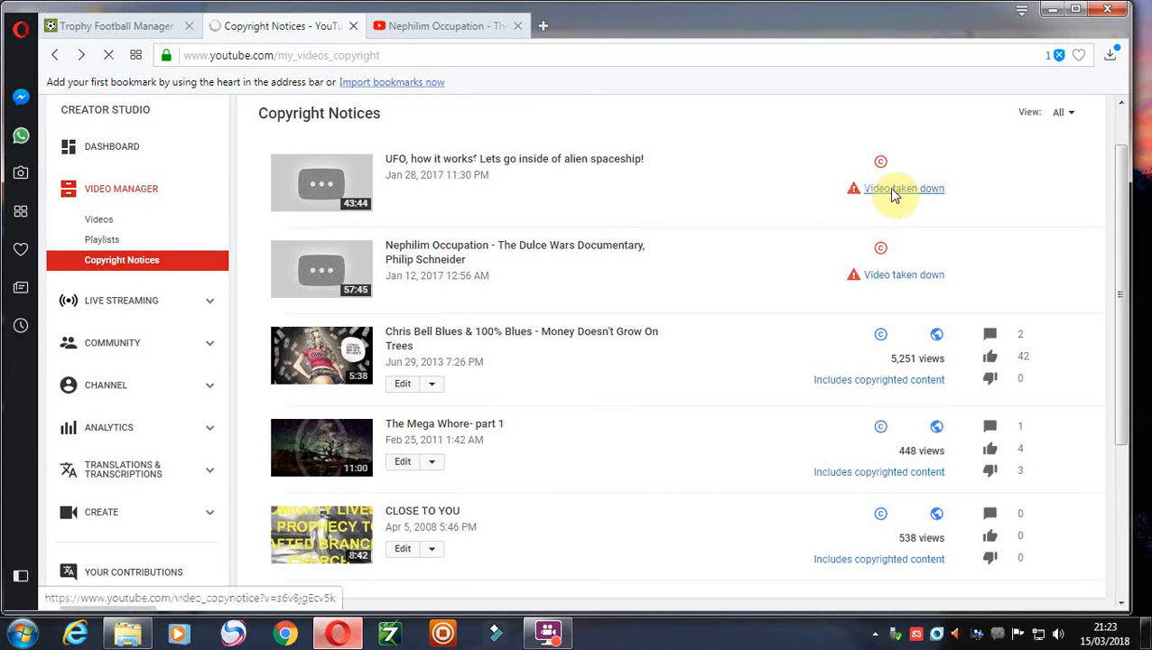
Scroll to the Details table showing AB Engine Incorporated as claimant, then search YouTube for the UFO video's title.
{"action": "left_click", "coordinate": [902, 188]}
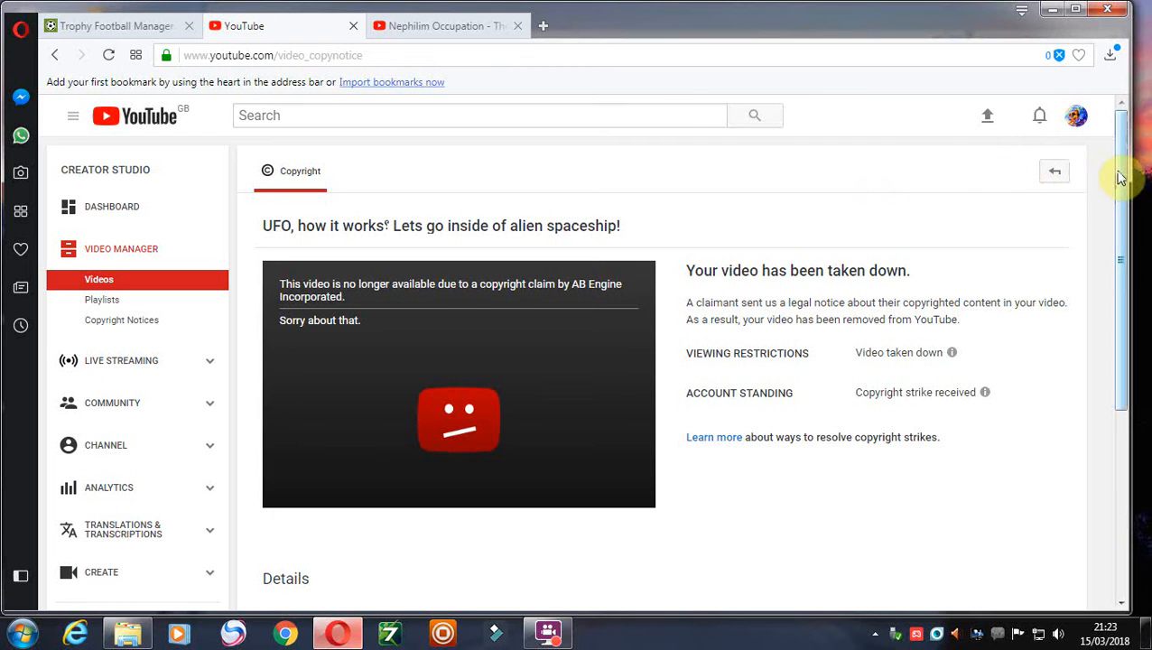
{"action": "scroll", "scroll_direction": "down", "scroll_amount": 3}
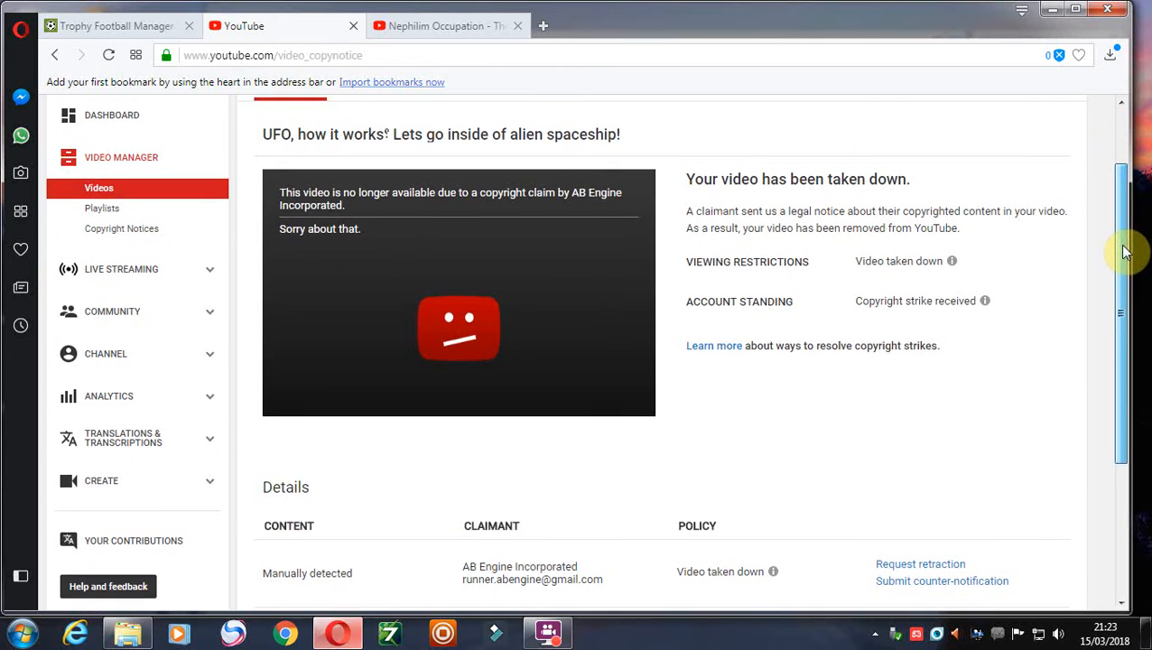
{"action": "scroll", "scroll_direction": "down", "scroll_amount": 3}
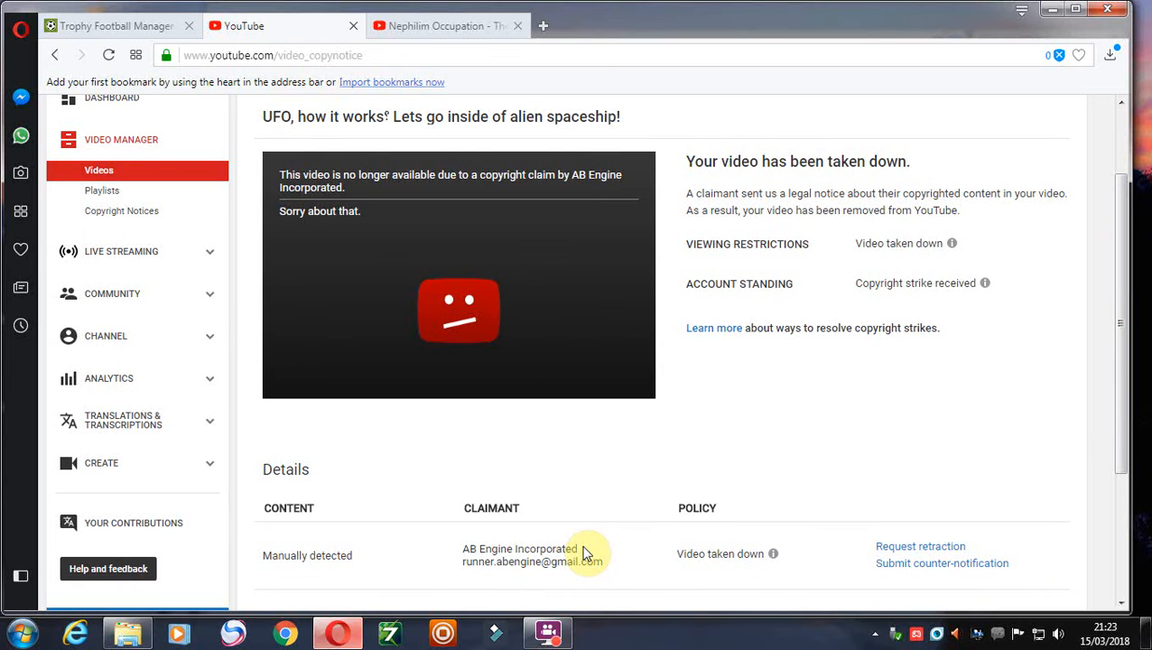
{"action": "mouse_move", "coordinate": [305, 556]}
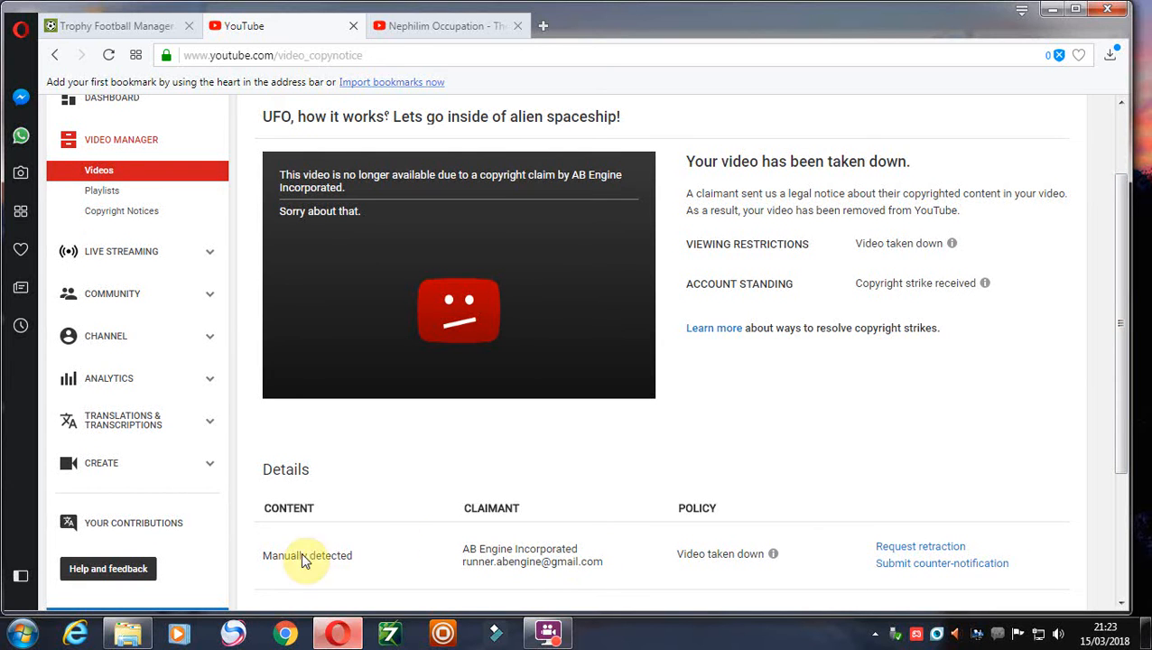
{"action": "mouse_move", "coordinate": [386, 552]}
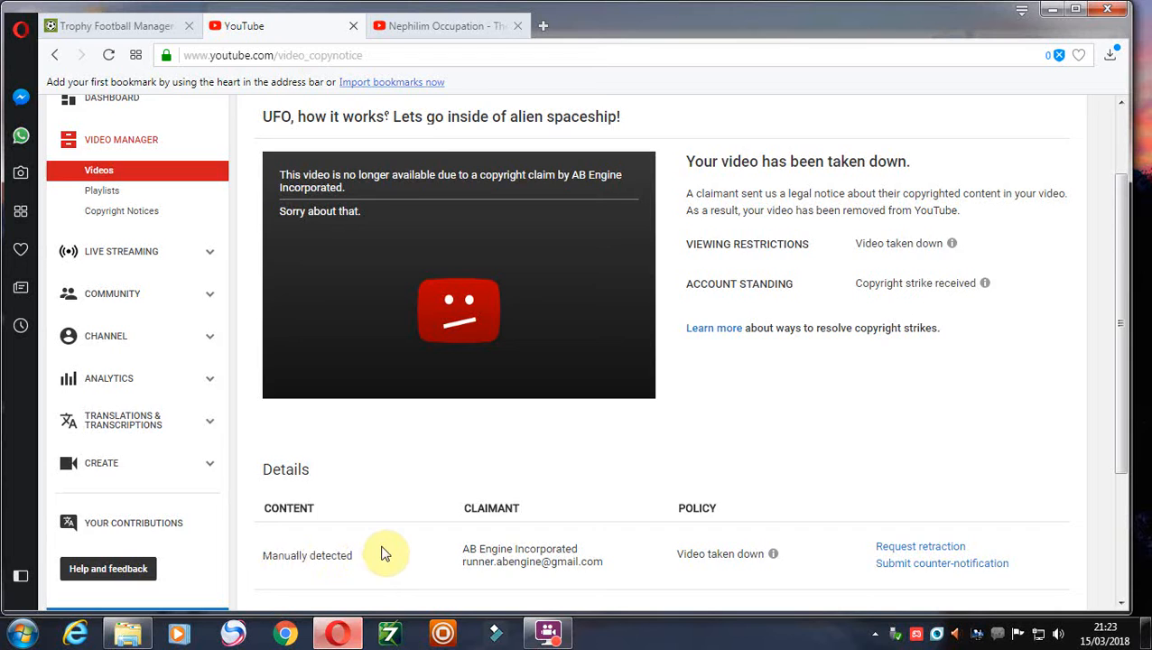
{"action": "left_click", "coordinate": [123, 210]}
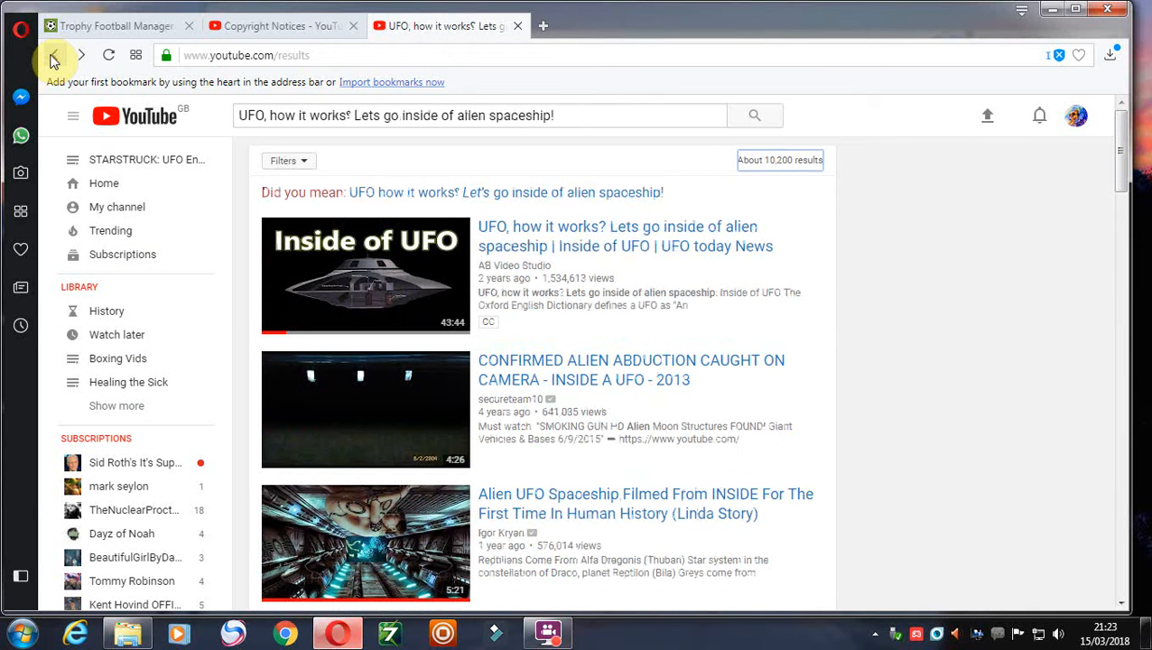
{"action": "mouse_move", "coordinate": [556, 181]}
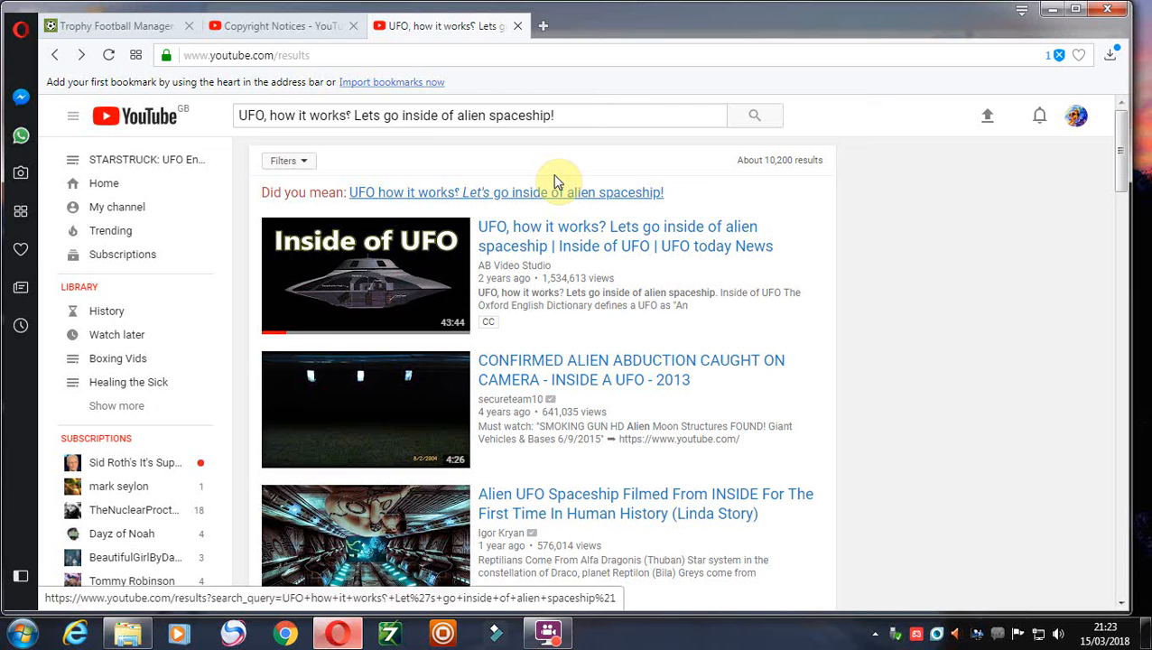
{"action": "mouse_move", "coordinate": [487, 265]}
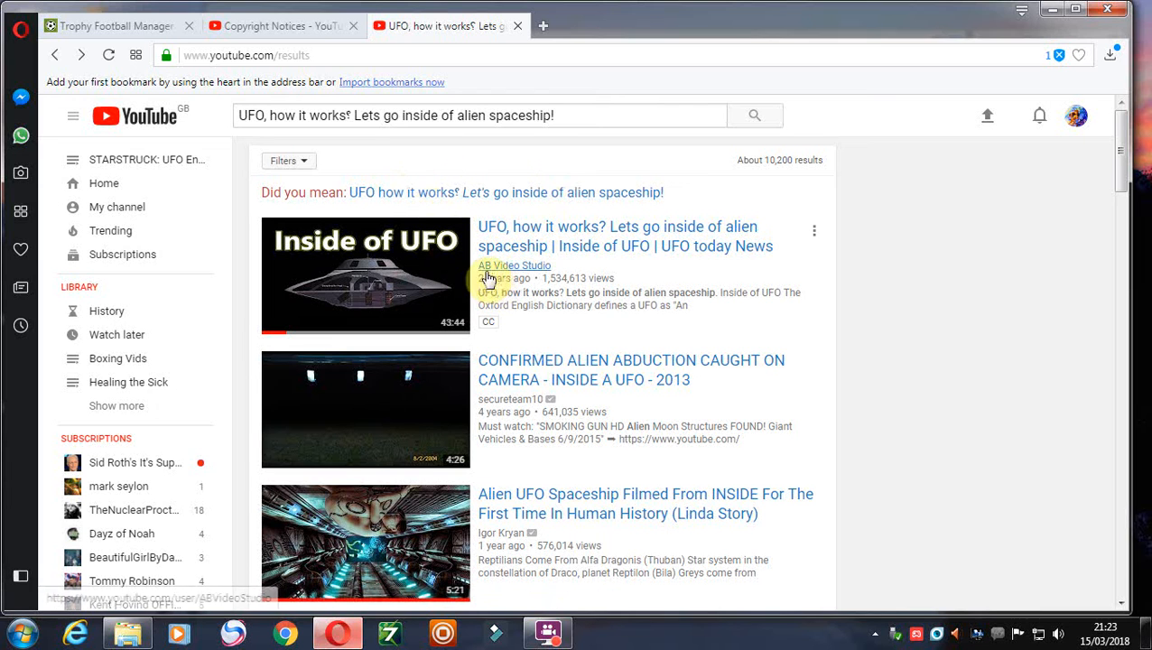
{"action": "mouse_move", "coordinate": [442, 293]}
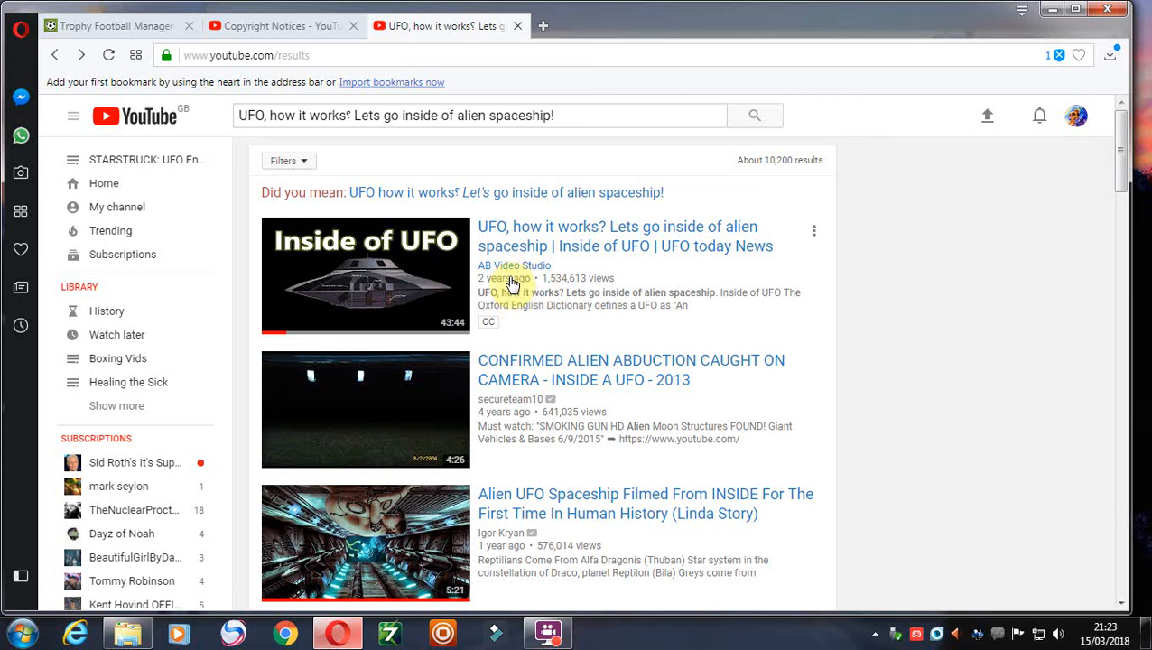
{"action": "mouse_move", "coordinate": [541, 292]}
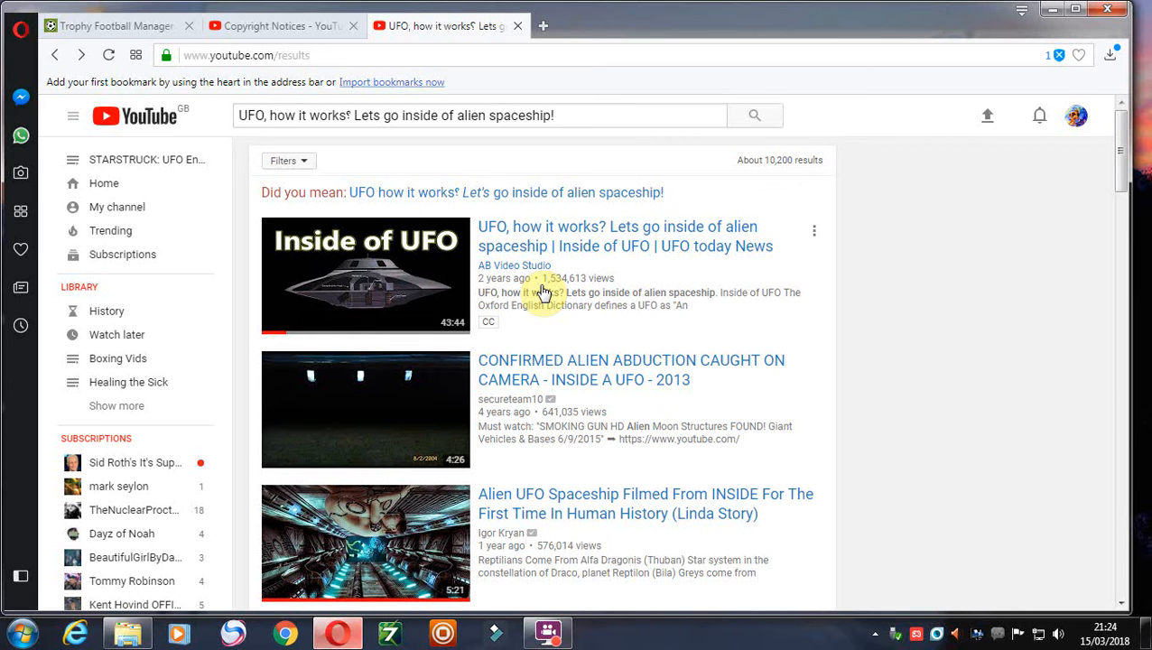
{"action": "mouse_move", "coordinate": [460, 262]}
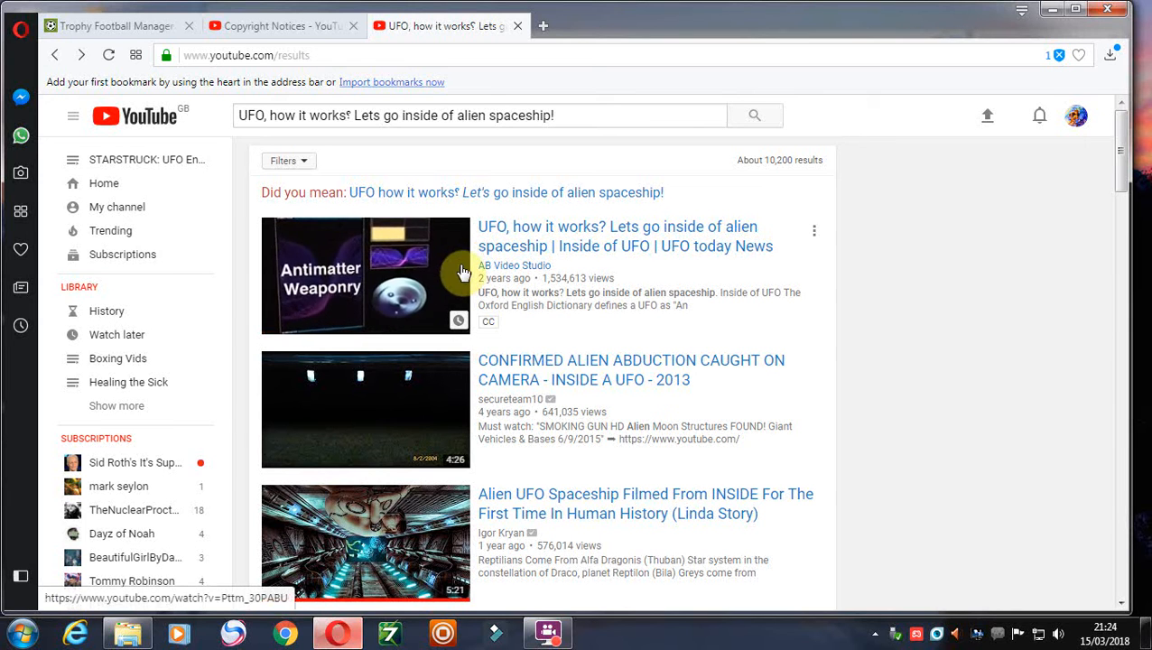
{"action": "mouse_move", "coordinate": [289, 25]}
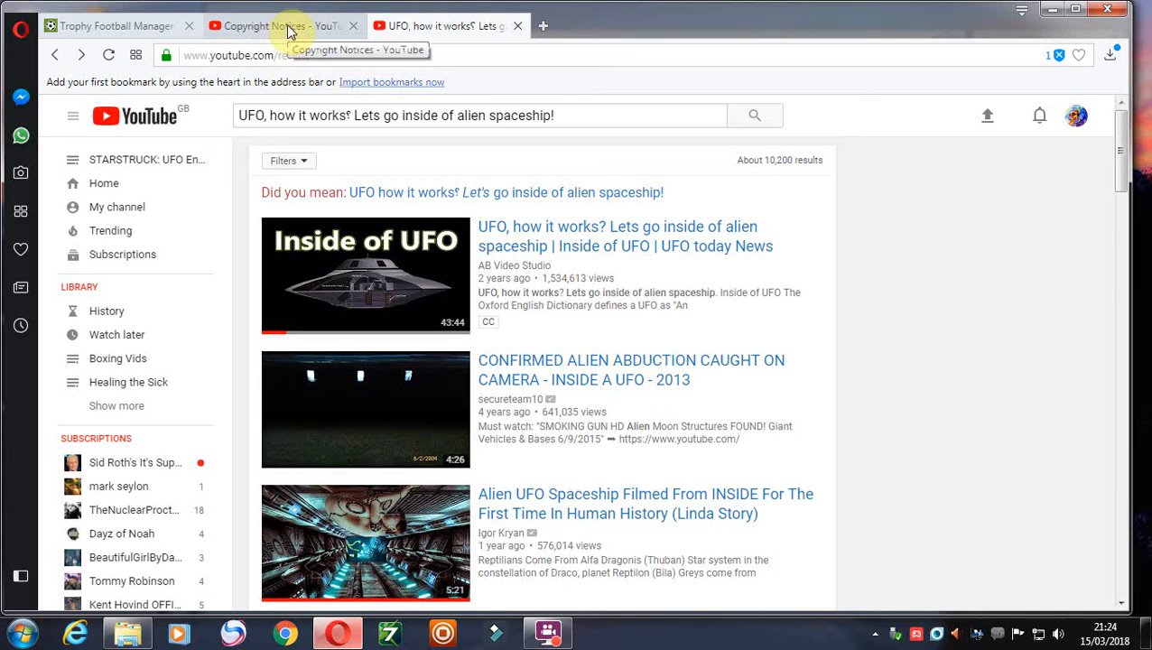
Return to Copyright Notices and open the takedown notice for Nephilim Occupation - The Dulce Wars Documentary.
{"action": "left_click", "coordinate": [271, 26]}
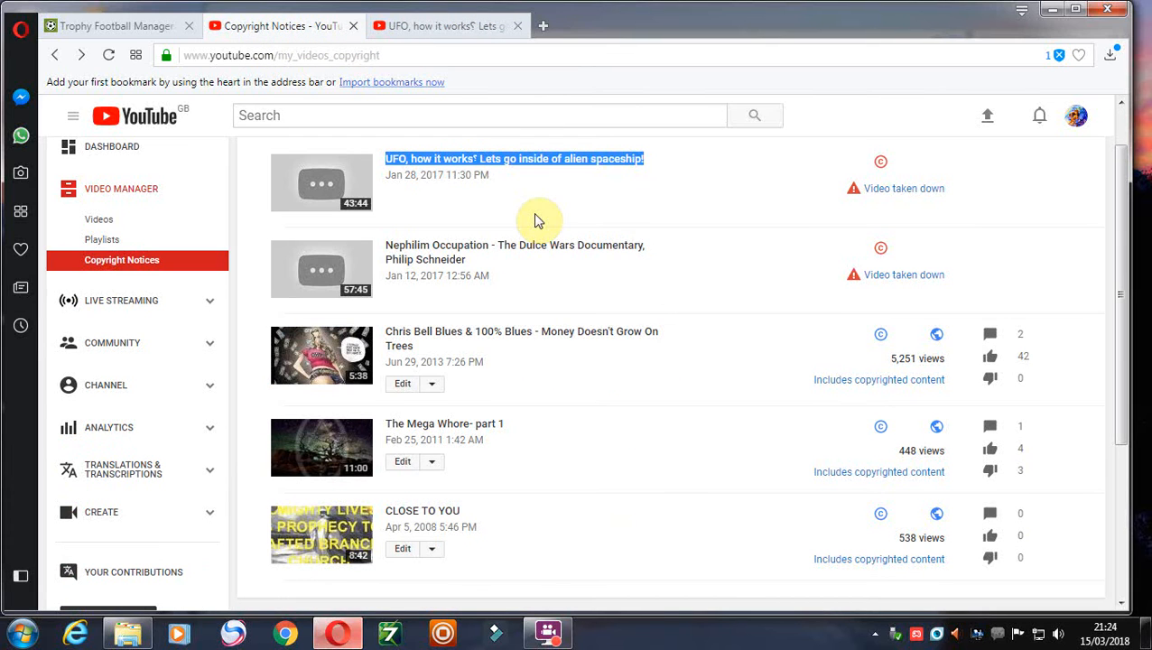
{"action": "mouse_move", "coordinate": [435, 190]}
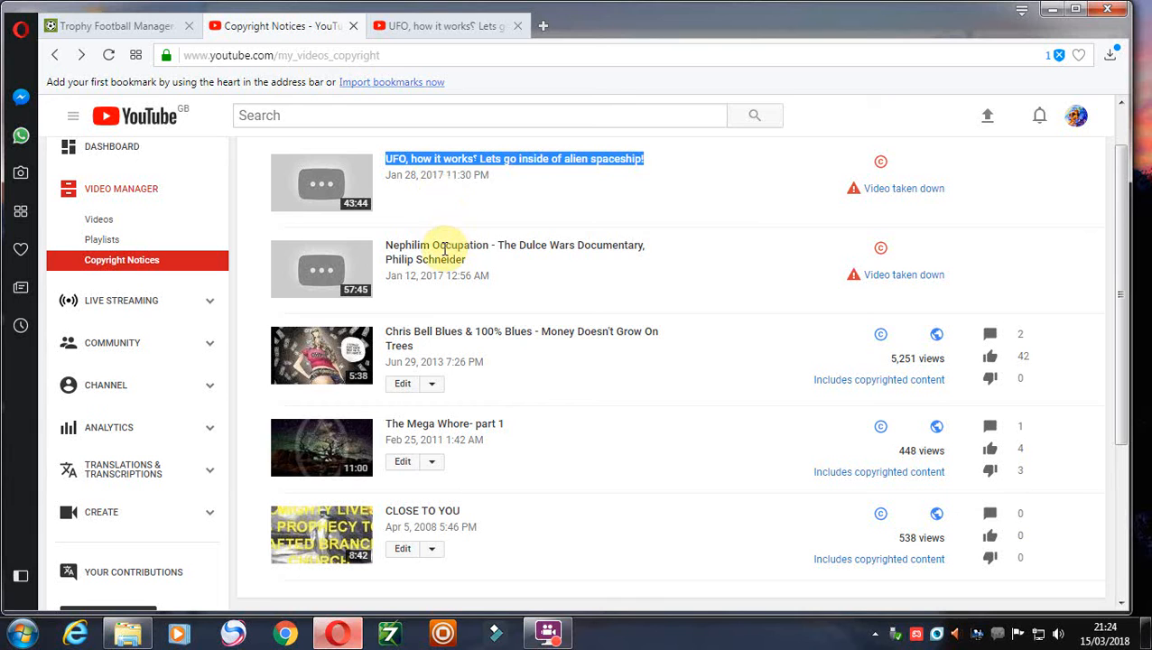
{"action": "mouse_move", "coordinate": [488, 269]}
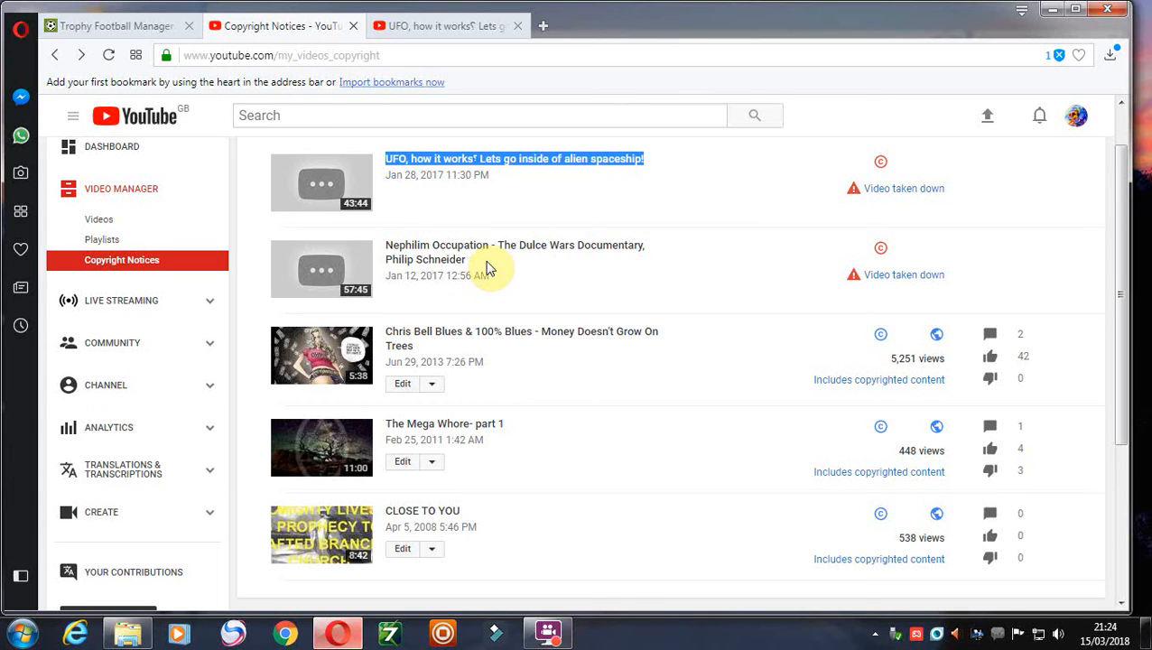
{"action": "mouse_move", "coordinate": [848, 273]}
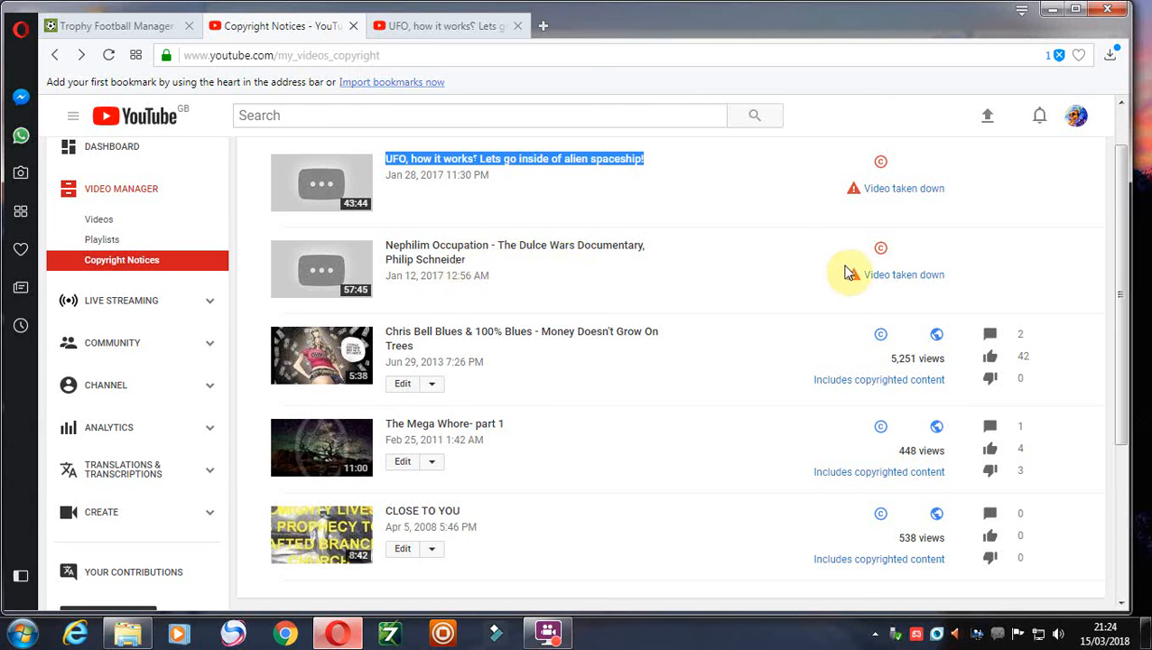
{"action": "left_click", "coordinate": [902, 275]}
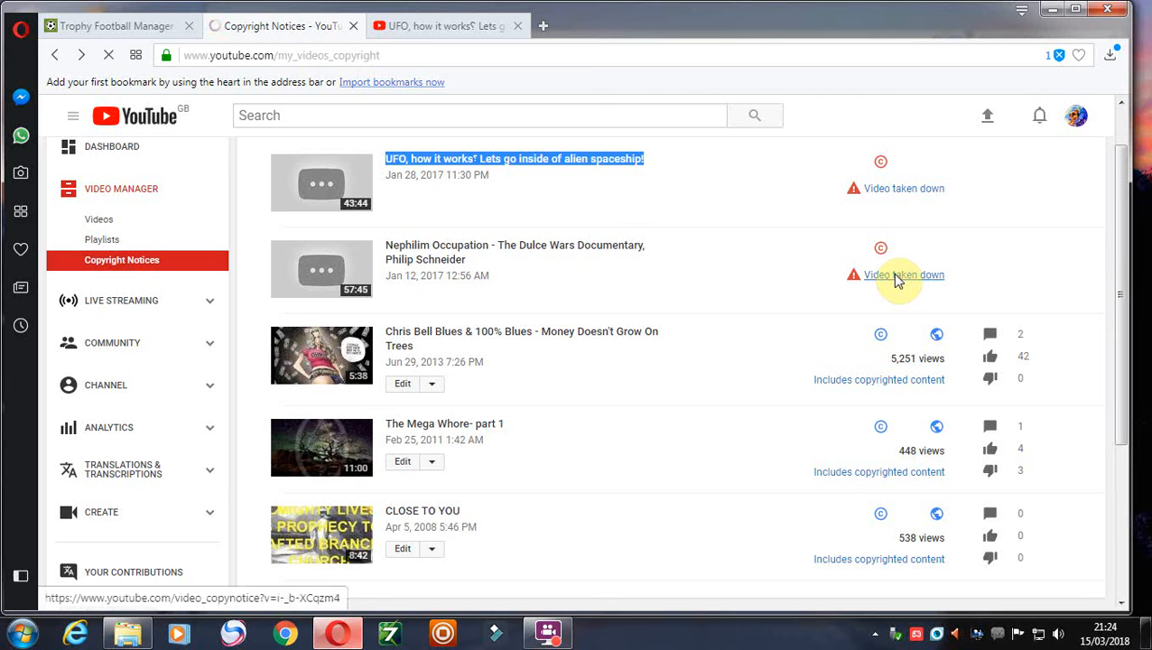
{"action": "left_click", "coordinate": [902, 275]}
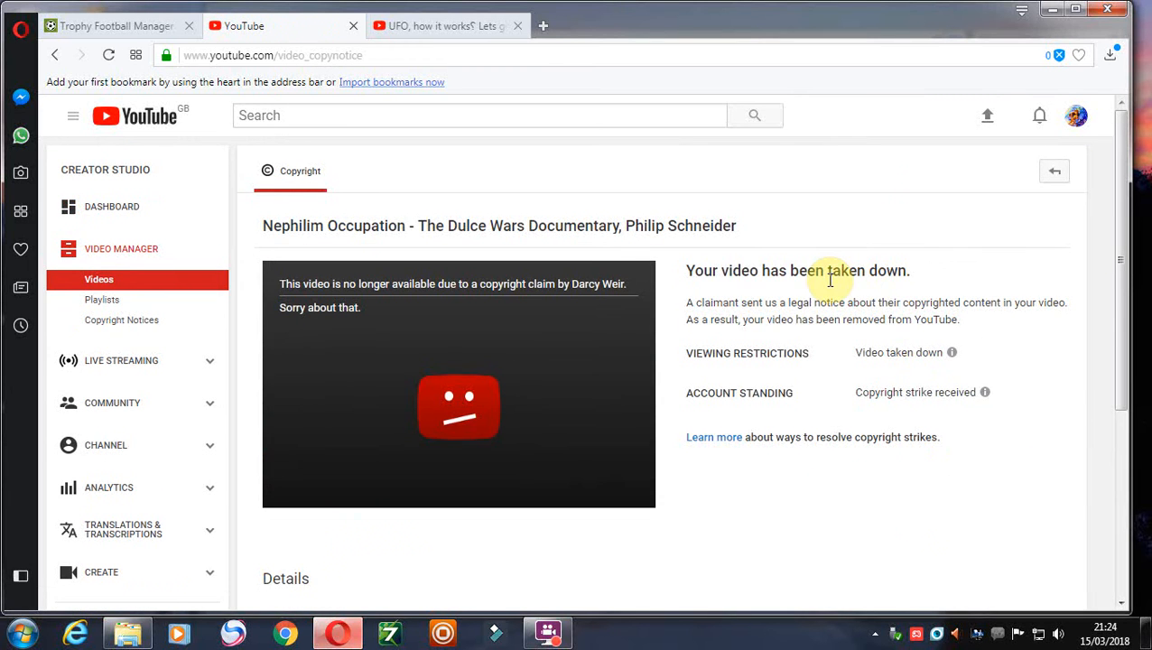
{"action": "scroll", "scroll_direction": "down", "scroll_amount": 3}
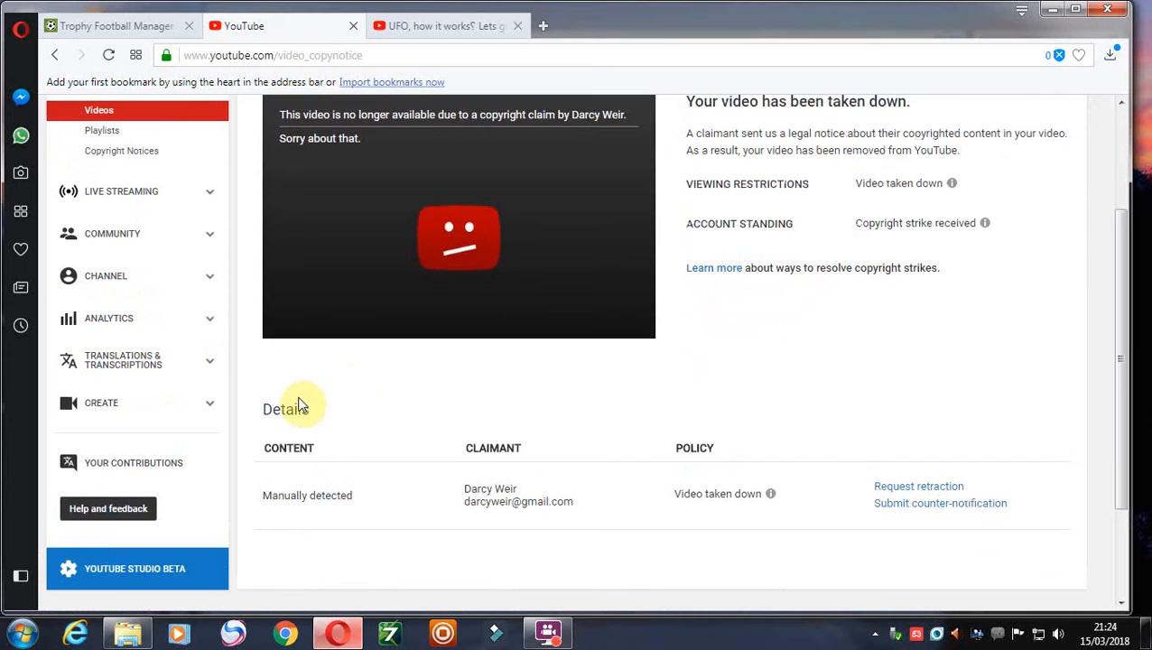
{"action": "mouse_move", "coordinate": [442, 492]}
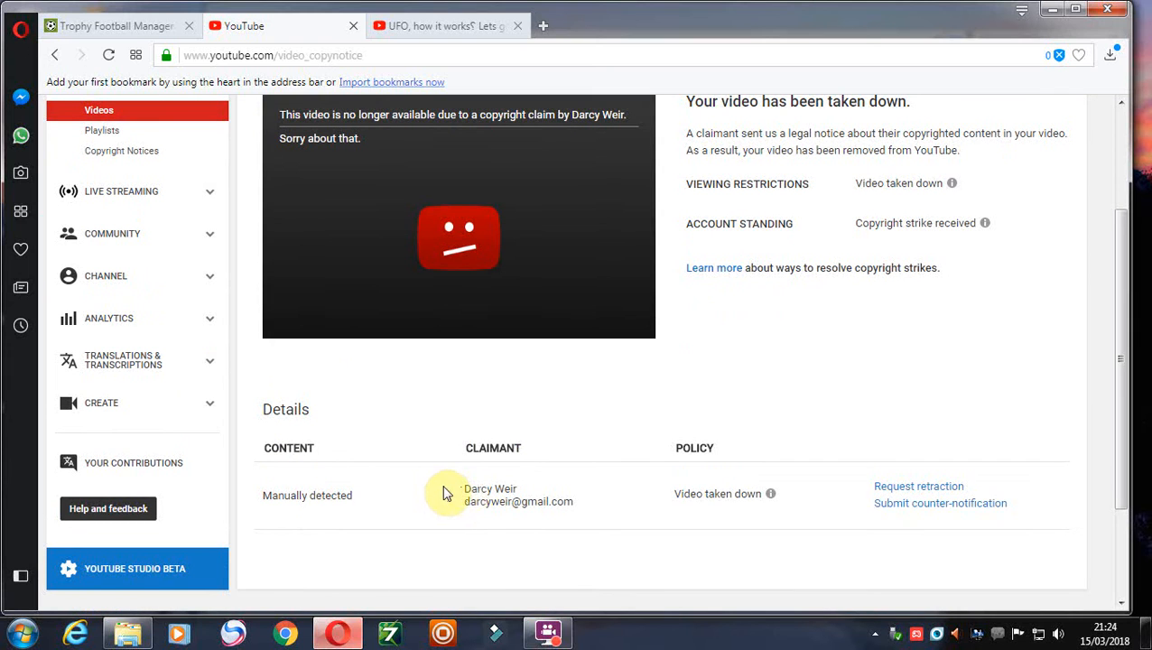
{"action": "mouse_move", "coordinate": [444, 502]}
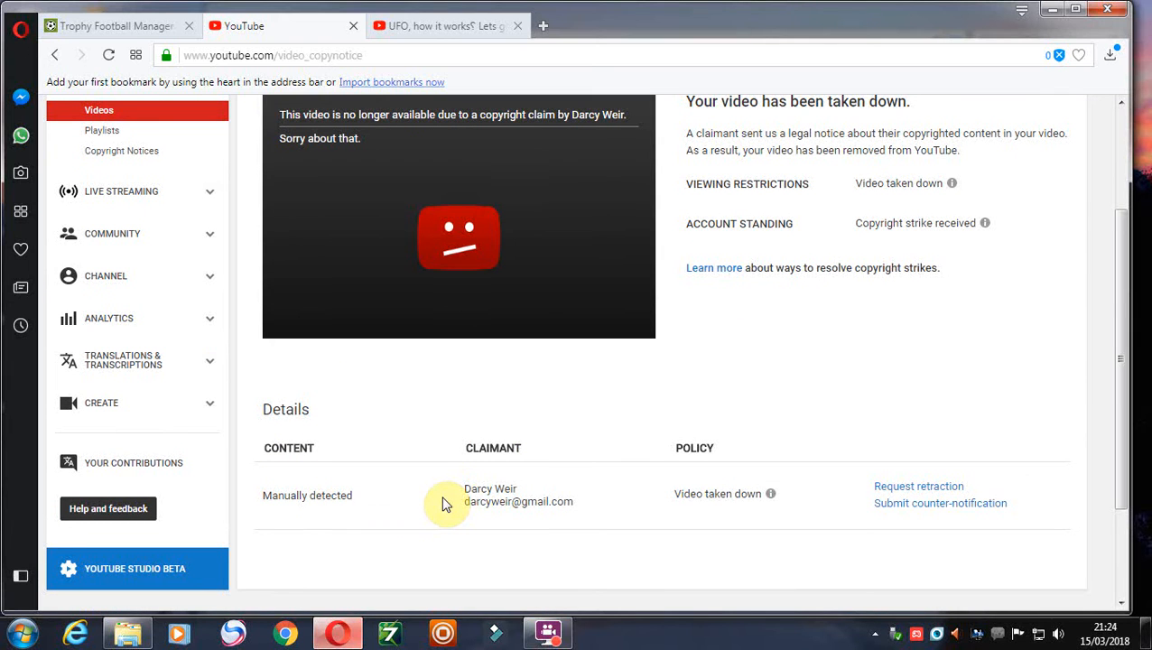
{"action": "scroll", "scroll_direction": "up", "scroll_amount": 3}
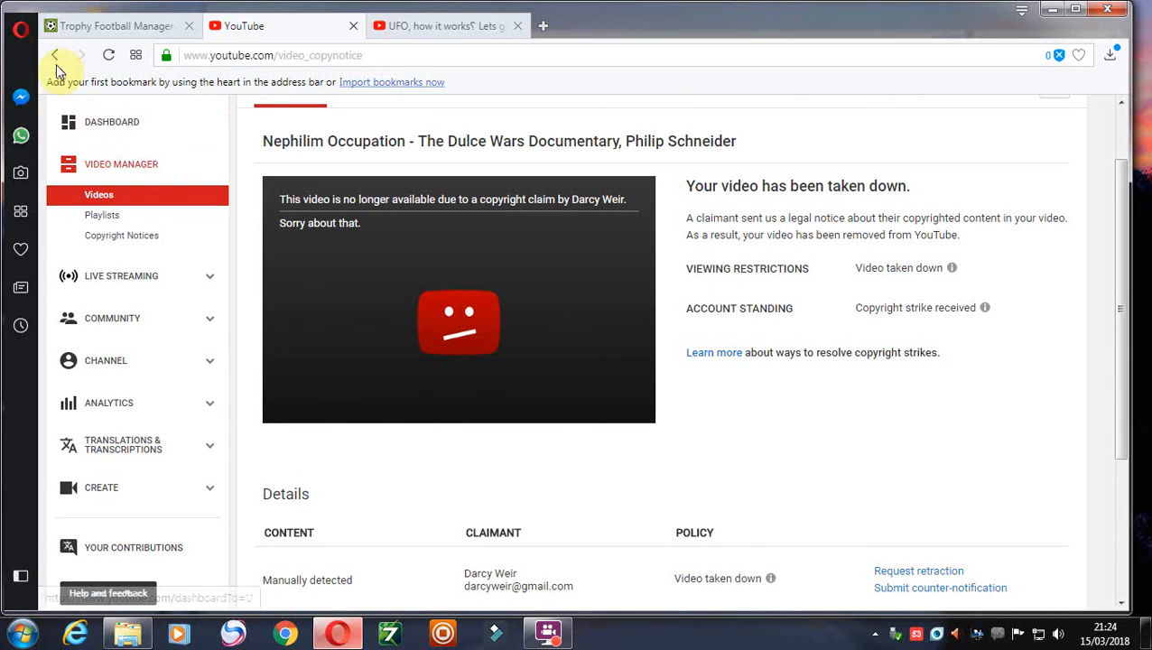
{"action": "mouse_move", "coordinate": [54, 54]}
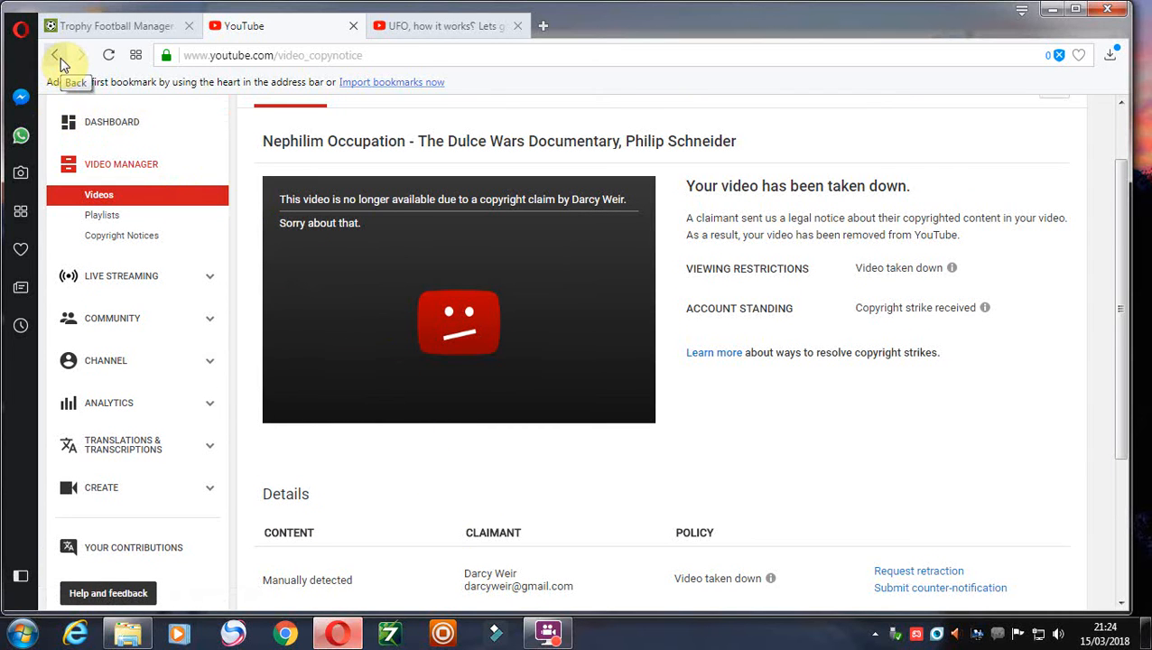
Browse the YouTube search results for the Nephilim Occupation documentary title, Philip Schneider.
{"action": "left_click", "coordinate": [82, 54]}
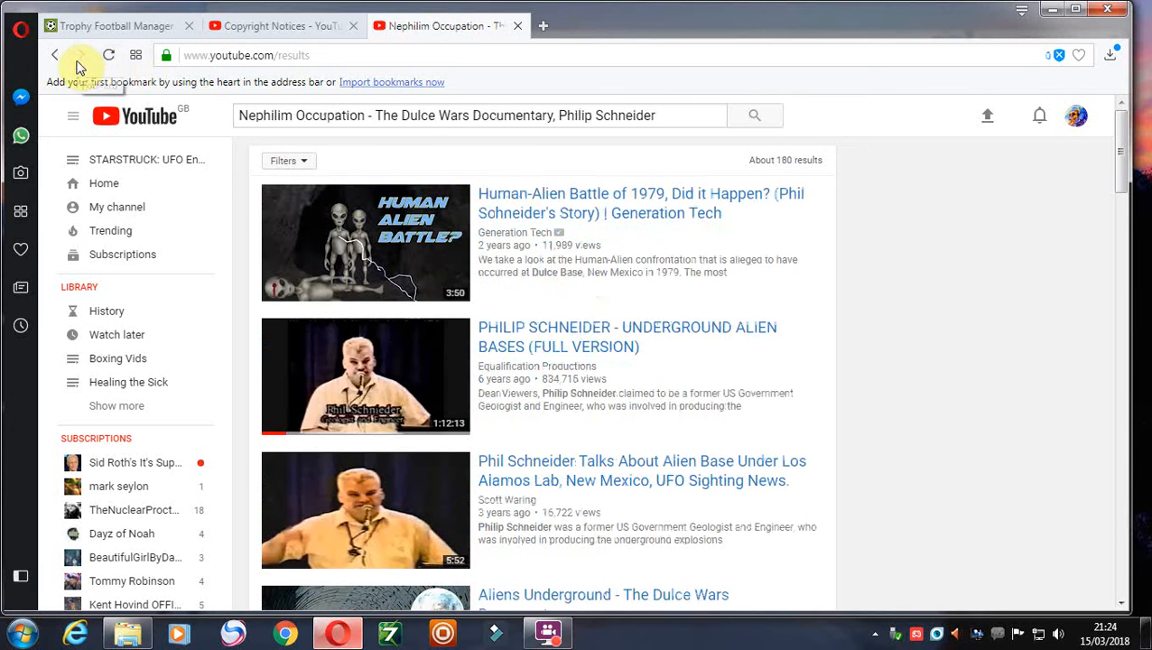
{"action": "scroll", "scroll_direction": "down", "scroll_amount": 3}
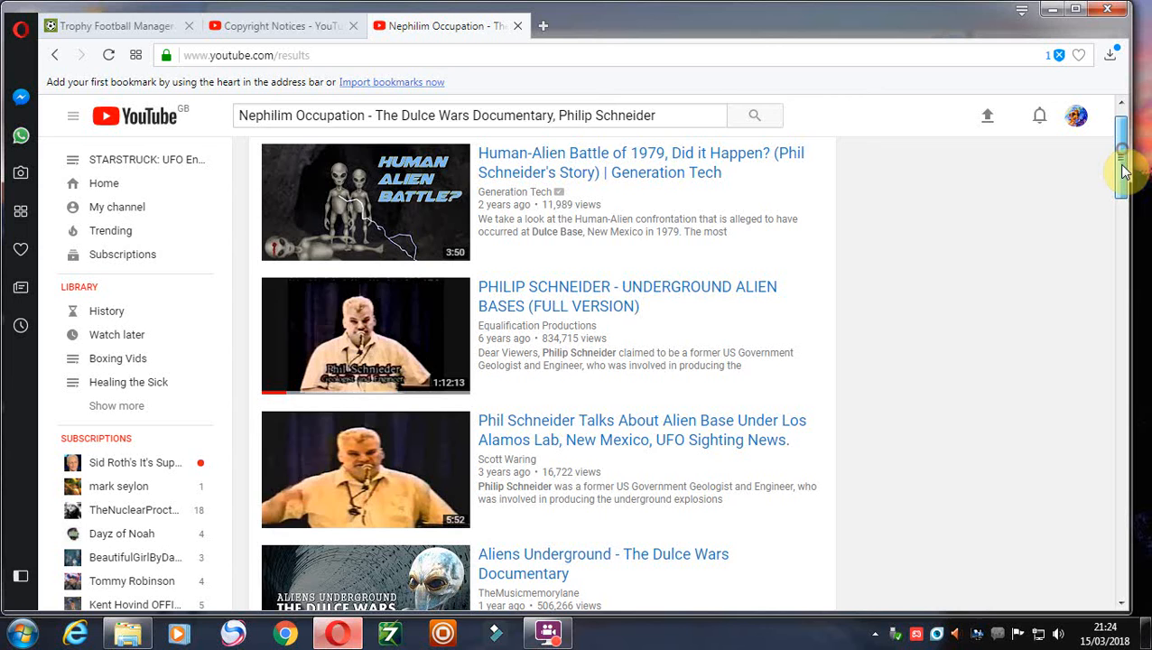
{"action": "scroll", "scroll_direction": "down", "scroll_amount": 3}
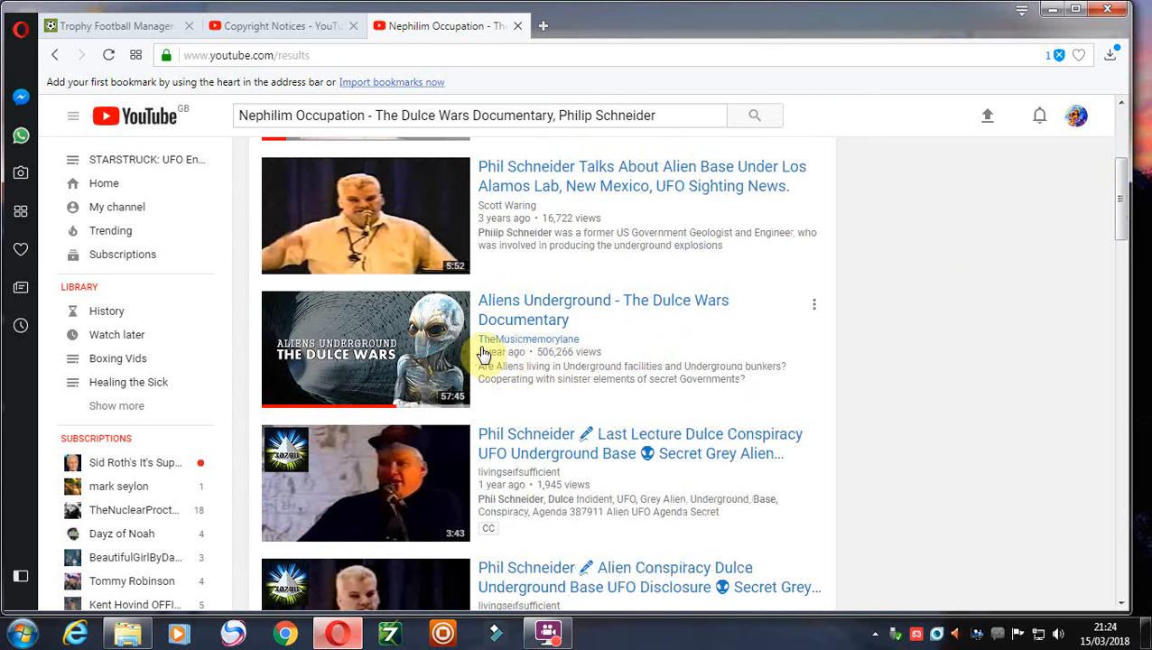
{"action": "mouse_move", "coordinate": [1094, 271]}
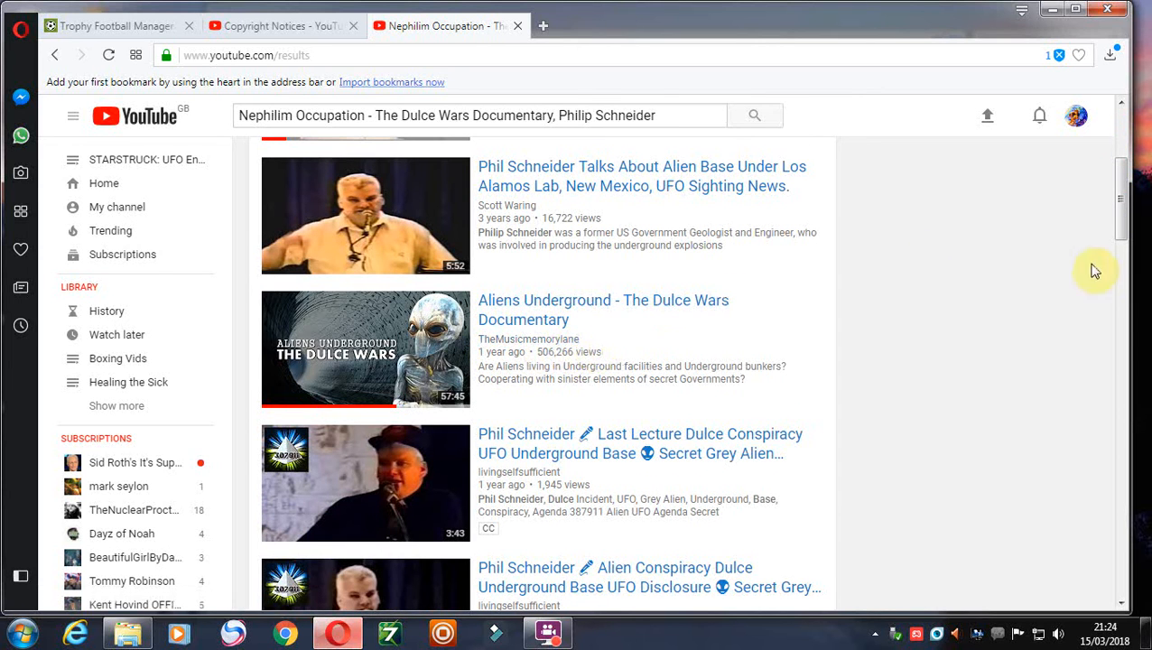
{"action": "scroll", "scroll_direction": "up", "scroll_amount": 3}
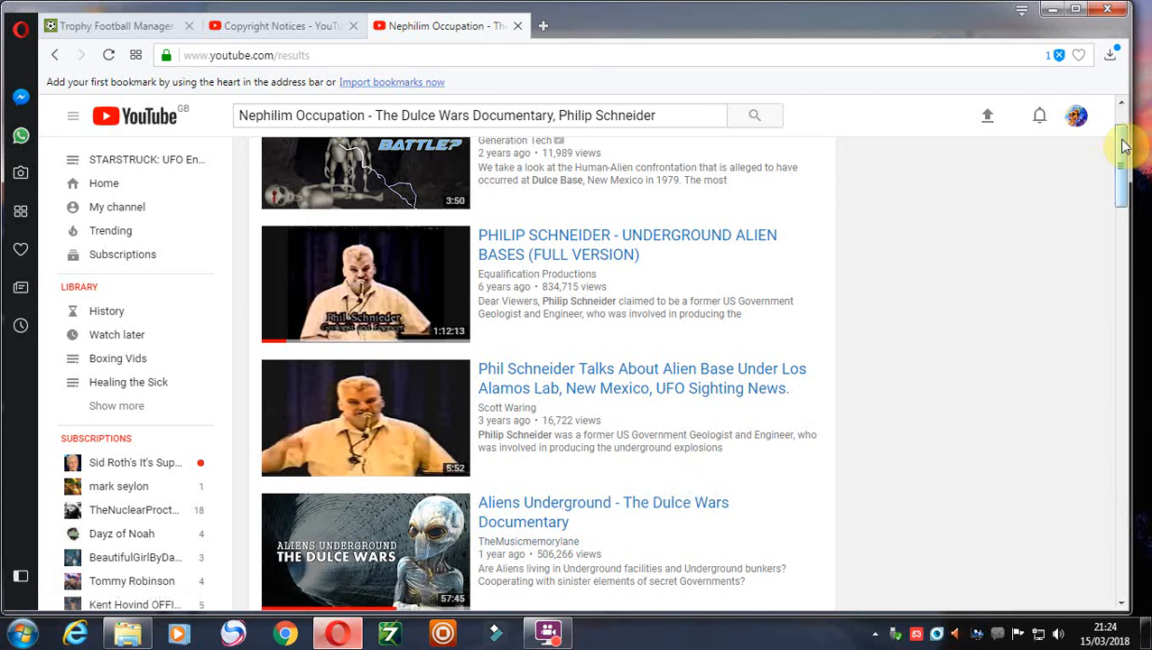
{"action": "scroll", "scroll_direction": "down", "scroll_amount": 3}
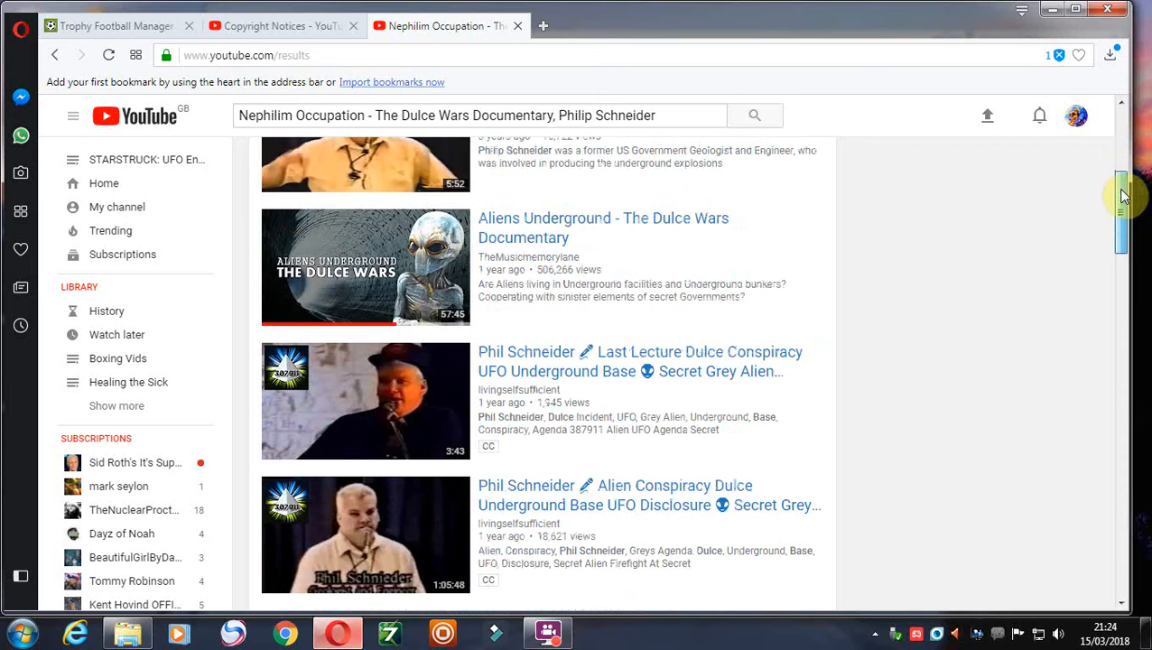
{"action": "scroll", "scroll_direction": "down", "scroll_amount": 3}
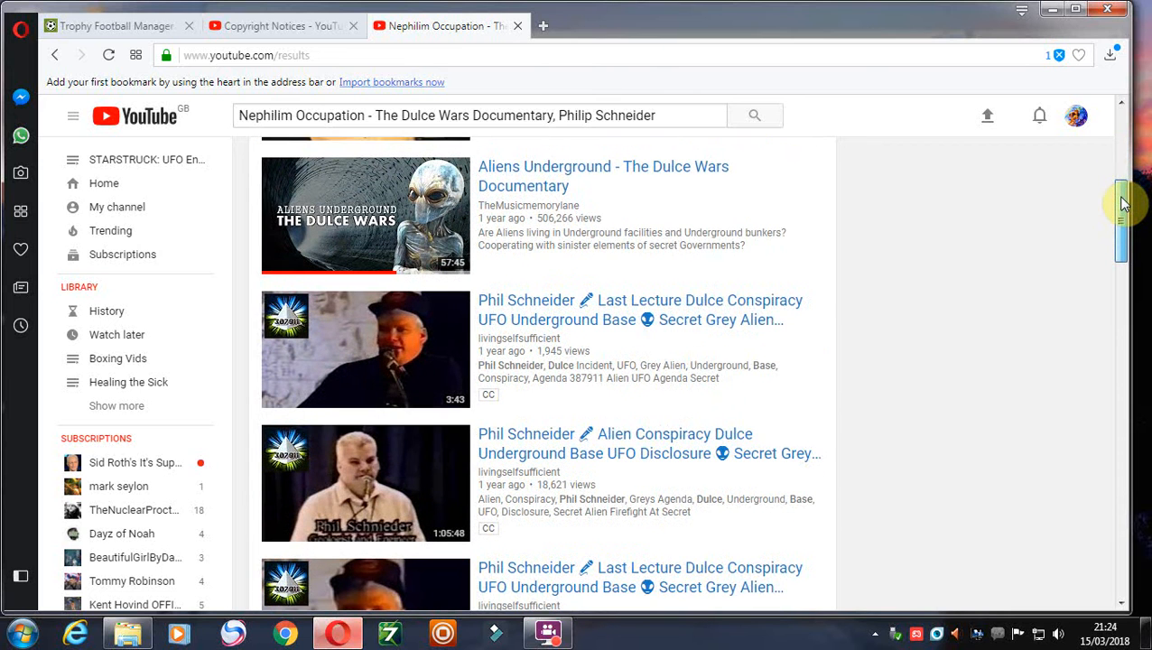
{"action": "scroll", "scroll_direction": "down", "scroll_amount": 3}
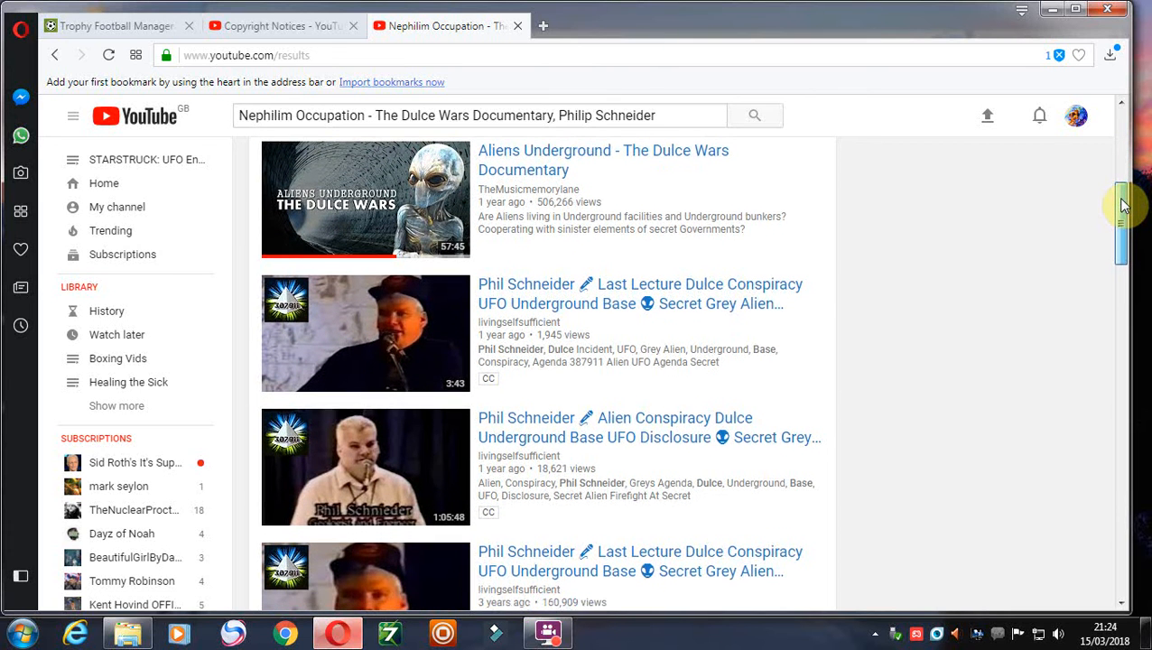
{"action": "scroll", "scroll_direction": "down", "scroll_amount": 3}
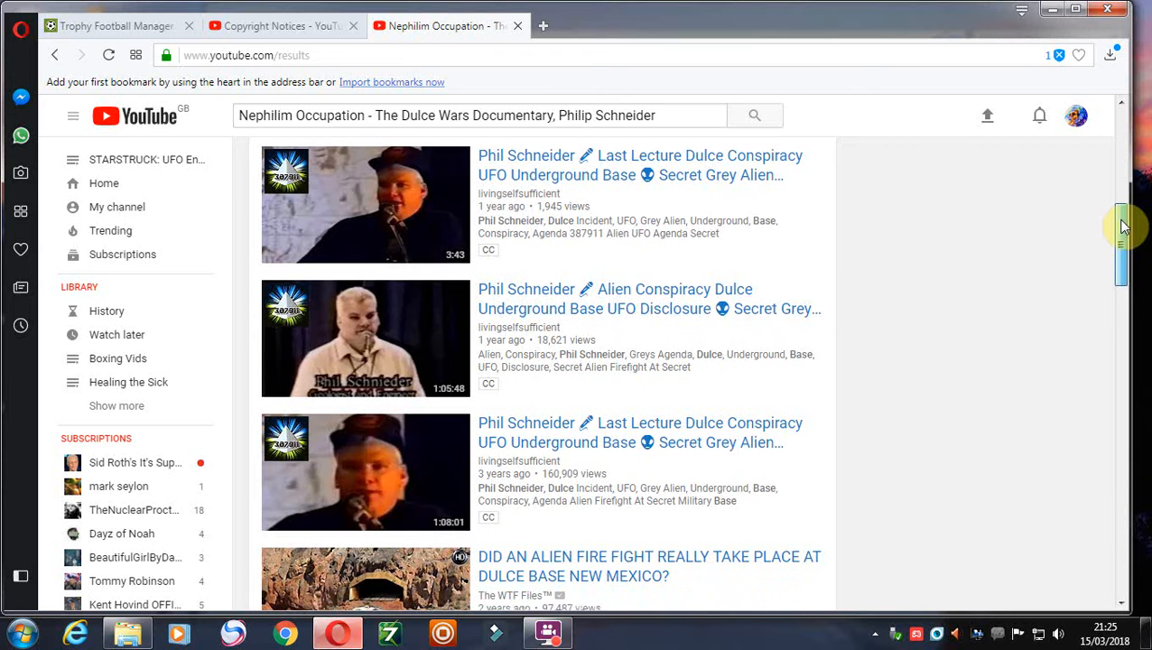
{"action": "scroll", "scroll_direction": "down", "scroll_amount": 3}
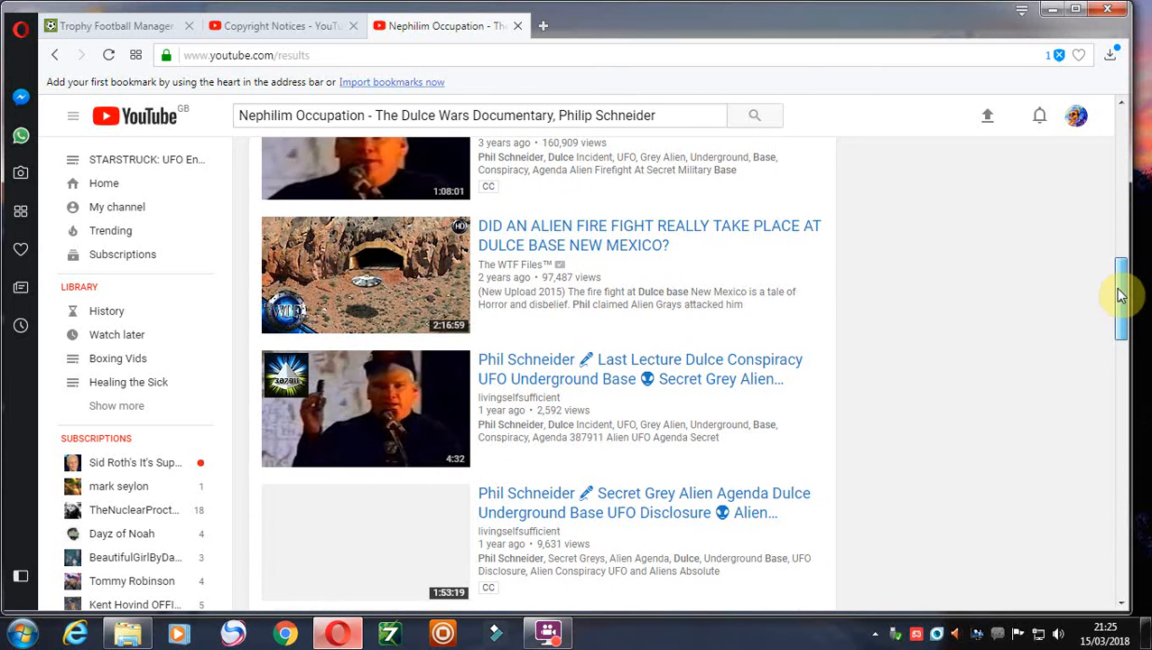
{"action": "scroll", "scroll_direction": "down", "scroll_amount": 3}
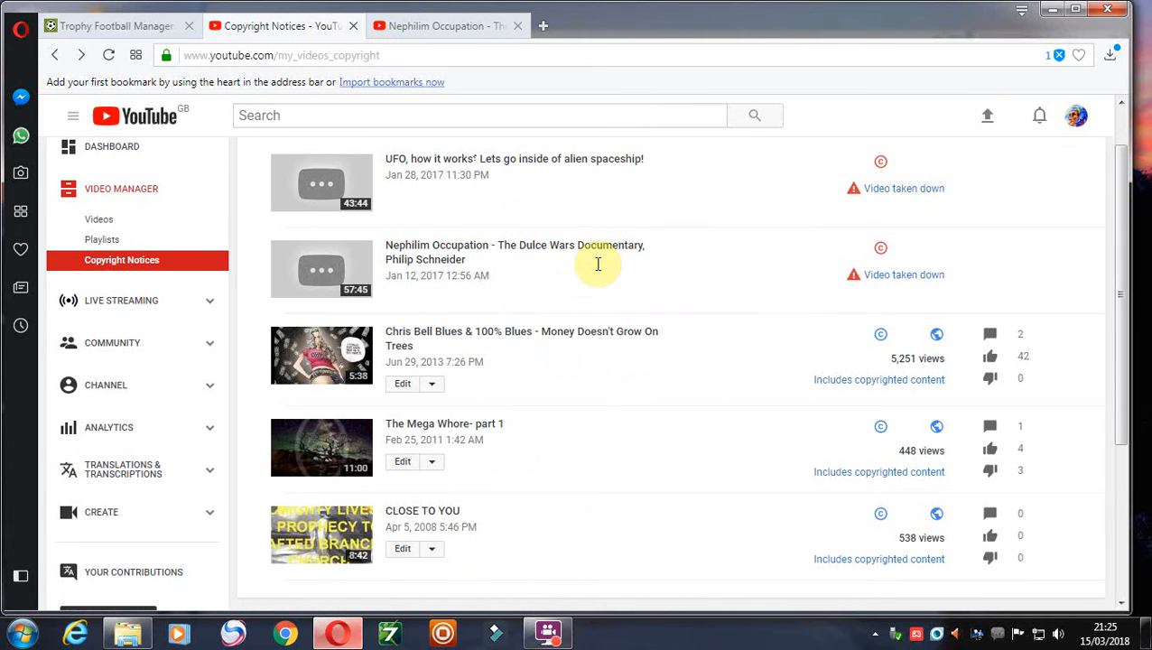
{"action": "left_click", "coordinate": [902, 274]}
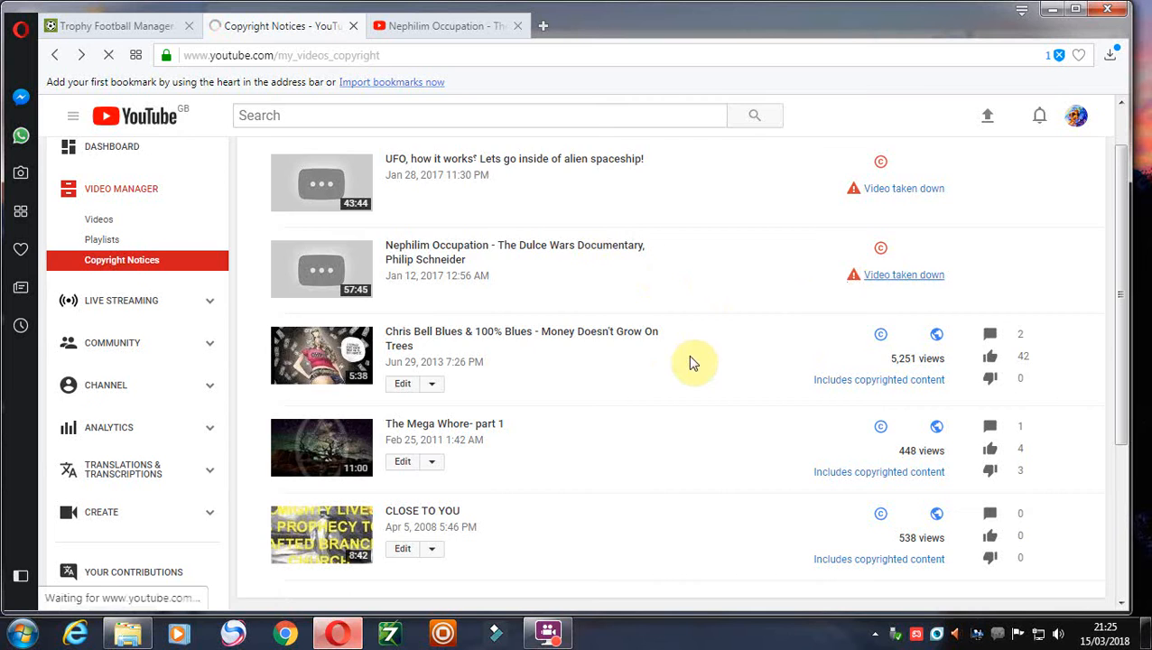
{"action": "left_click", "coordinate": [902, 275]}
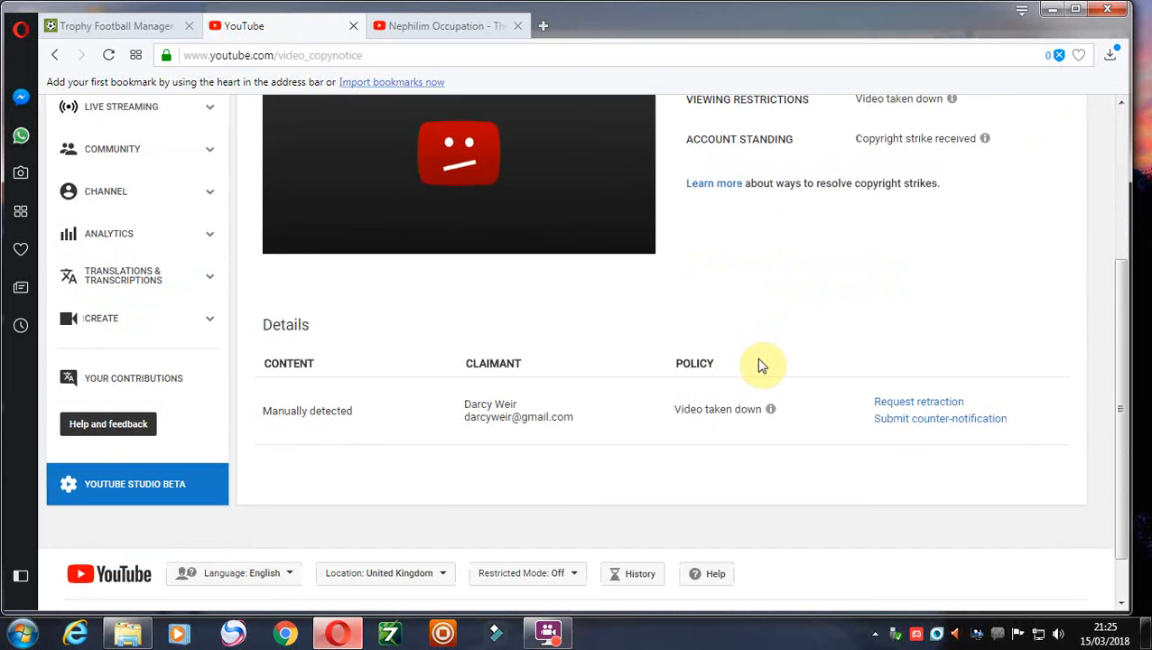
{"action": "left_click", "coordinate": [54, 55]}
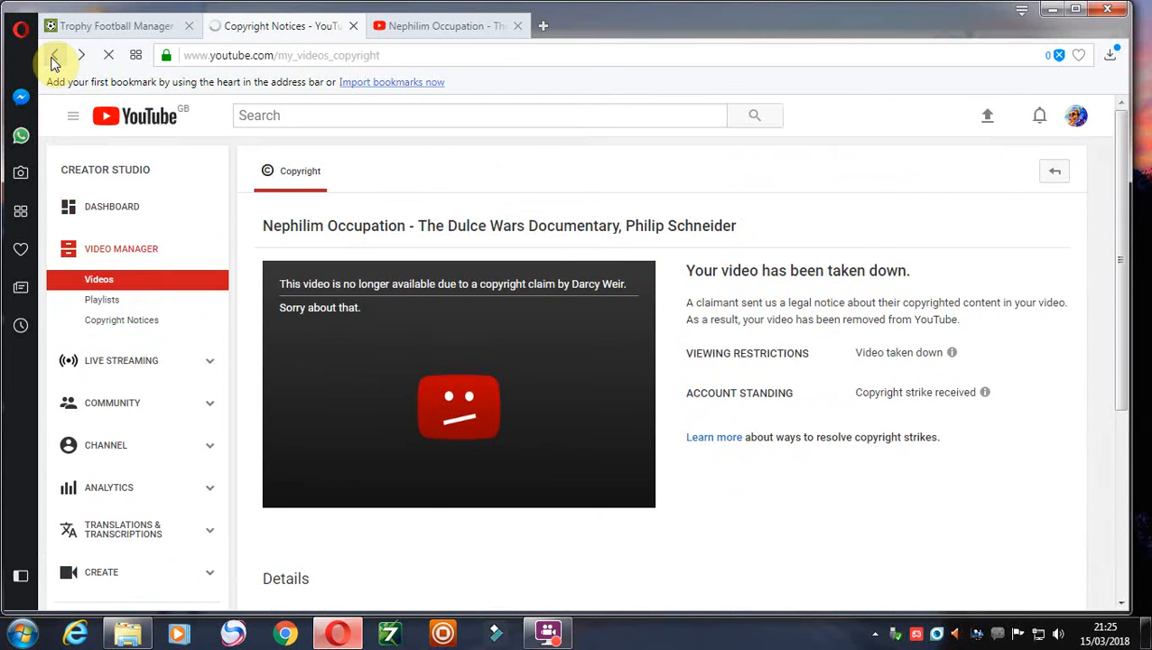
{"action": "left_click", "coordinate": [54, 54]}
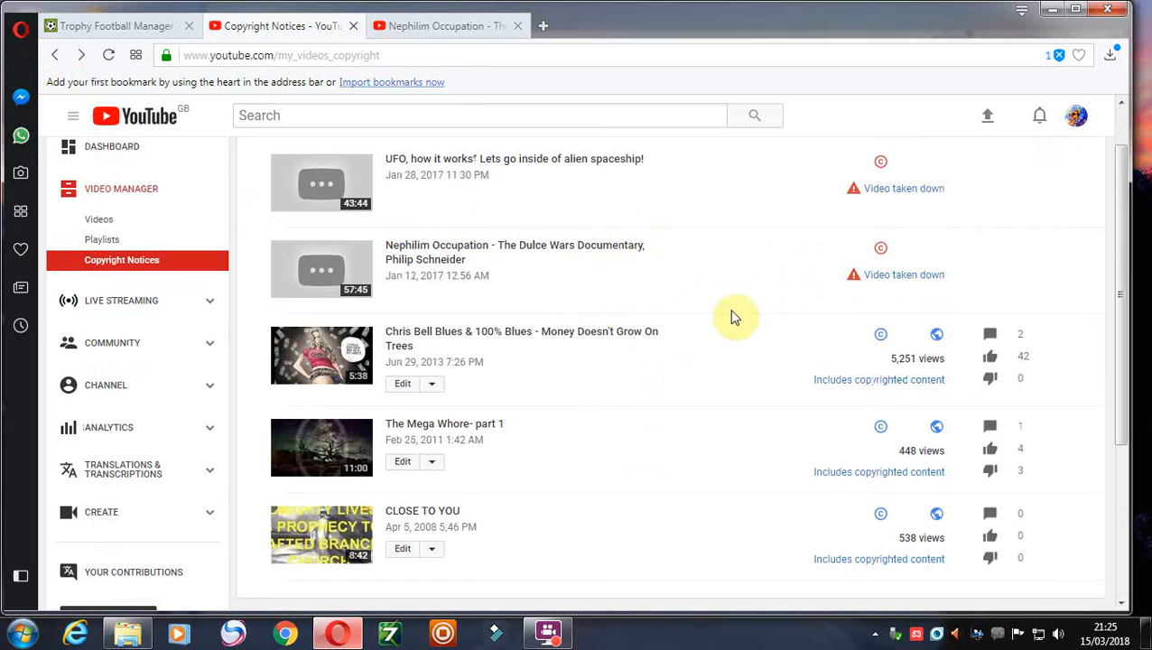
{"action": "mouse_move", "coordinate": [695, 321]}
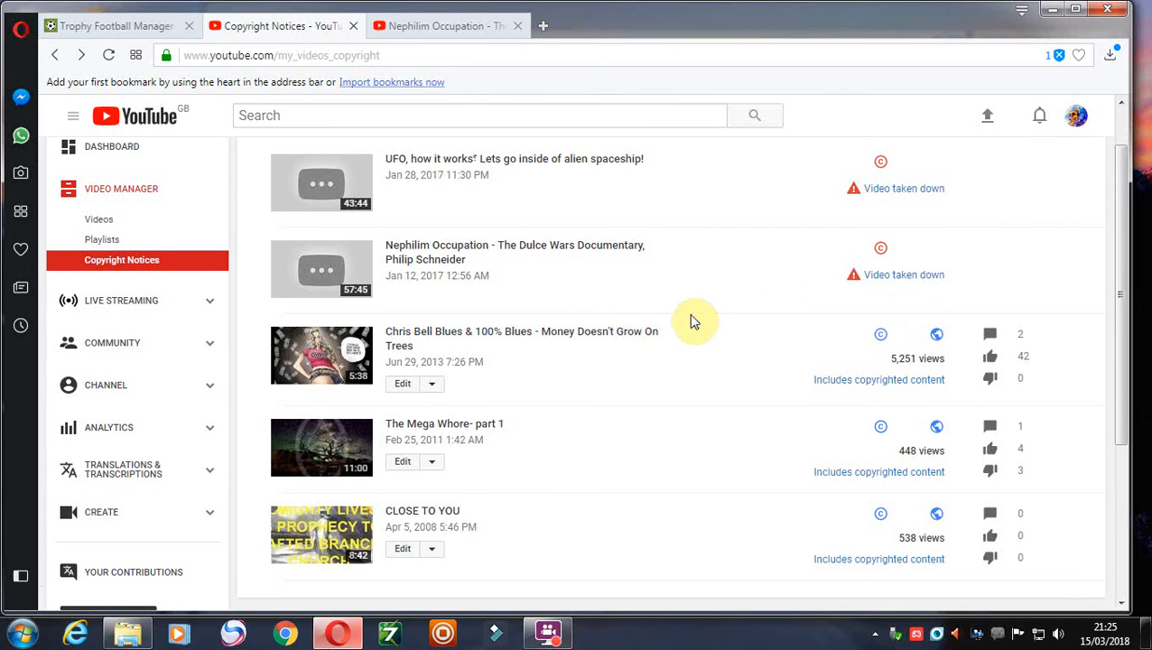
{"action": "mouse_move", "coordinate": [448, 354]}
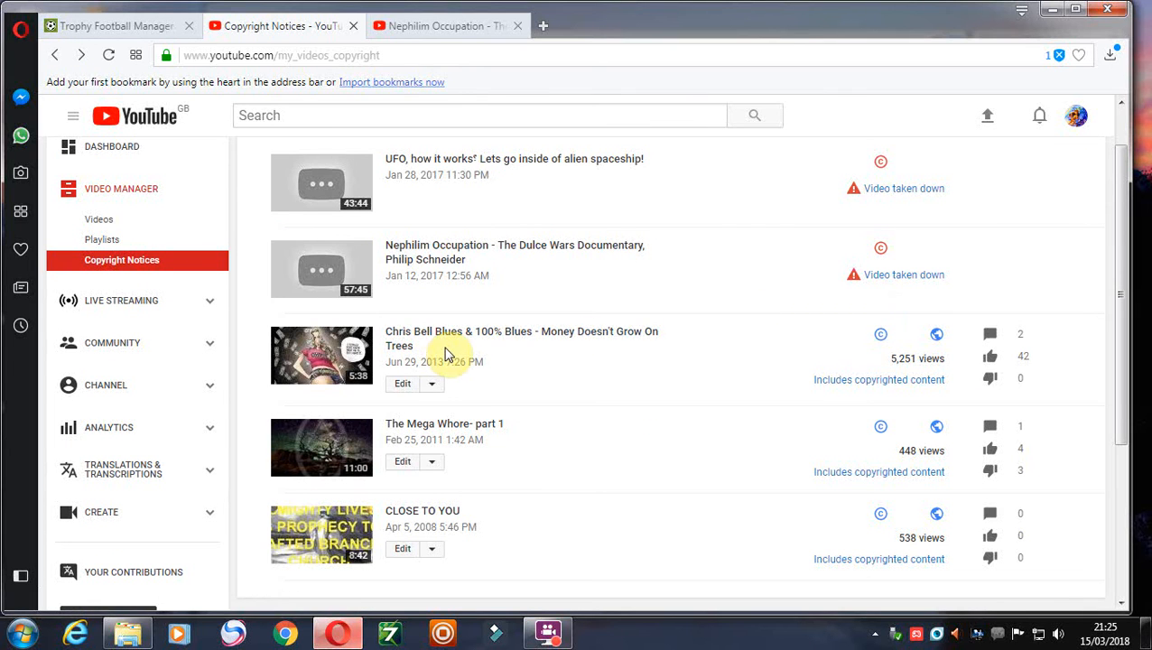
{"action": "mouse_move", "coordinate": [401, 340]}
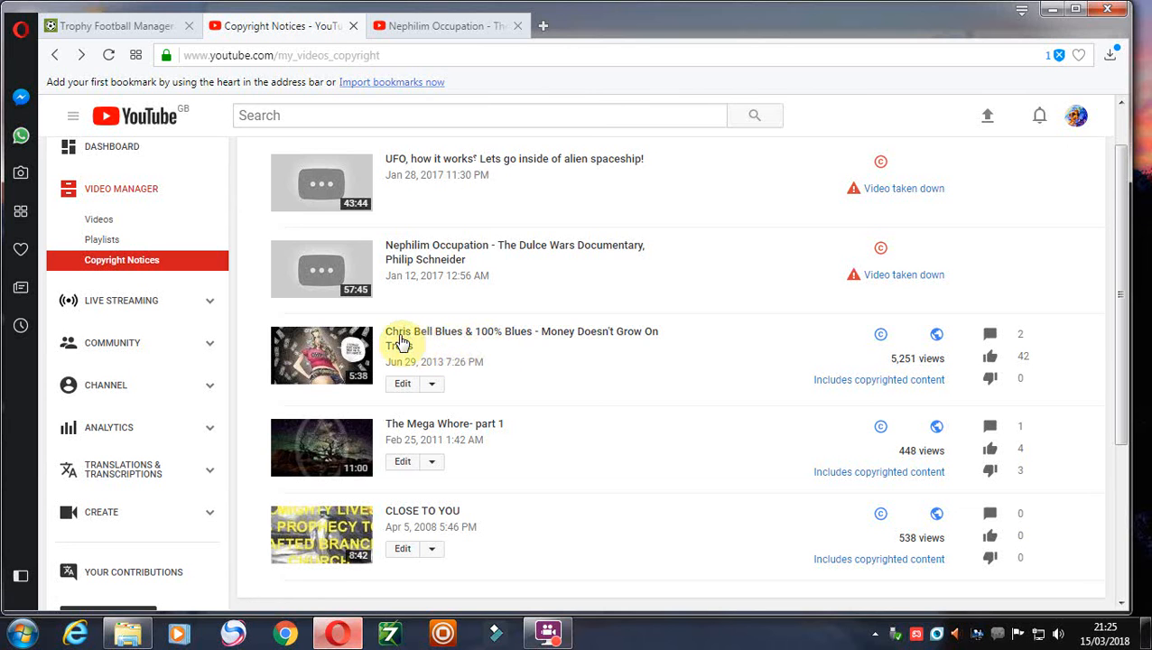
{"action": "mouse_move", "coordinate": [338, 70]}
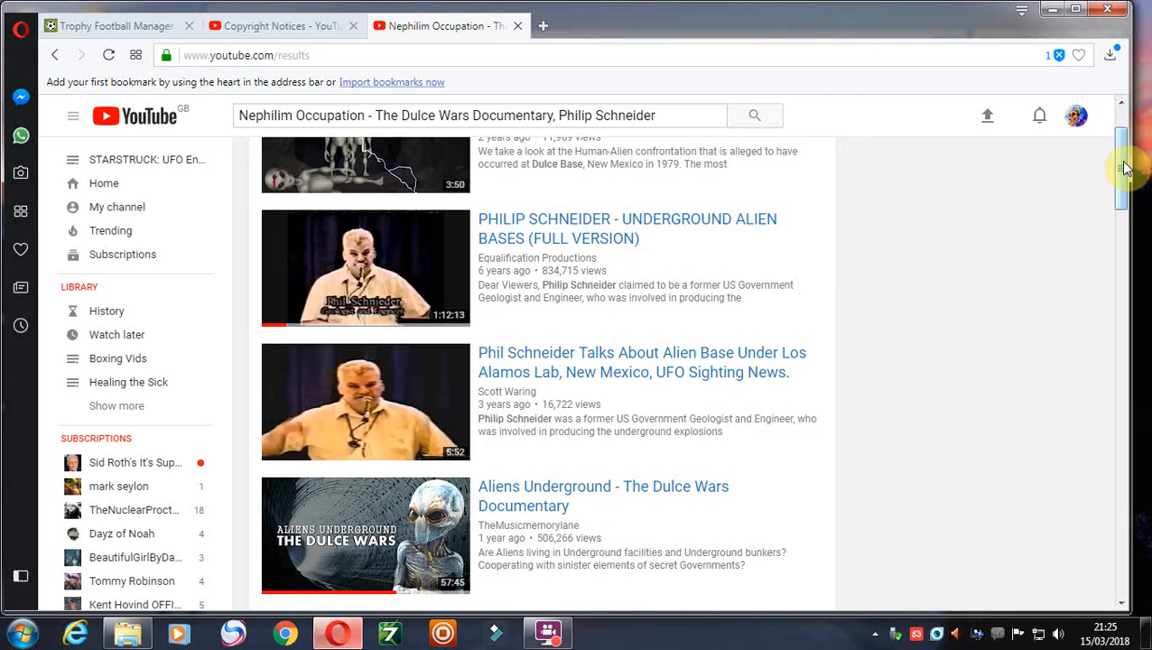
Scroll the Dulce Wars results once more, then return to the Copyright Notices list.
{"action": "scroll", "scroll_direction": "down", "scroll_amount": 3}
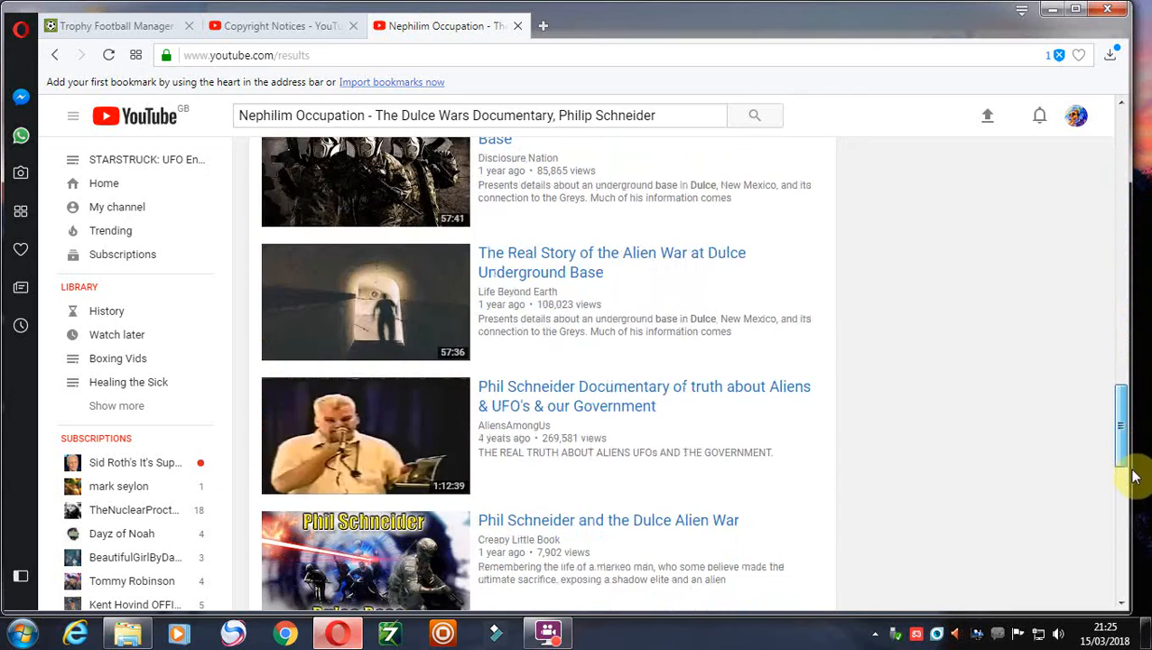
{"action": "left_click", "coordinate": [280, 26]}
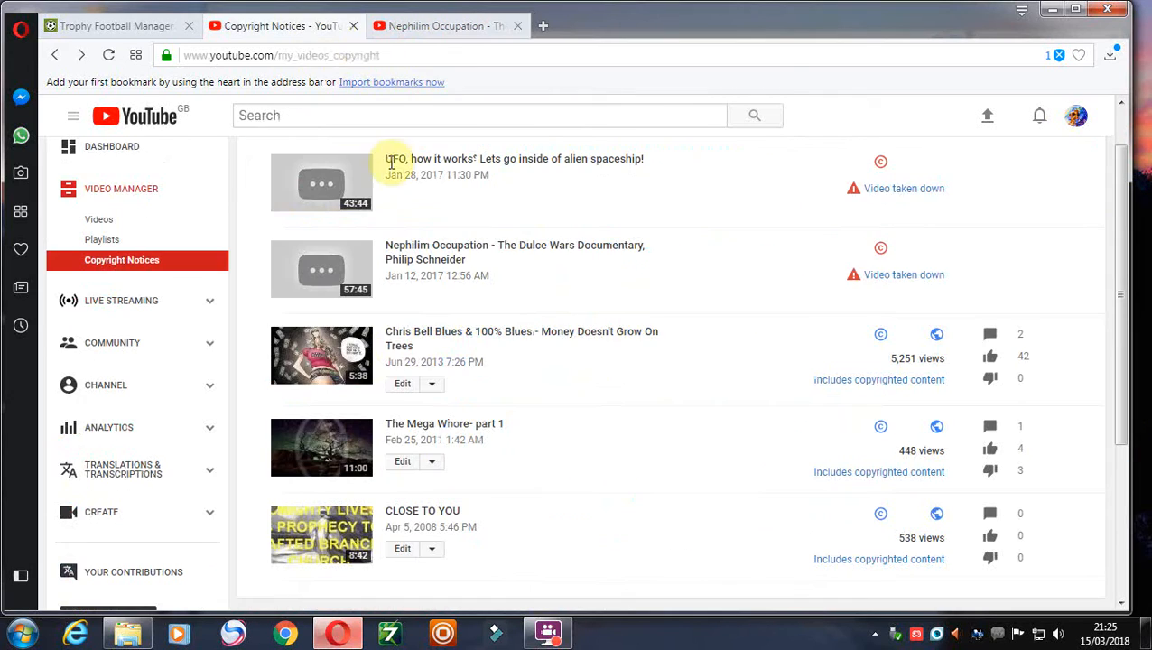
{"action": "mouse_move", "coordinate": [502, 334]}
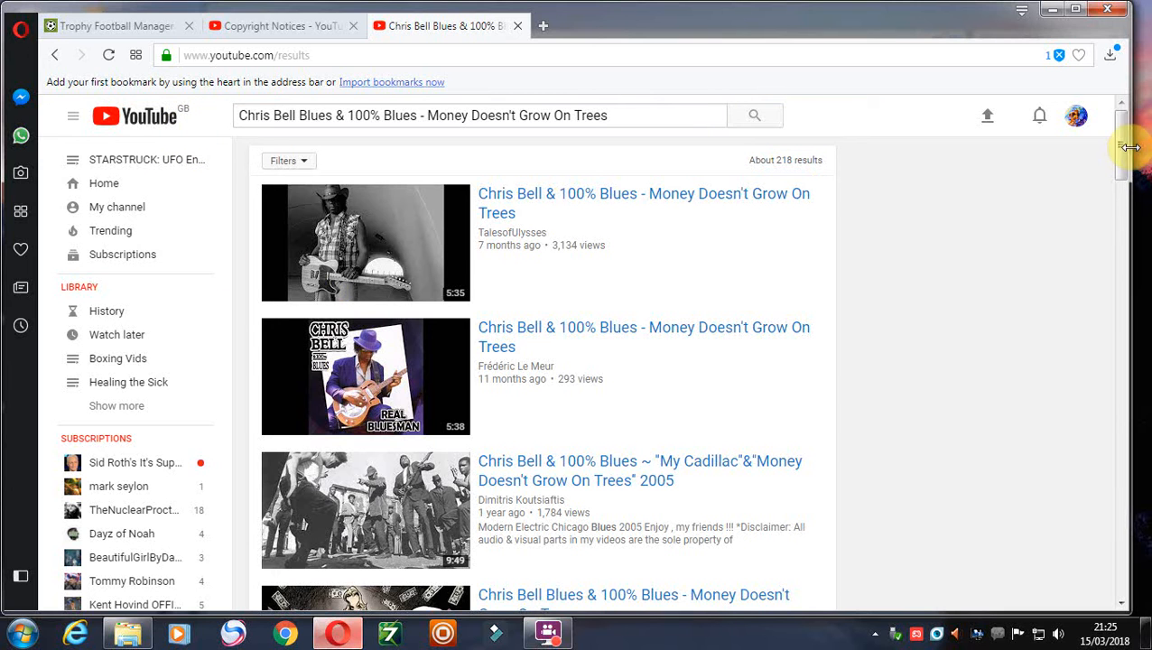
Browse search results for Chris Bell & 100% Blues - Money Doesn't Grow On Trees, then return to Copyright Notices.
{"action": "scroll", "scroll_direction": "down", "scroll_amount": 3}
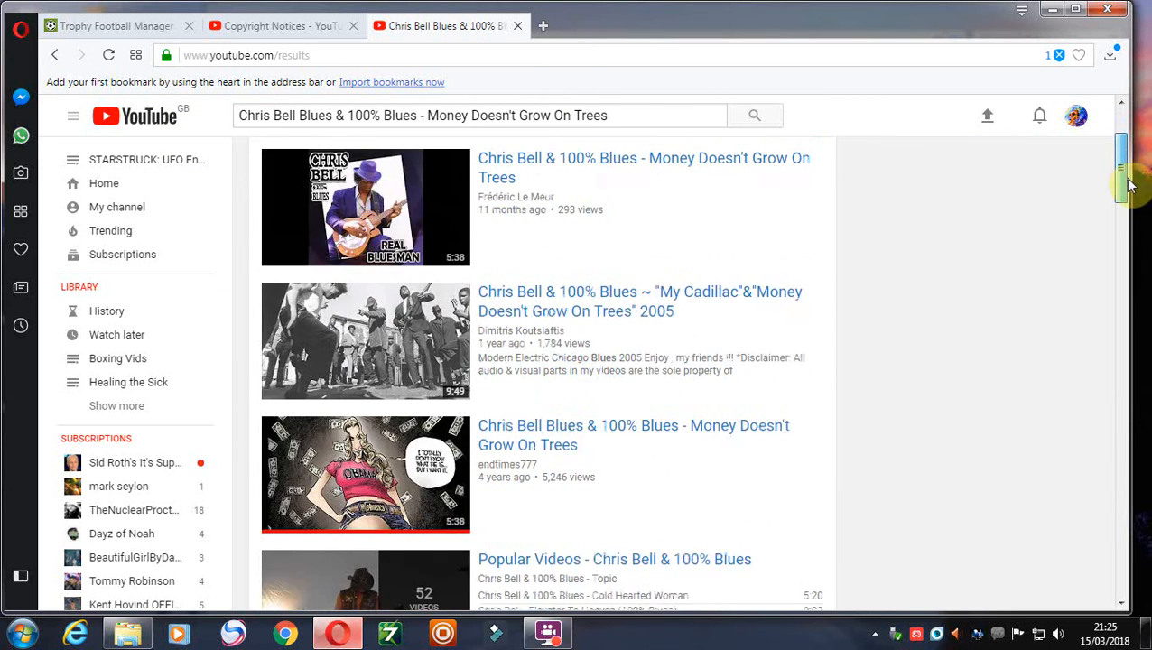
{"action": "scroll", "scroll_direction": "down", "scroll_amount": 3}
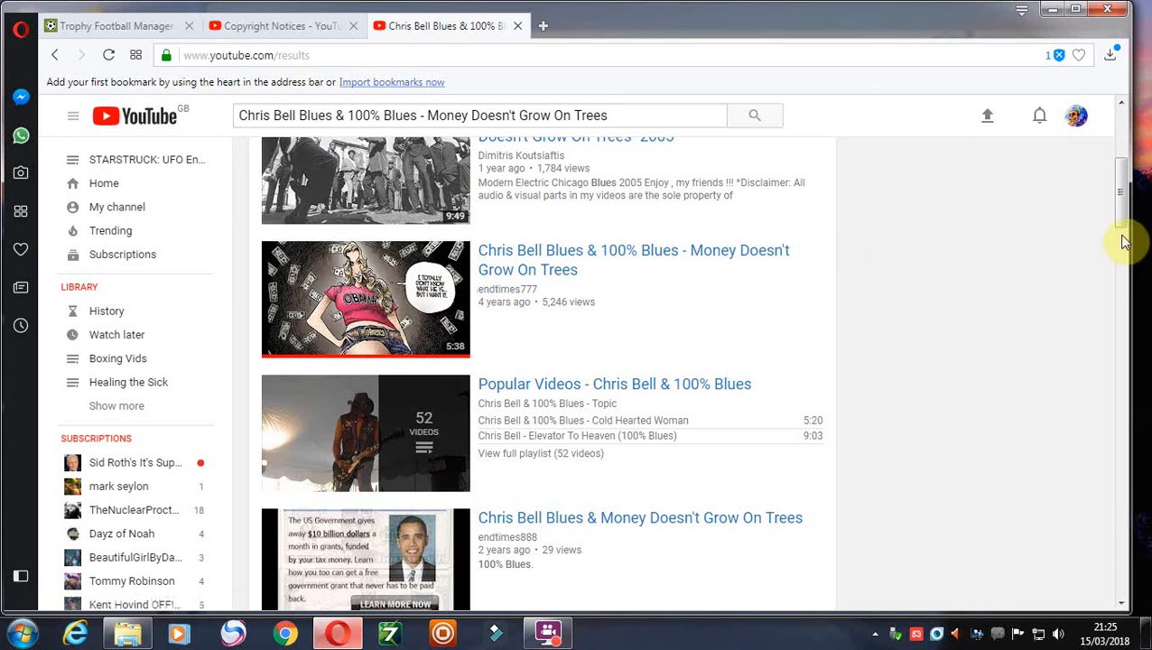
{"action": "scroll", "scroll_direction": "down", "scroll_amount": 3}
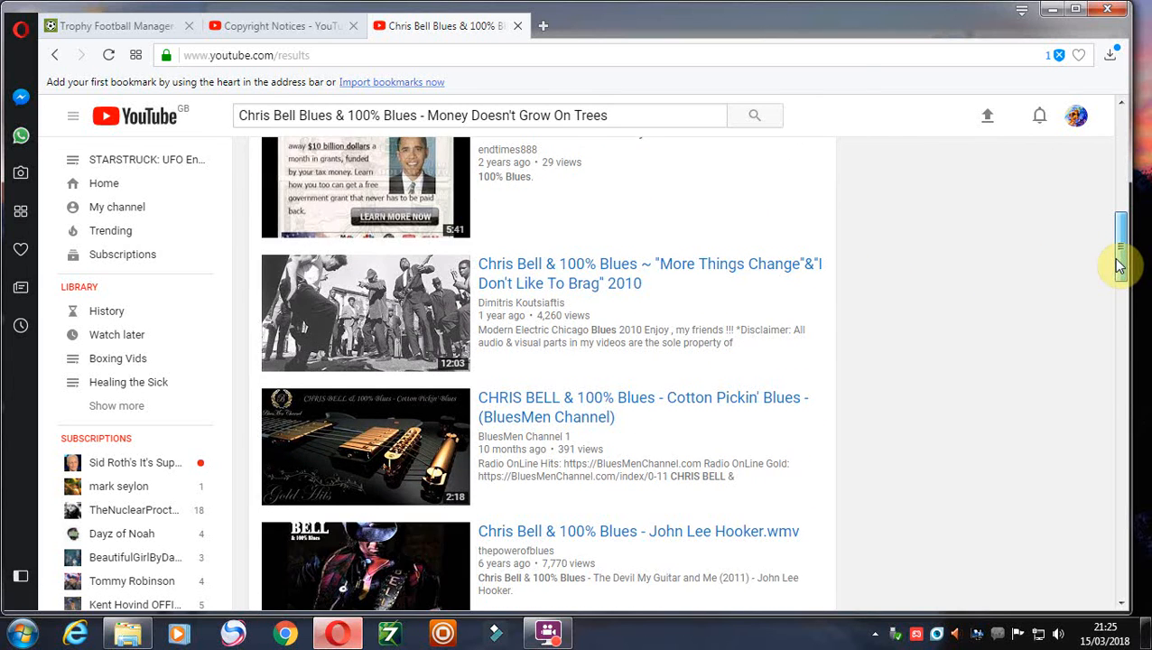
{"action": "scroll", "scroll_direction": "down", "scroll_amount": 3}
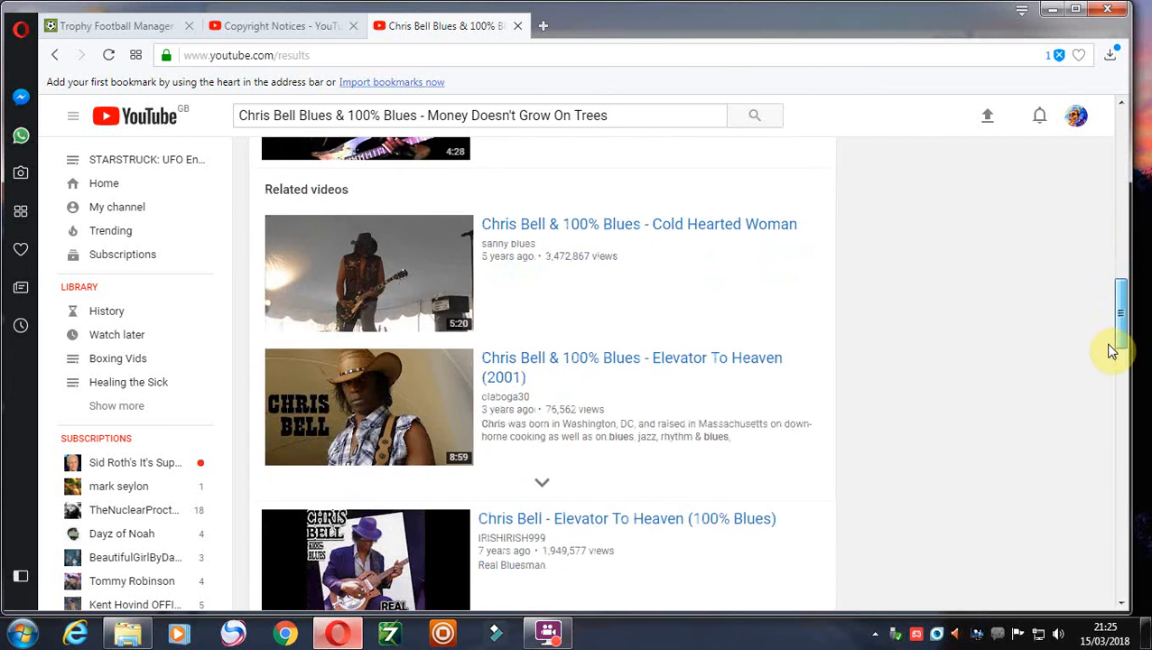
{"action": "scroll", "scroll_direction": "down", "scroll_amount": 3}
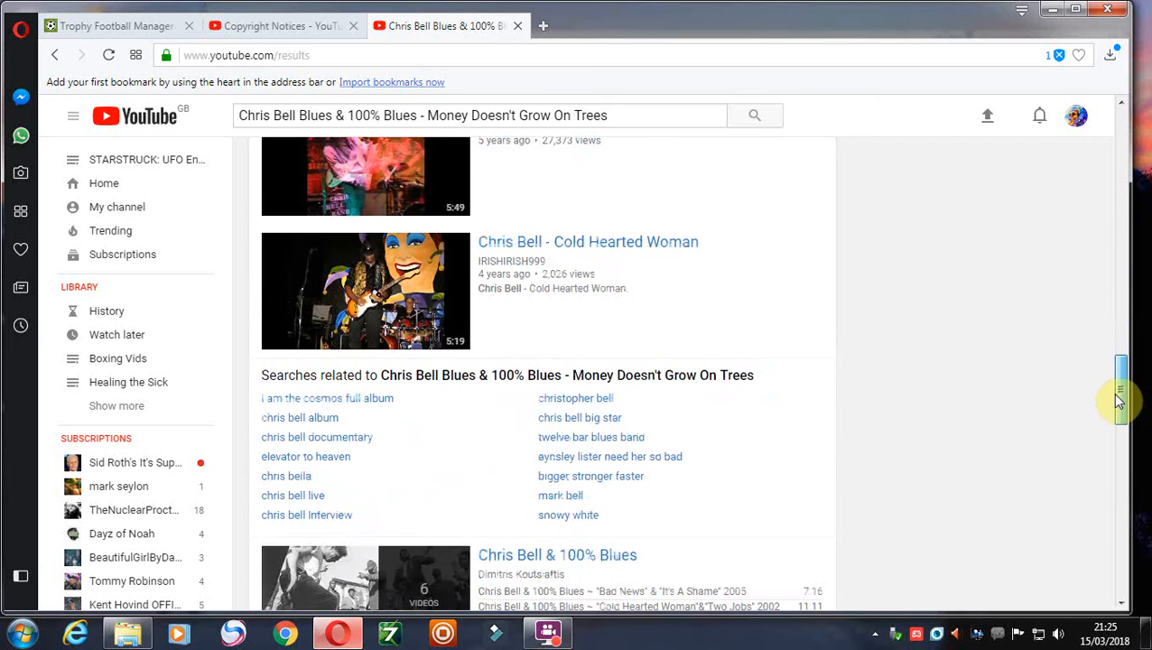
{"action": "left_click", "coordinate": [280, 25]}
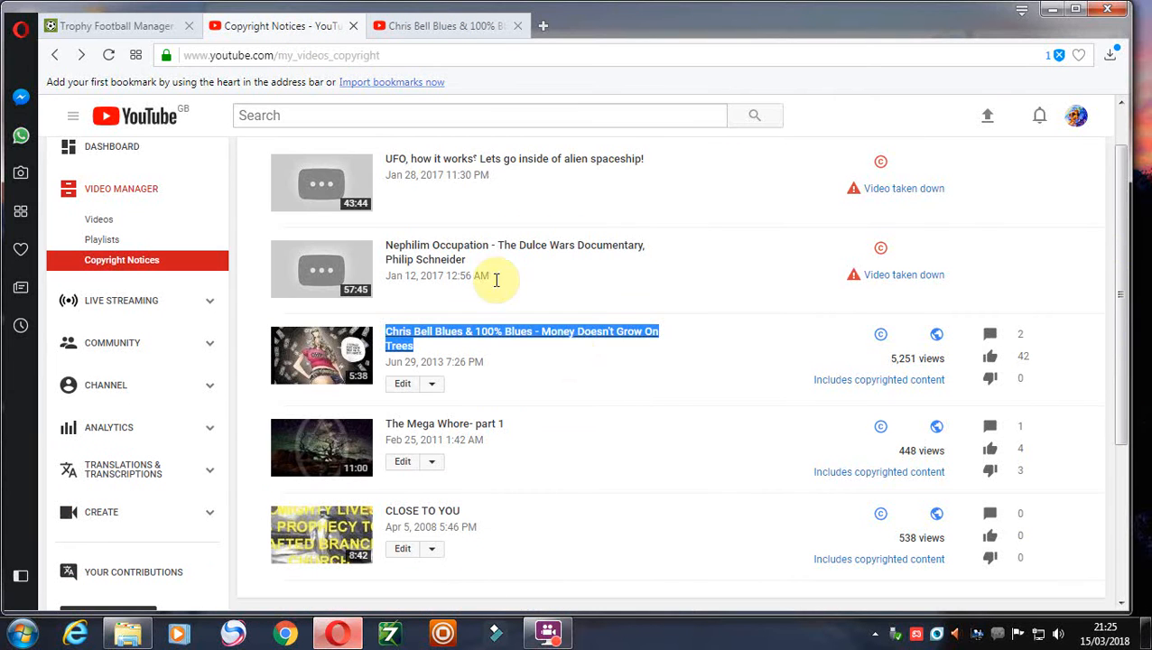
Review the Chris Bell Blues claim showing TuneCore as claimant with owner monetization, then return to the notices list.
{"action": "left_click", "coordinate": [877, 379]}
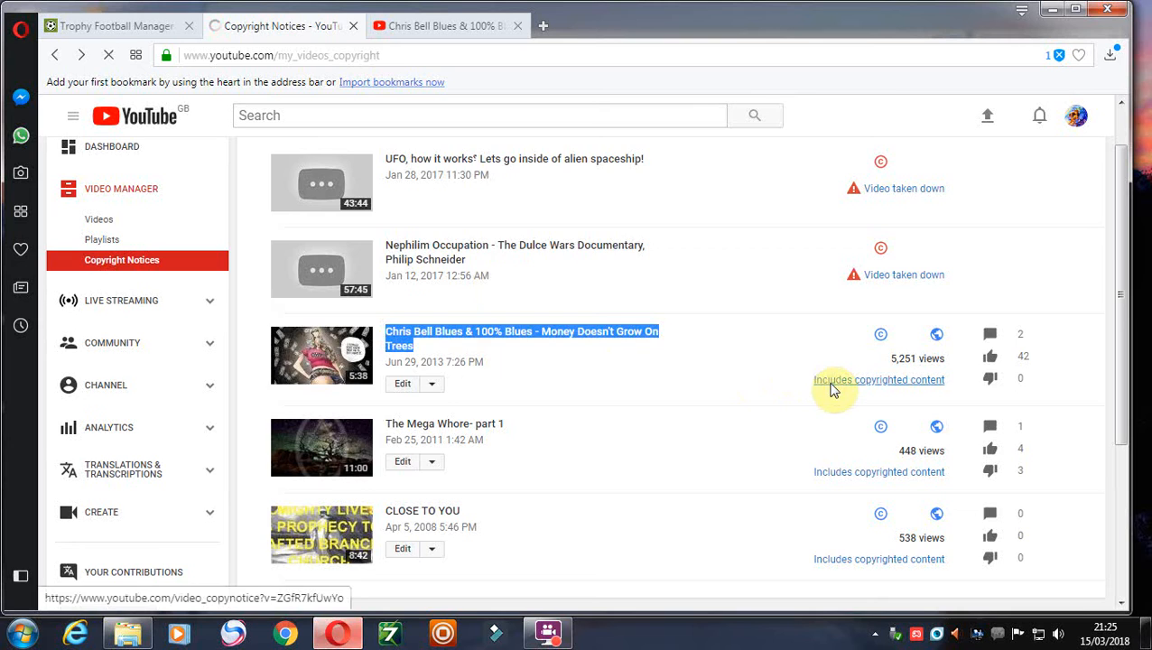
{"action": "left_click", "coordinate": [877, 379]}
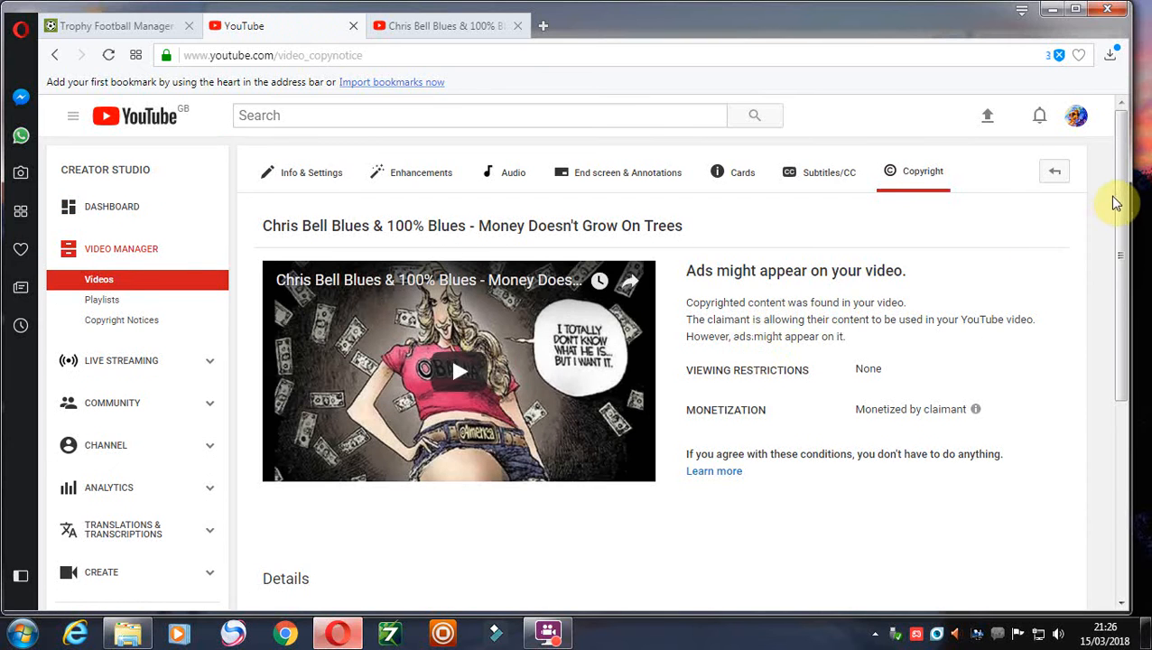
{"action": "scroll", "scroll_direction": "down", "scroll_amount": 3}
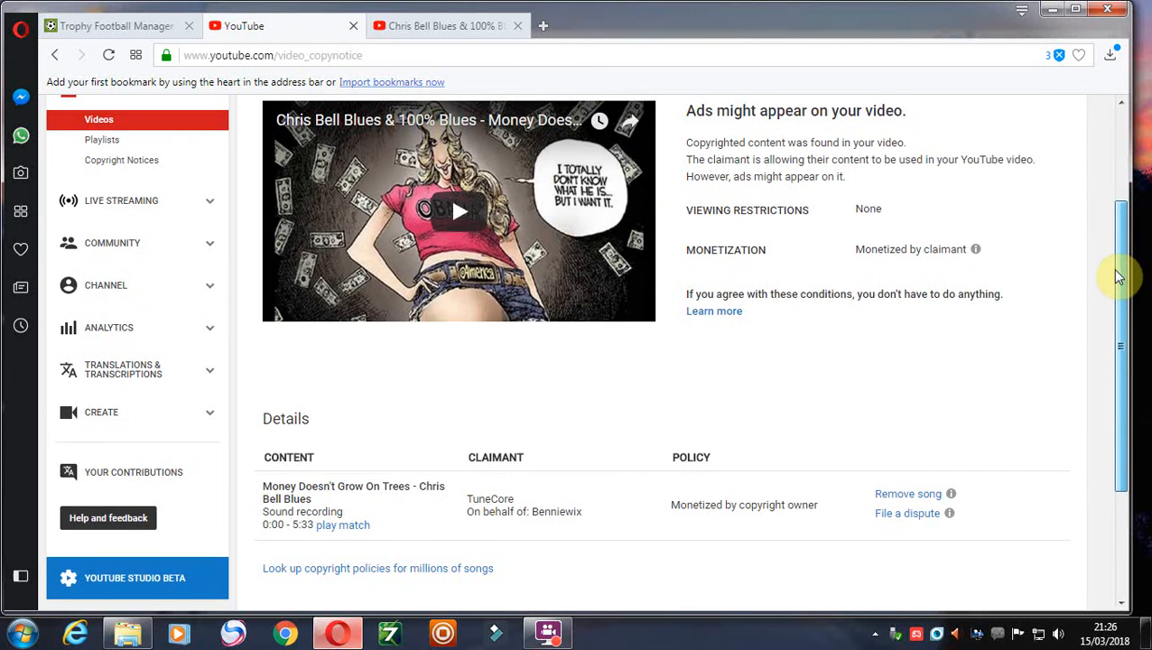
{"action": "scroll", "scroll_direction": "up", "scroll_amount": 3}
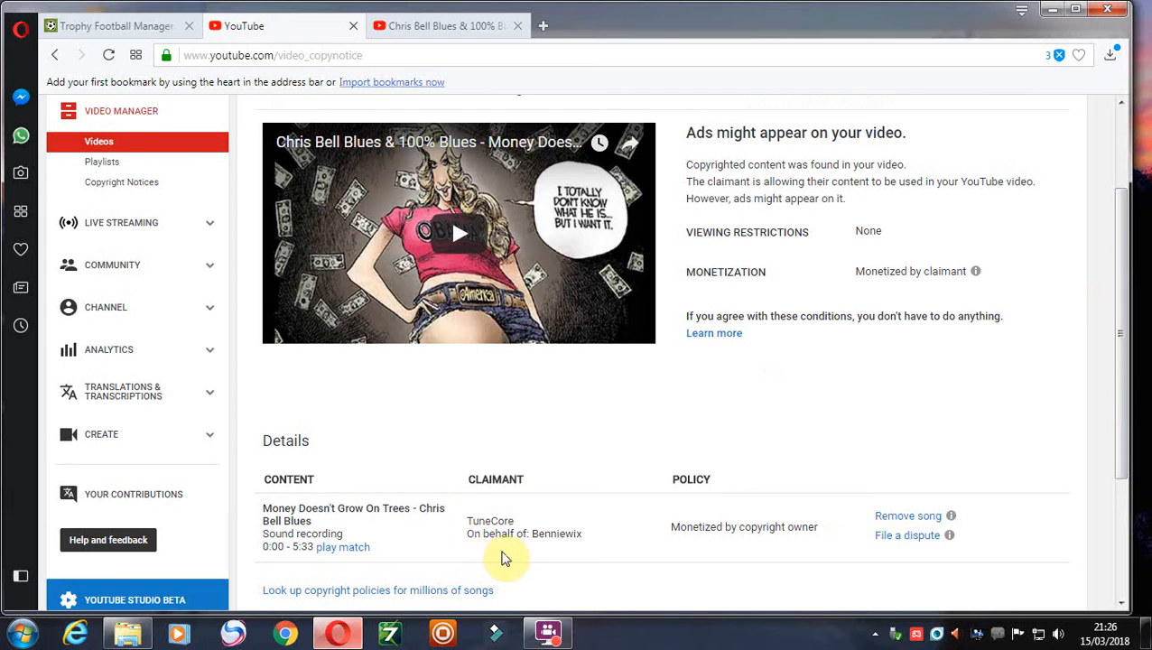
{"action": "mouse_move", "coordinate": [708, 516]}
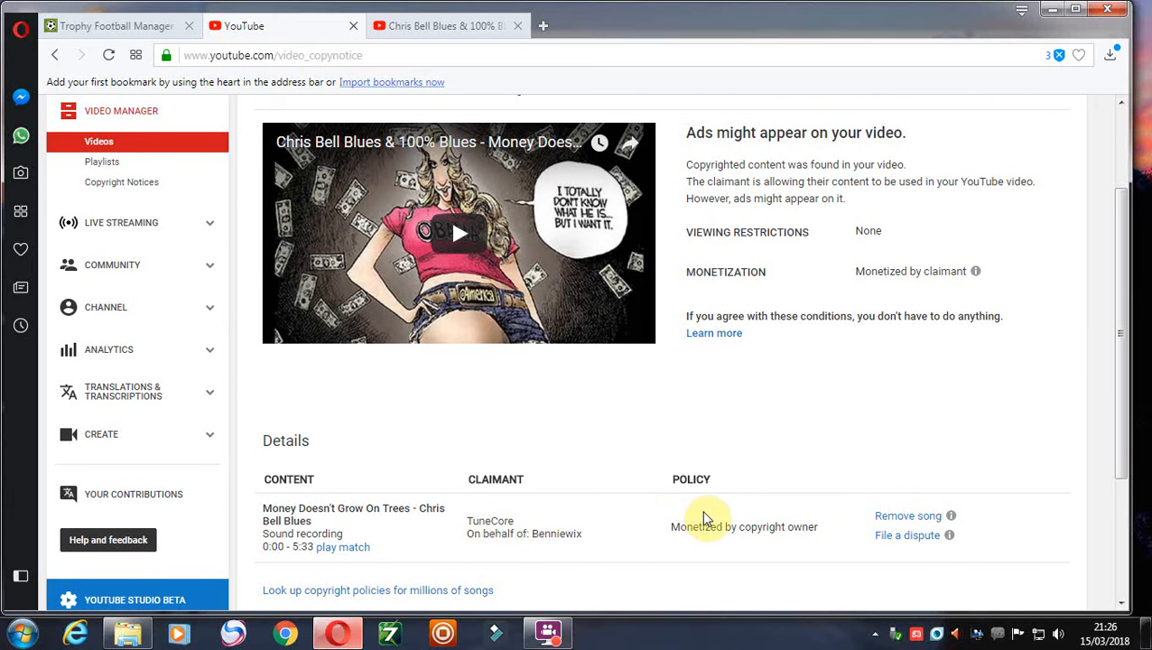
{"action": "mouse_move", "coordinate": [569, 532]}
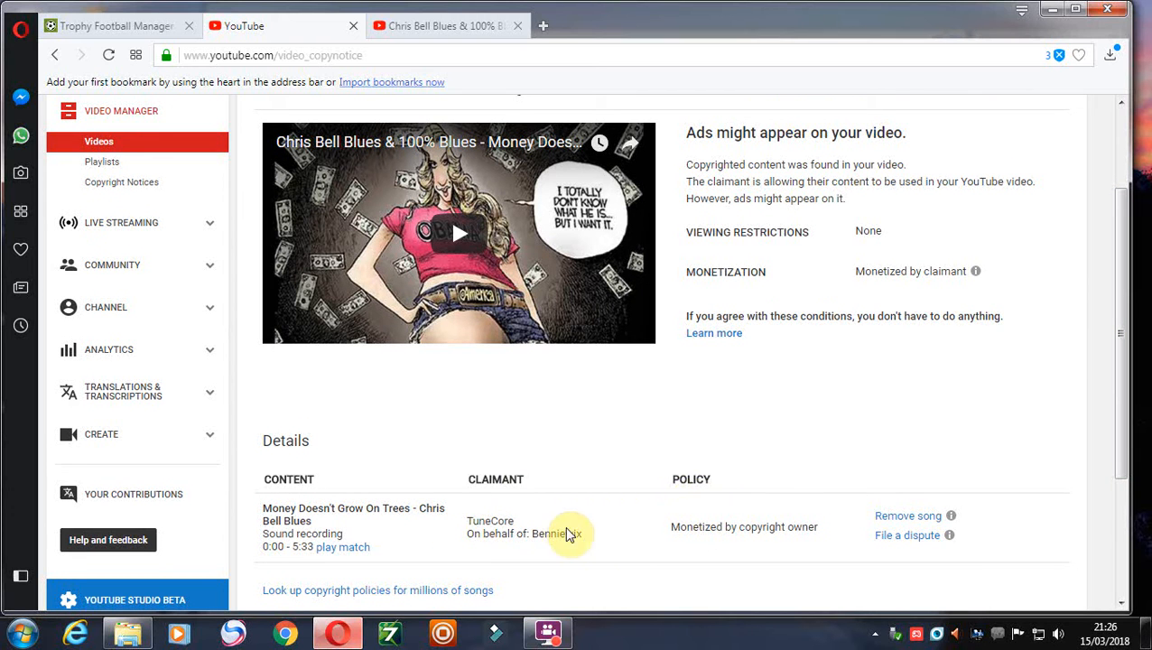
{"action": "mouse_move", "coordinate": [830, 411]}
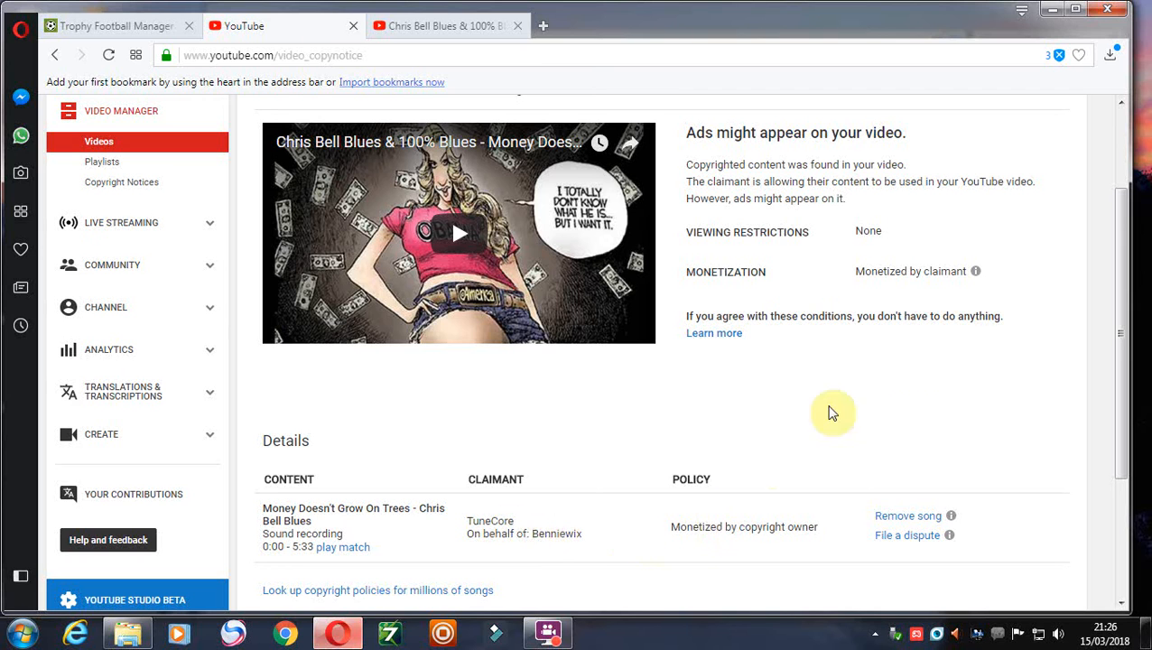
{"action": "scroll", "scroll_direction": "up", "scroll_amount": 3}
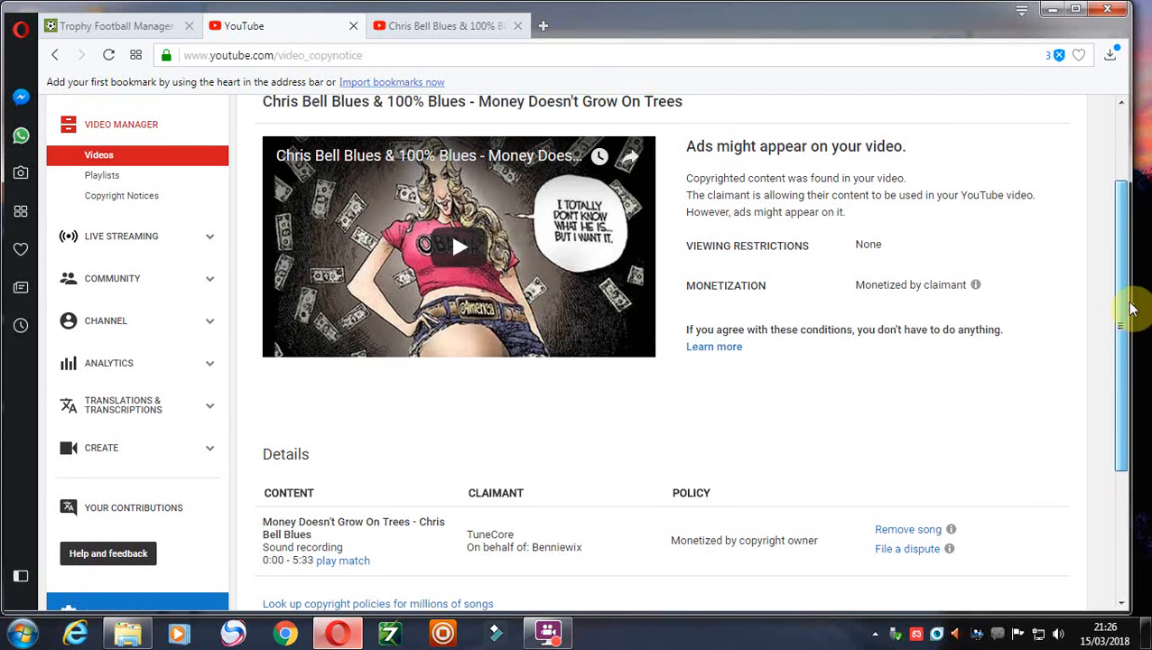
{"action": "scroll", "scroll_direction": "up", "scroll_amount": 3}
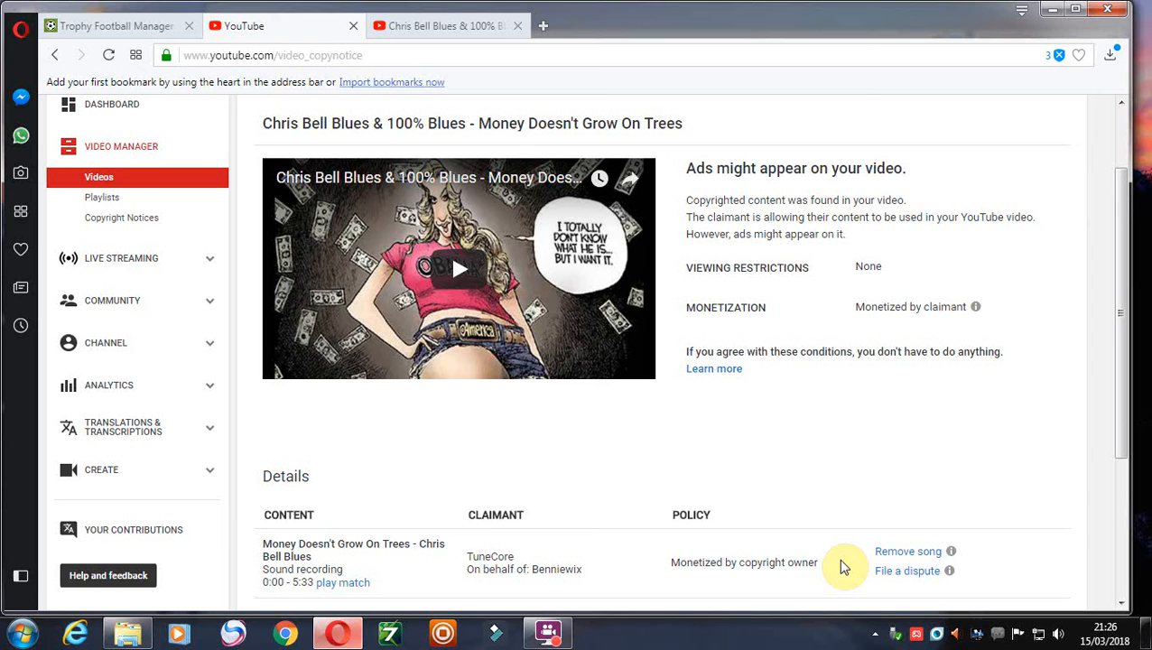
{"action": "mouse_move", "coordinate": [912, 605]}
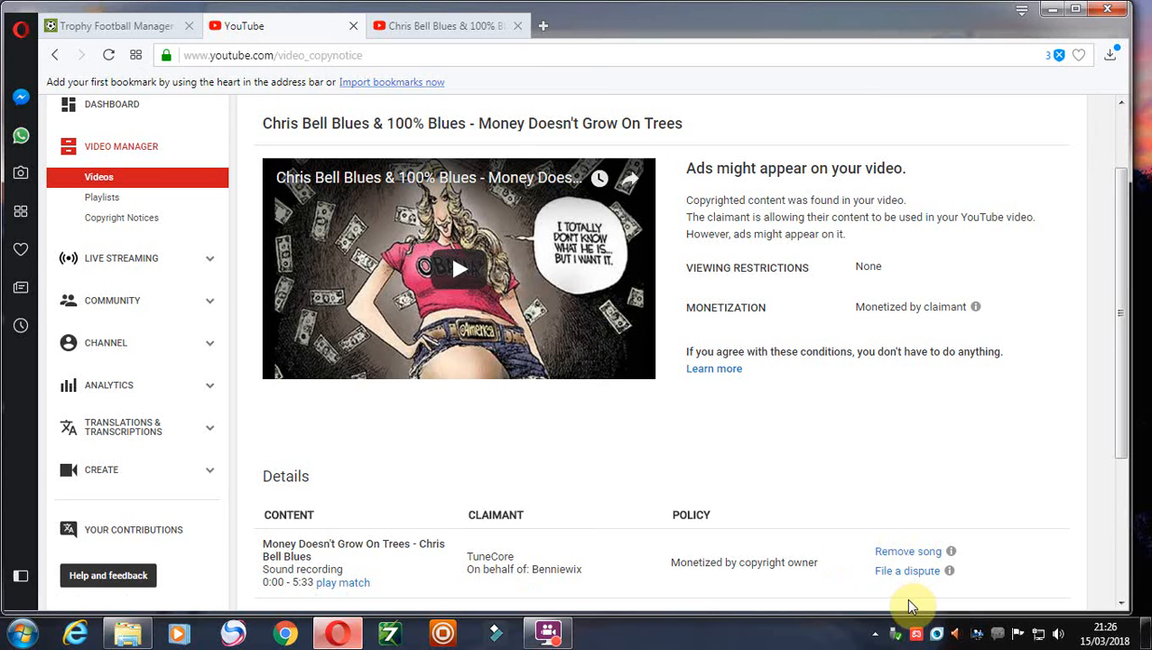
{"action": "left_click", "coordinate": [54, 54]}
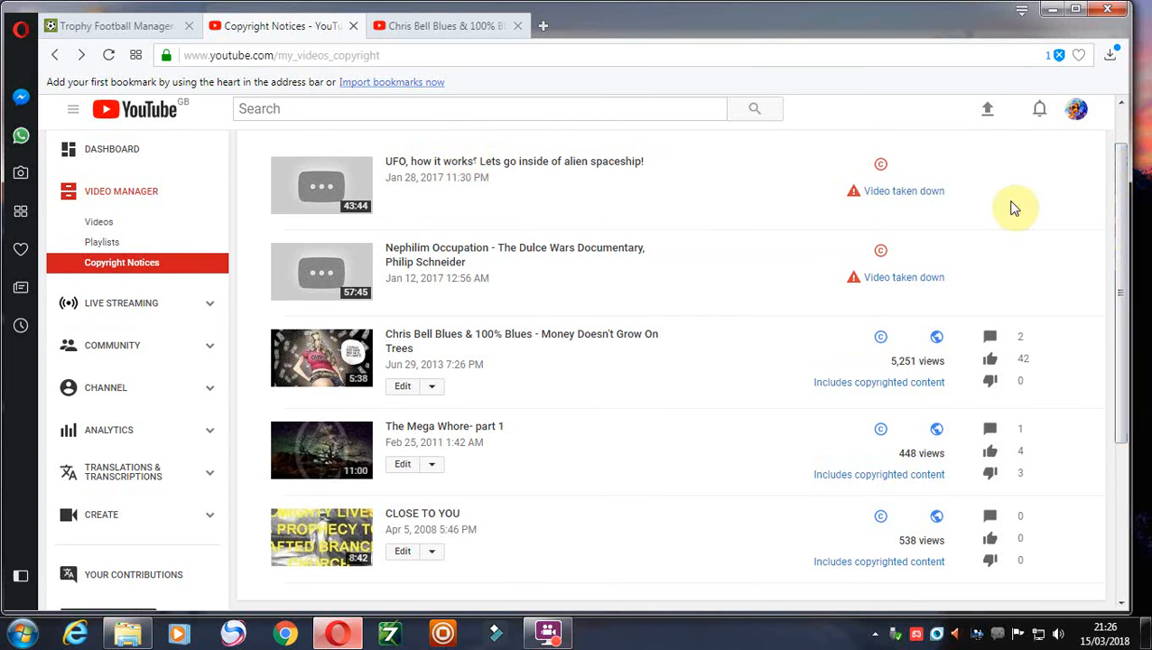
{"action": "mouse_move", "coordinate": [624, 159]}
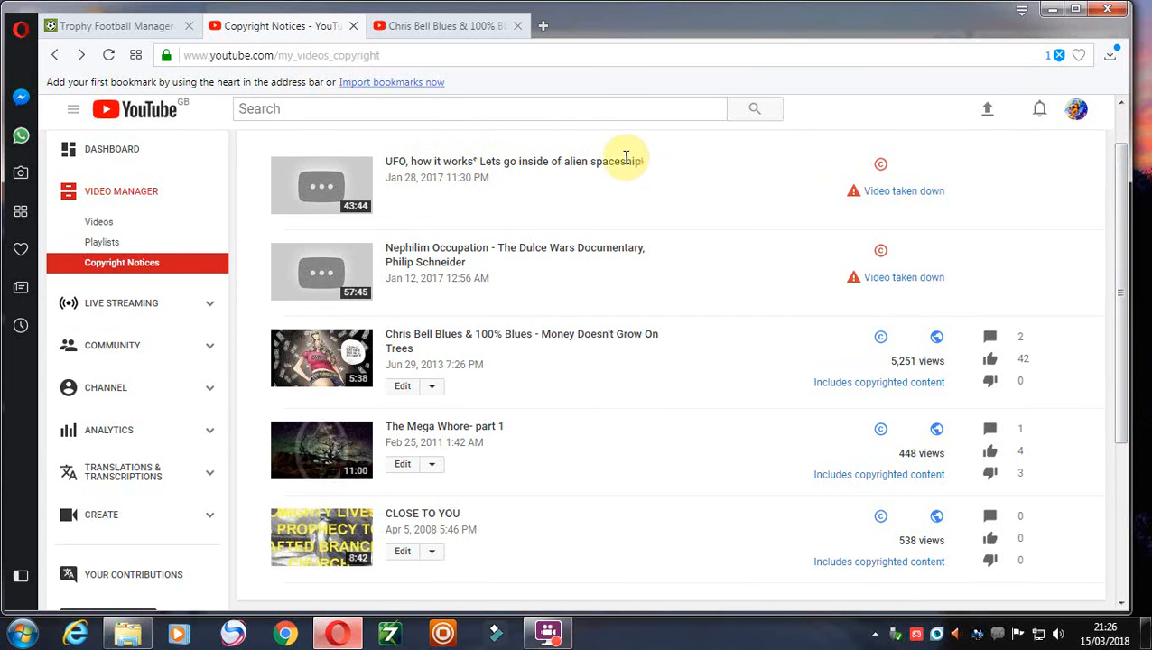
{"action": "mouse_move", "coordinate": [1130, 213]}
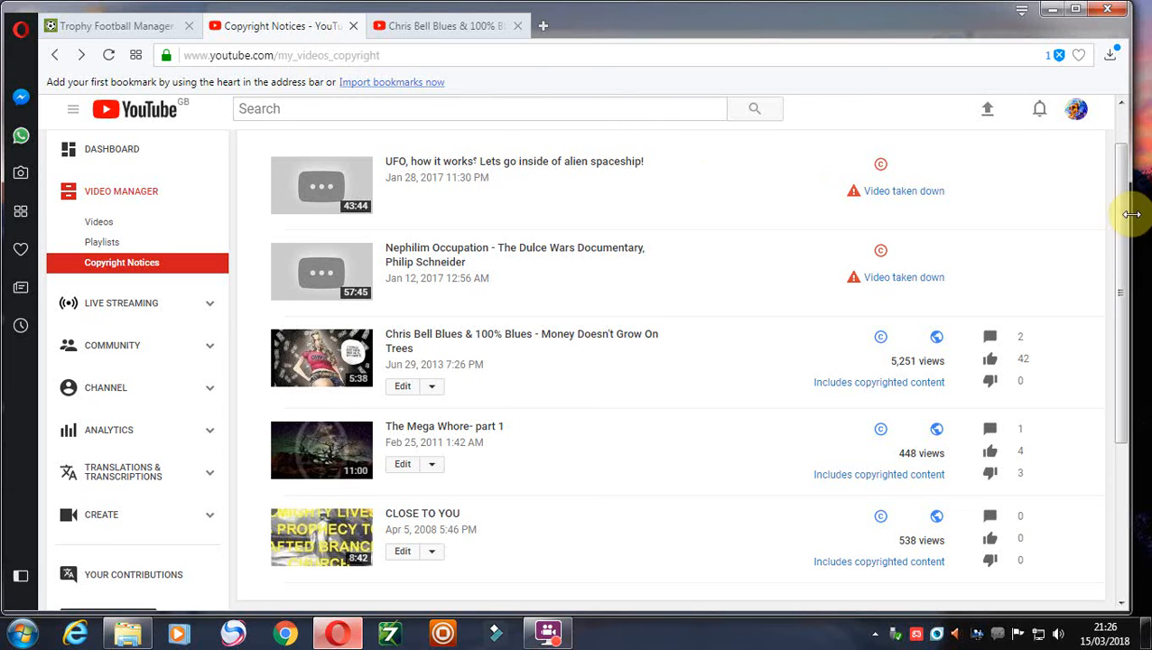
{"action": "scroll", "scroll_direction": "down", "scroll_amount": 3}
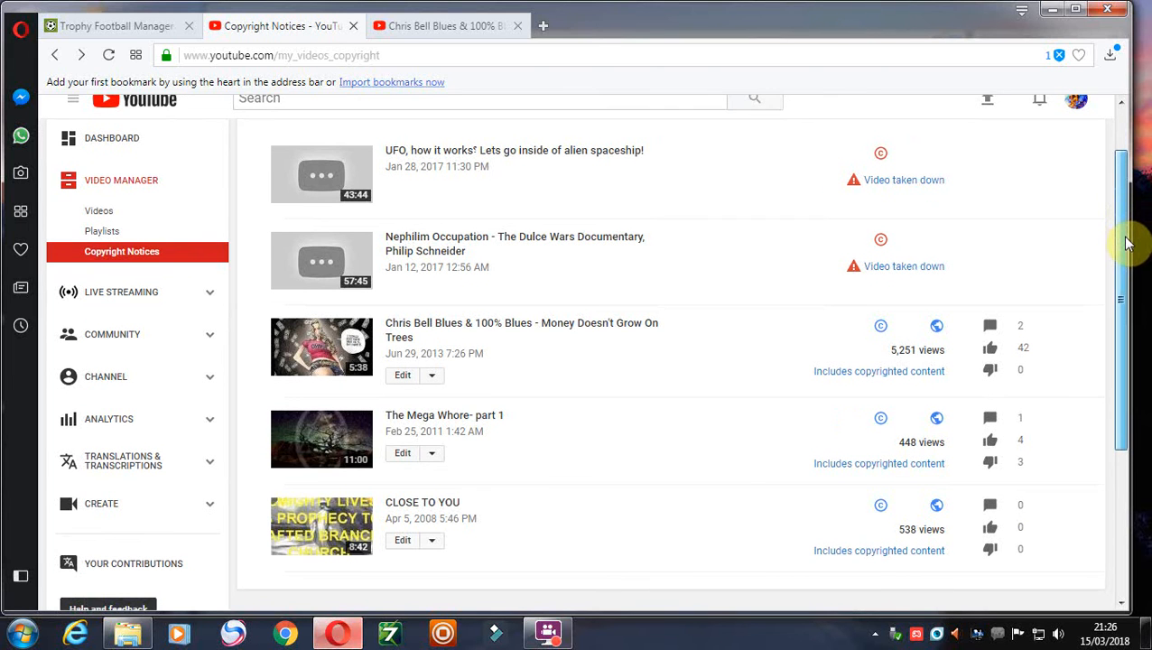
{"action": "scroll", "scroll_direction": "up", "scroll_amount": 3}
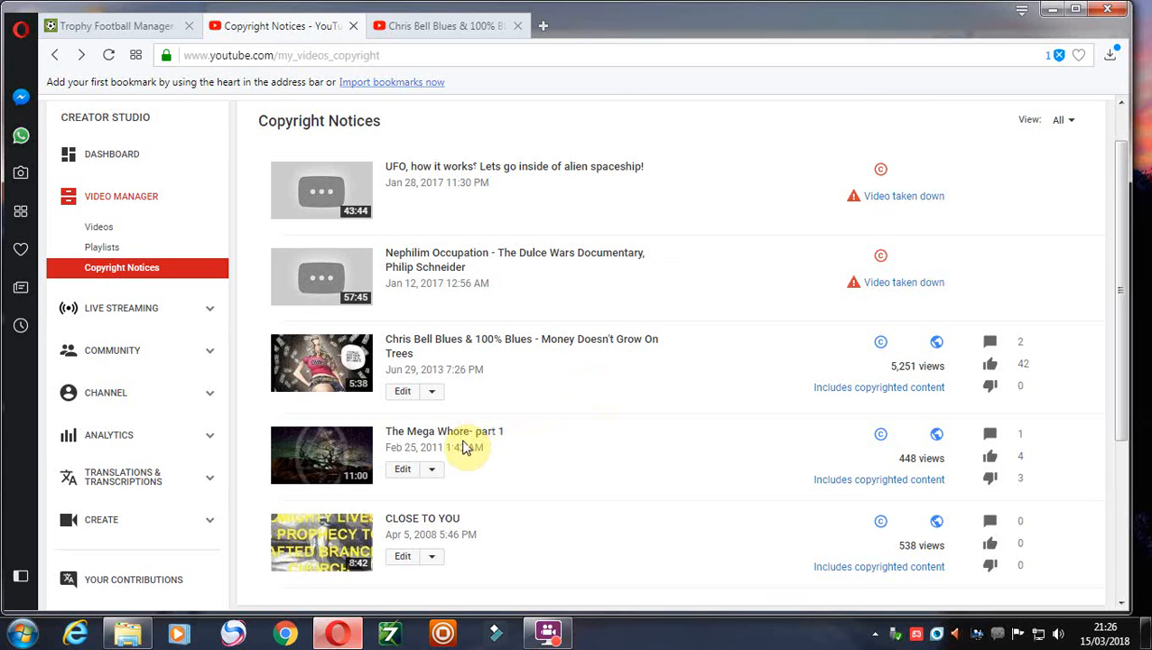
{"action": "mouse_move", "coordinate": [452, 448]}
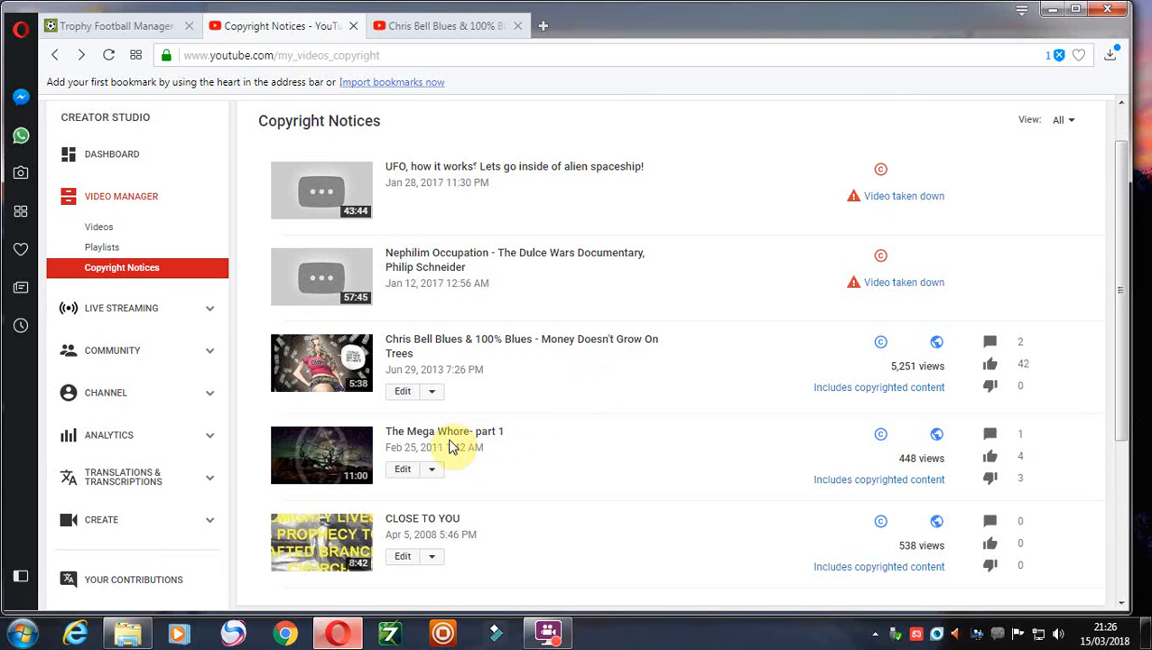
{"action": "mouse_move", "coordinate": [870, 481]}
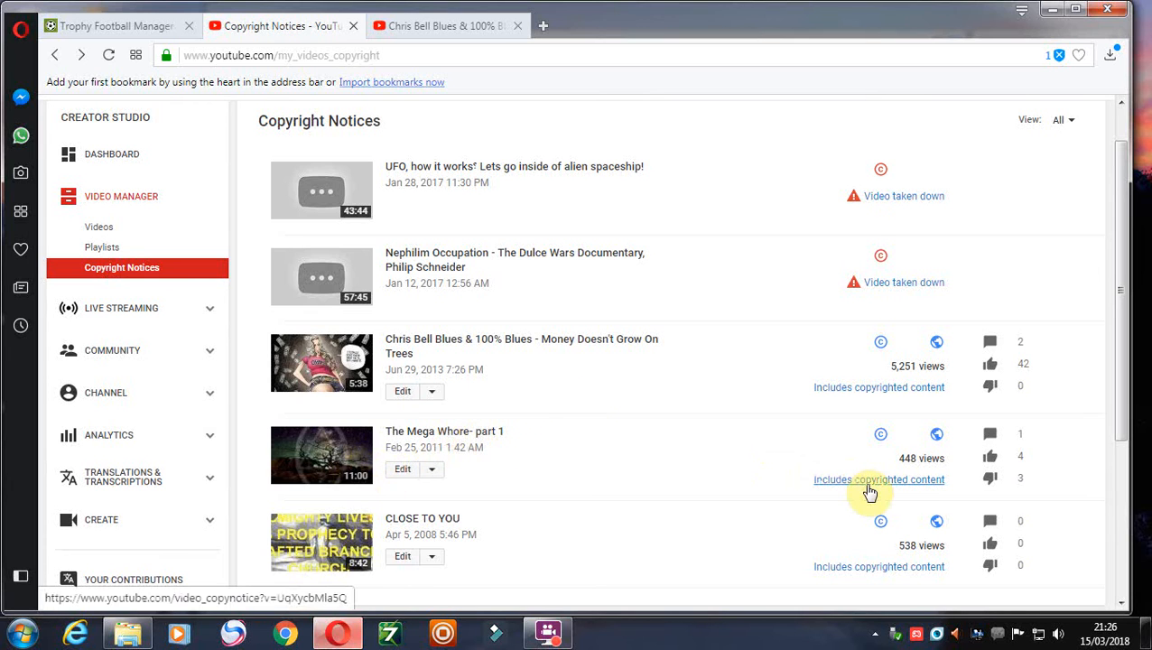
Review the Mega Whore part 1 claim naming A&E as claimant of audiovisual content, scrolling through its Details.
{"action": "left_click", "coordinate": [877, 480]}
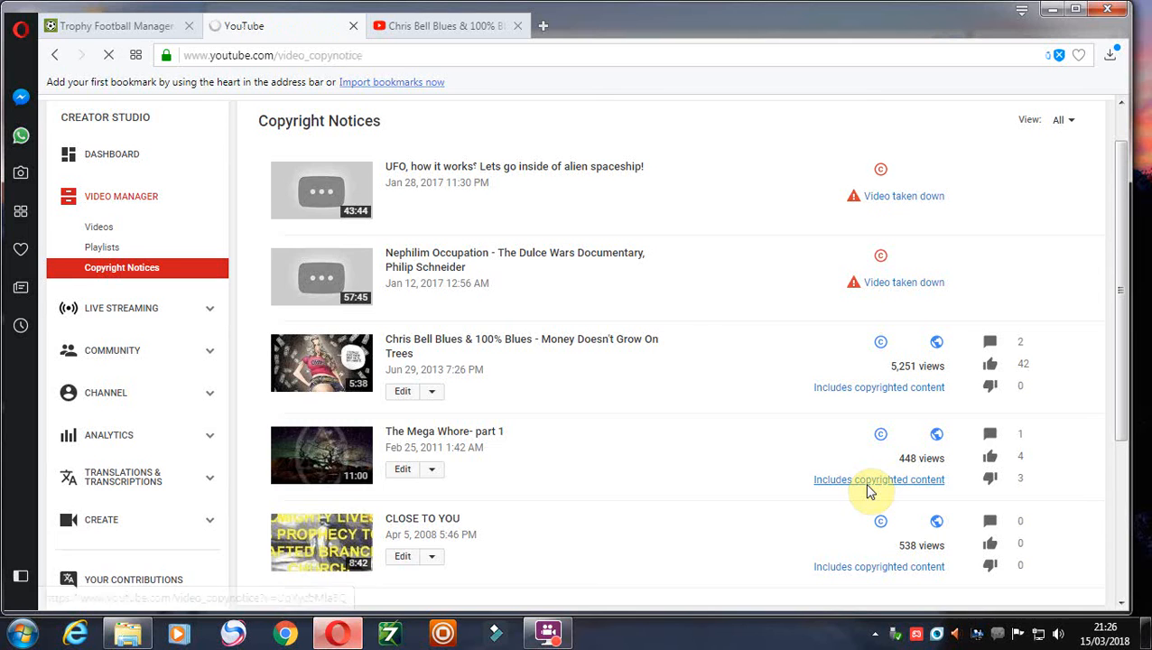
{"action": "left_click", "coordinate": [878, 480]}
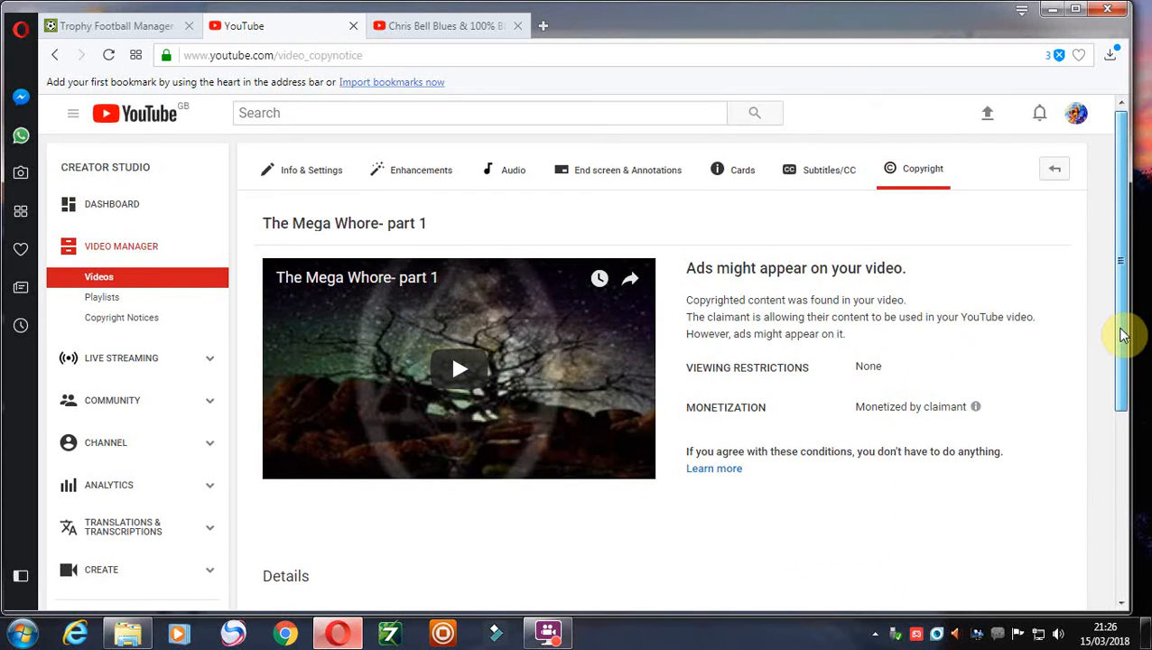
{"action": "scroll", "scroll_direction": "down", "scroll_amount": 3}
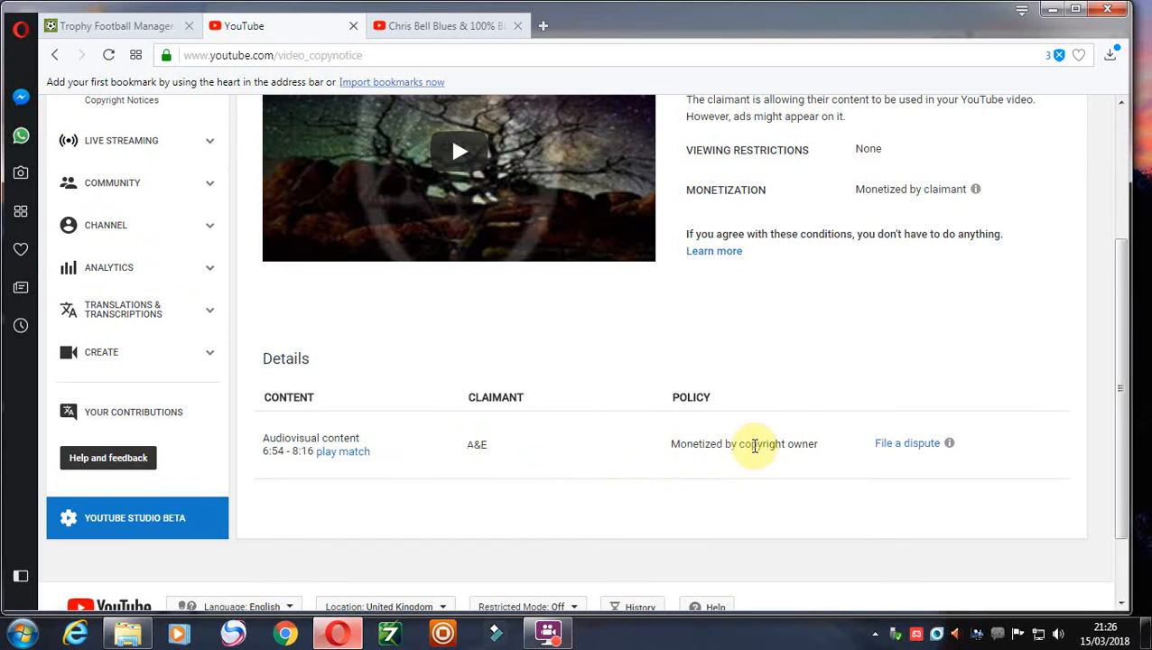
{"action": "scroll", "scroll_direction": "up", "scroll_amount": 3}
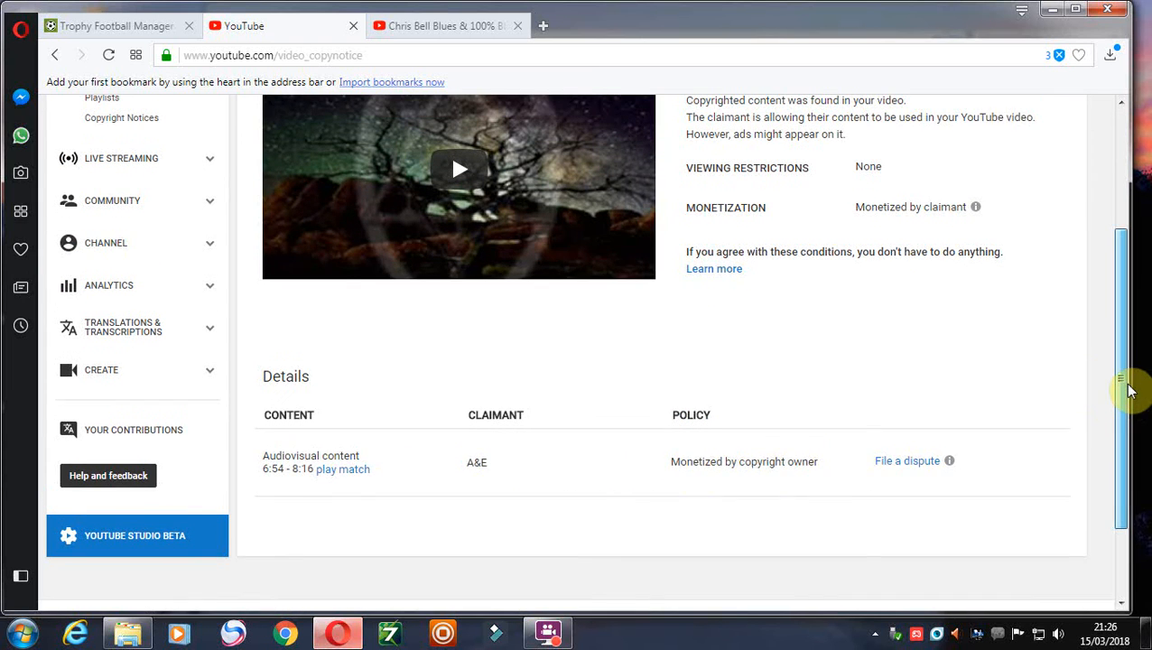
{"action": "scroll", "scroll_direction": "up", "scroll_amount": 3}
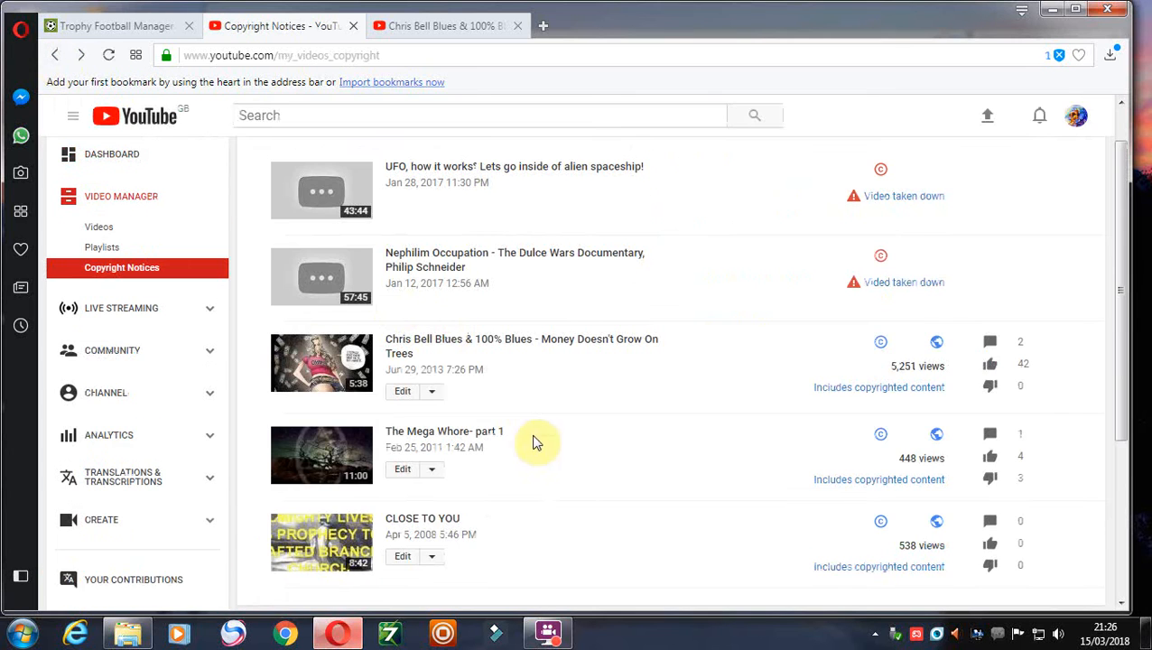
{"action": "scroll", "scroll_direction": "down", "scroll_amount": 3}
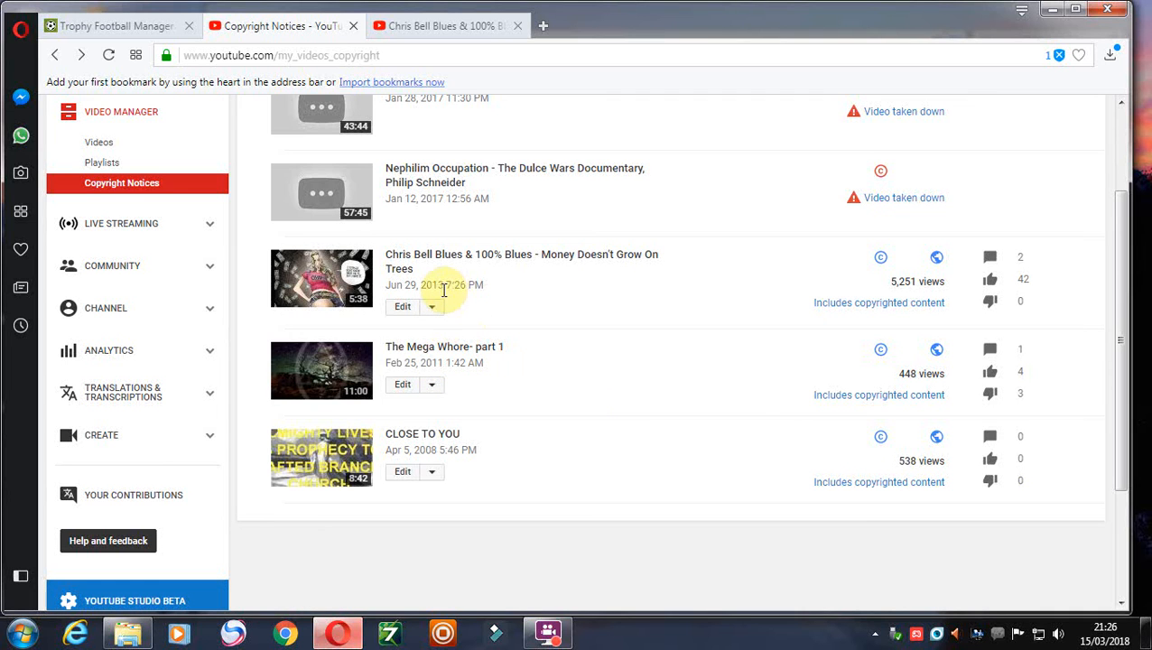
{"action": "mouse_move", "coordinate": [453, 370]}
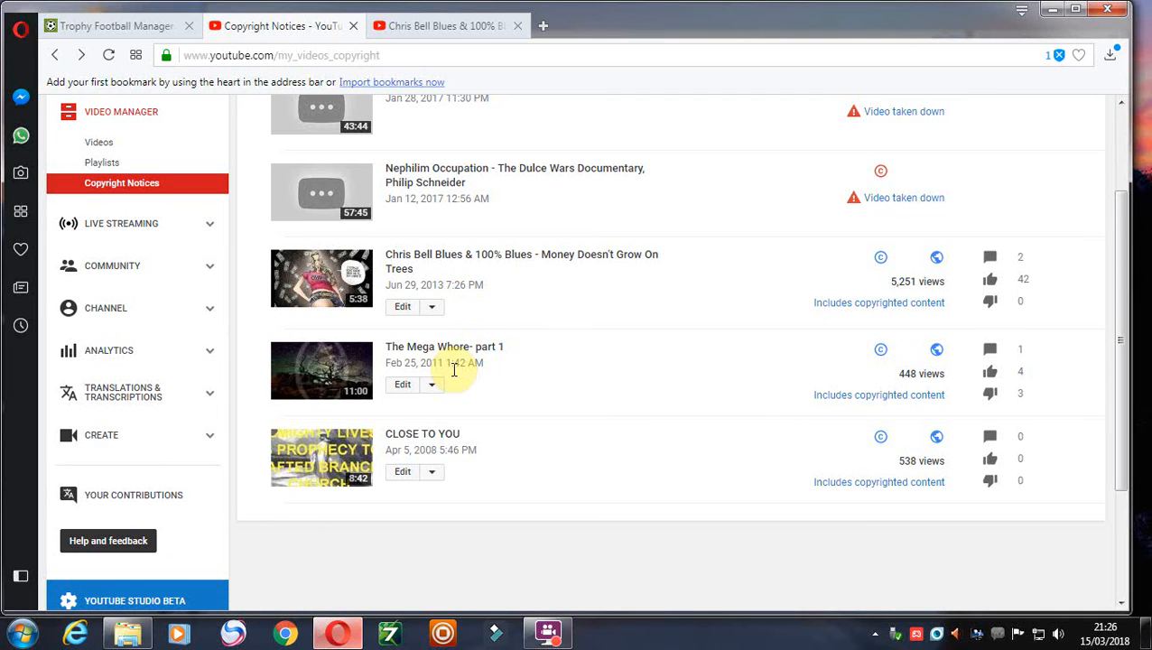
{"action": "mouse_move", "coordinate": [460, 379]}
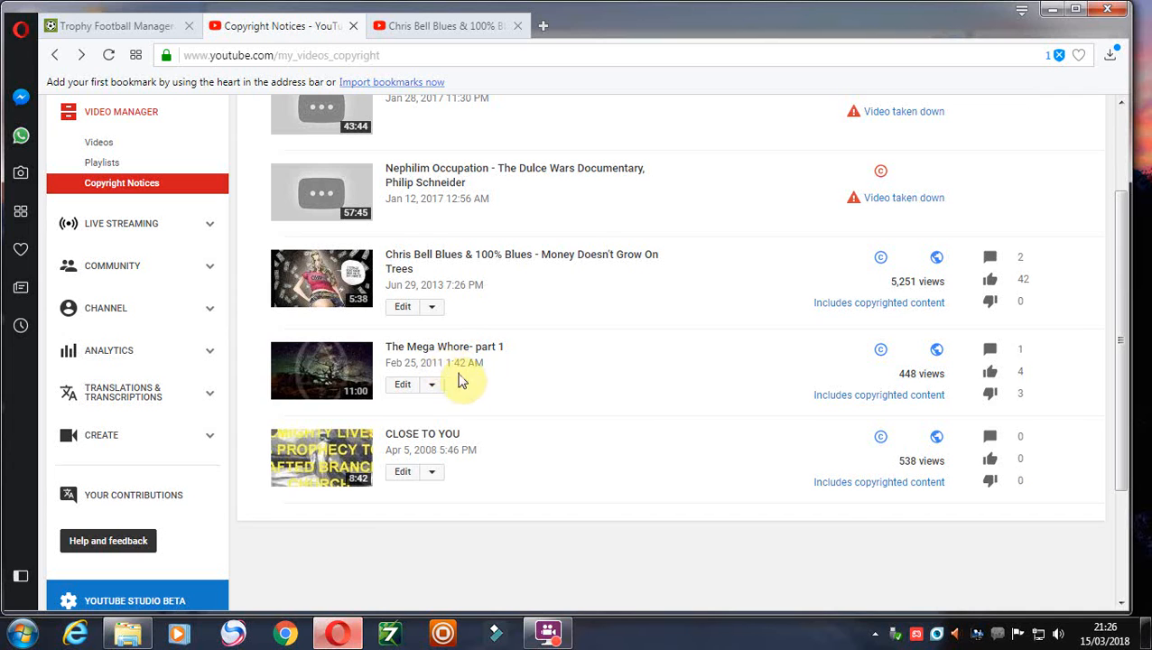
{"action": "mouse_move", "coordinate": [437, 450]}
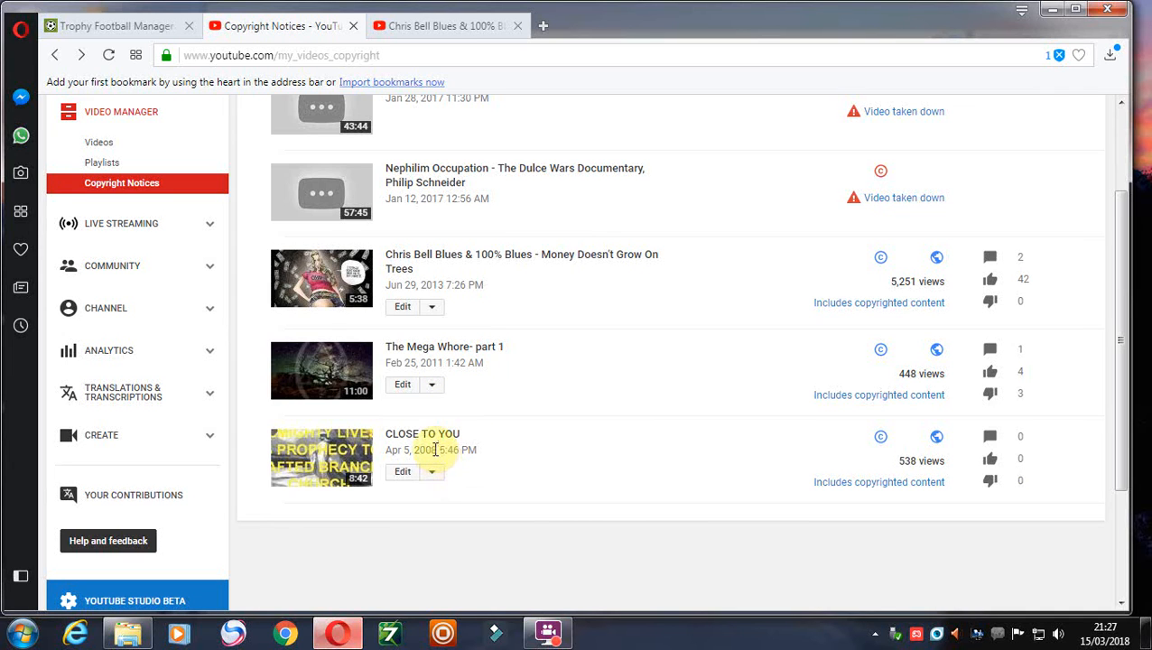
{"action": "mouse_move", "coordinate": [776, 459]}
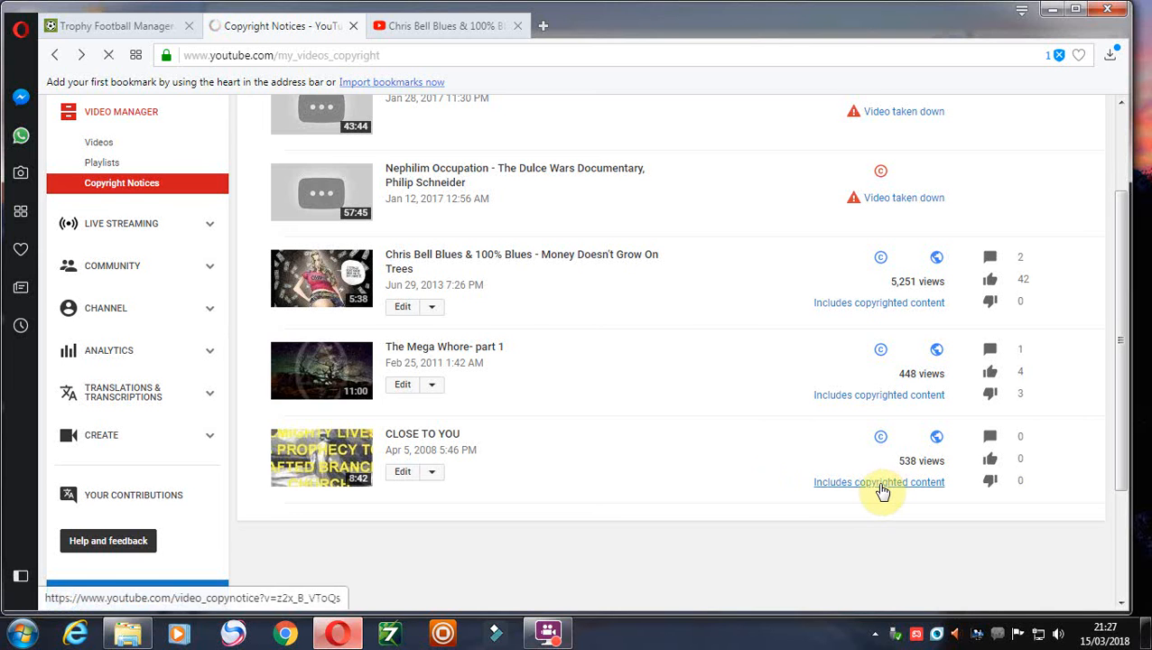
Review the CLOSE TO YOU claim, MRC on behalf of Hooj Choons for Close To Your Heart, then go back.
{"action": "left_click", "coordinate": [878, 480]}
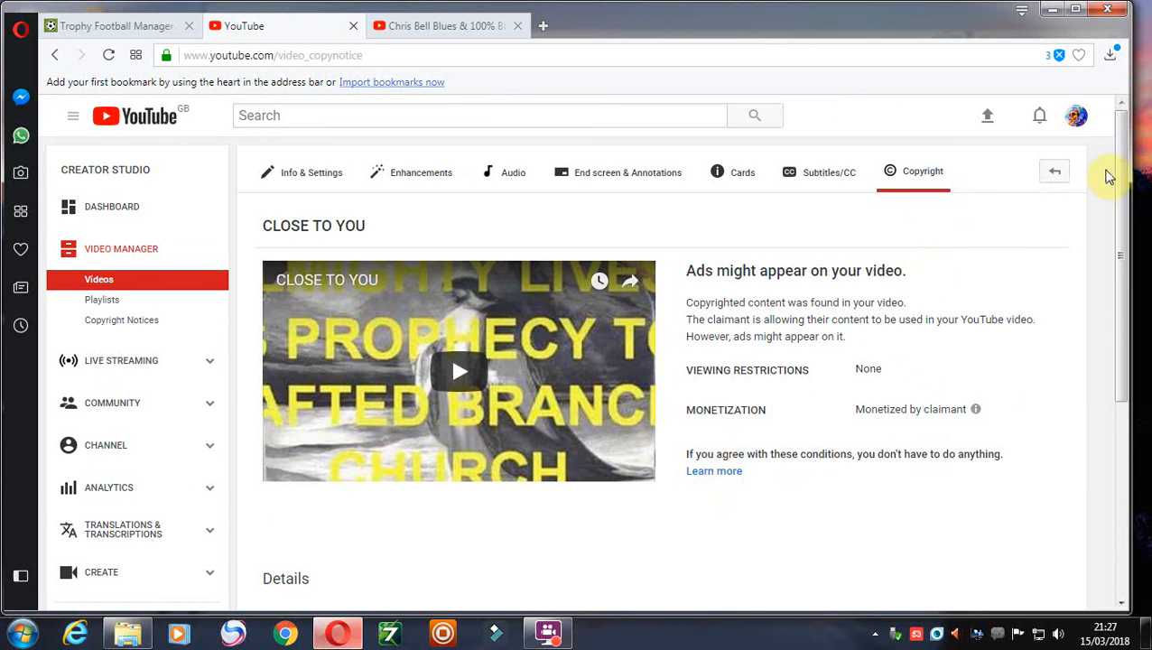
{"action": "scroll", "scroll_direction": "down", "scroll_amount": 3}
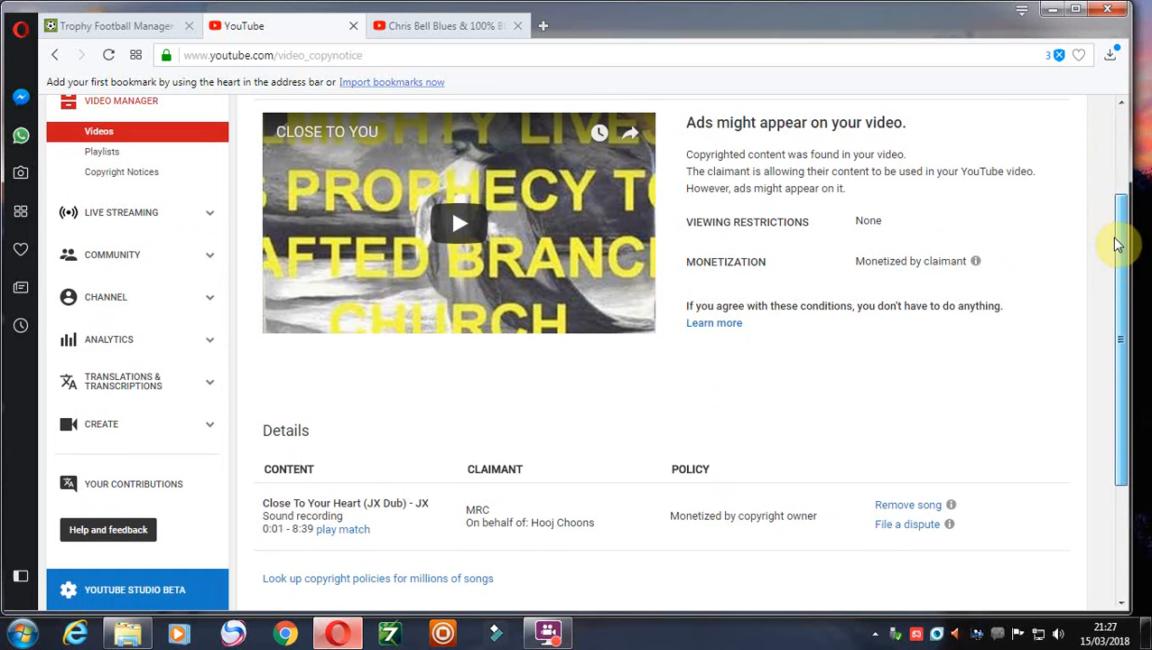
{"action": "scroll", "scroll_direction": "down", "scroll_amount": 3}
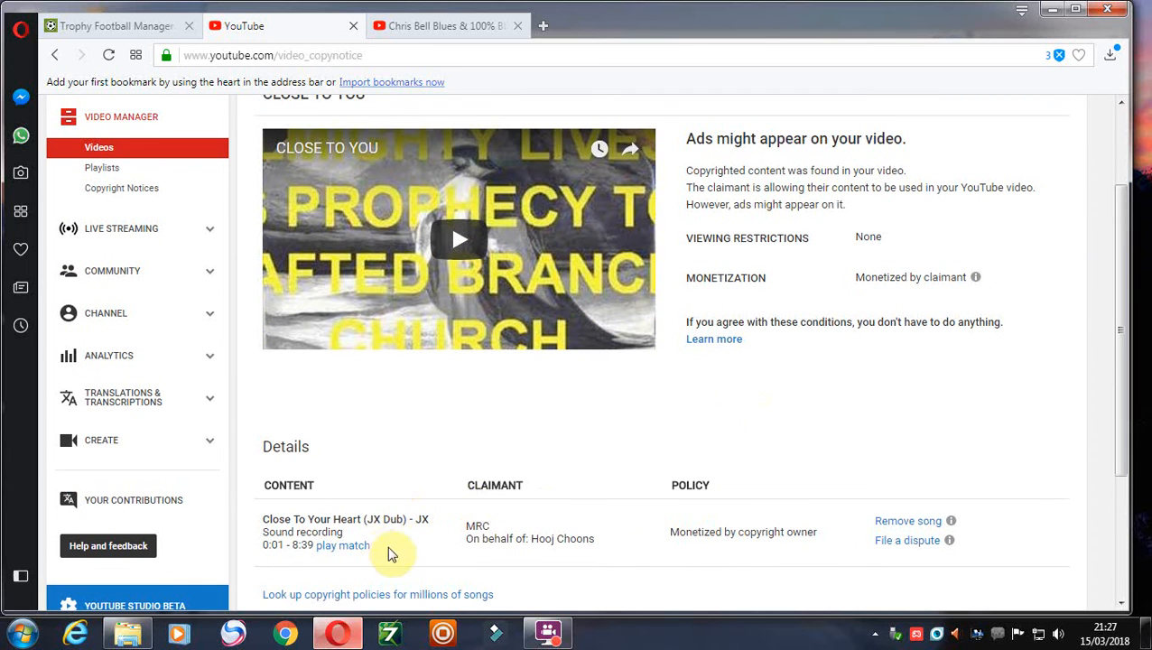
{"action": "mouse_move", "coordinate": [563, 556]}
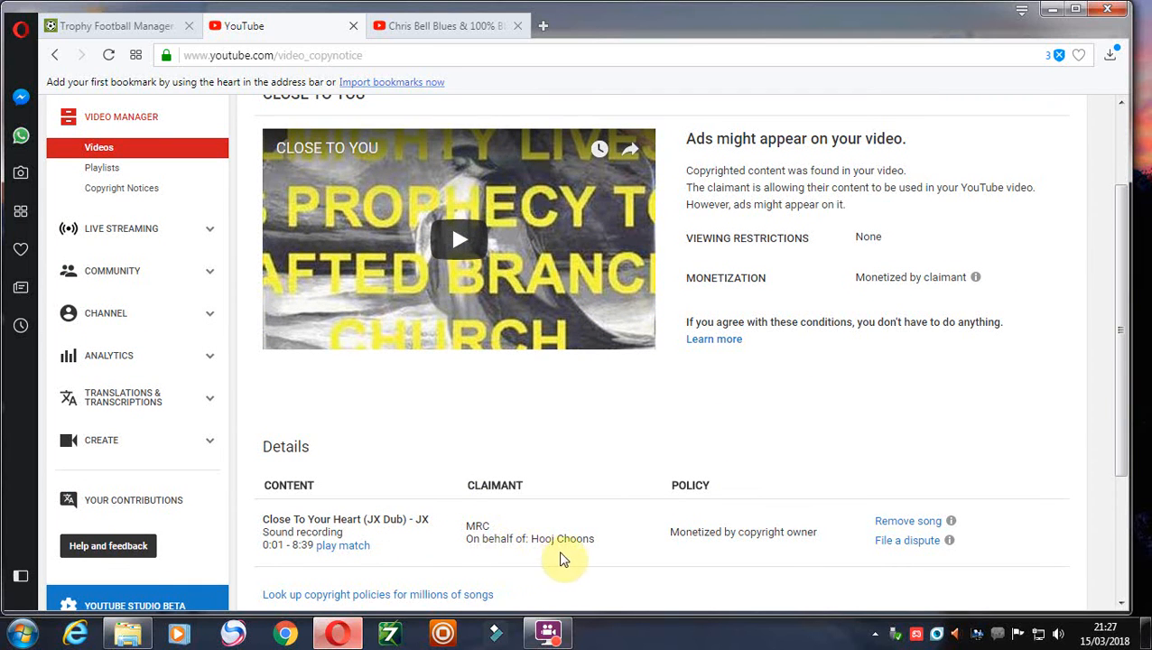
{"action": "mouse_move", "coordinate": [594, 556]}
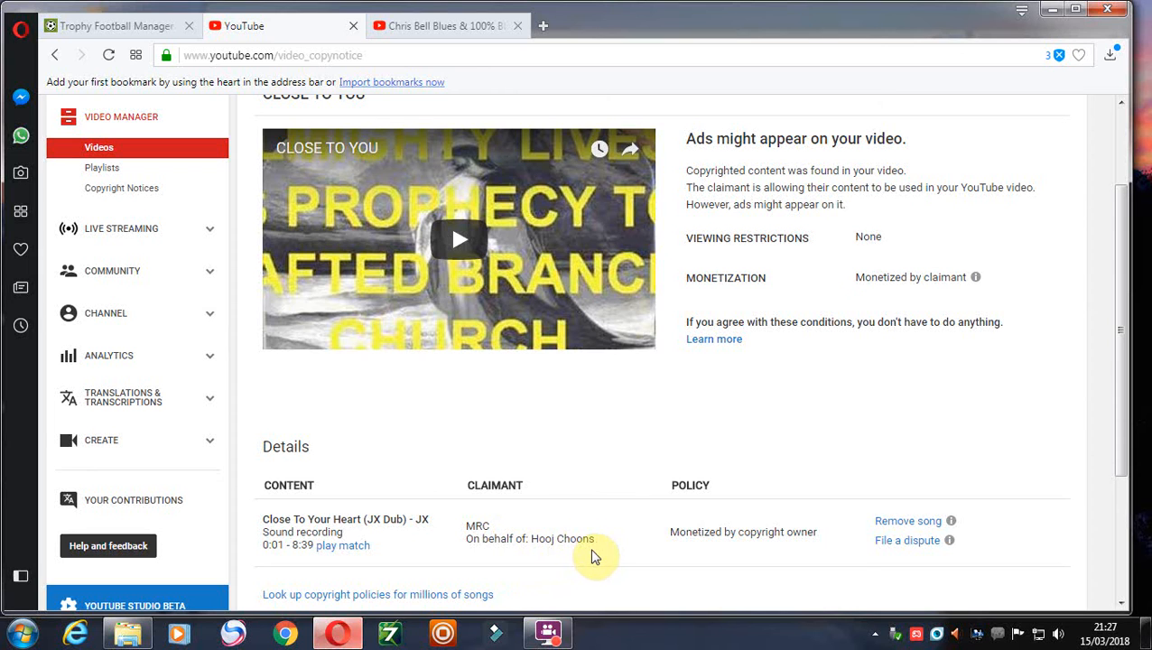
{"action": "mouse_move", "coordinate": [754, 408]}
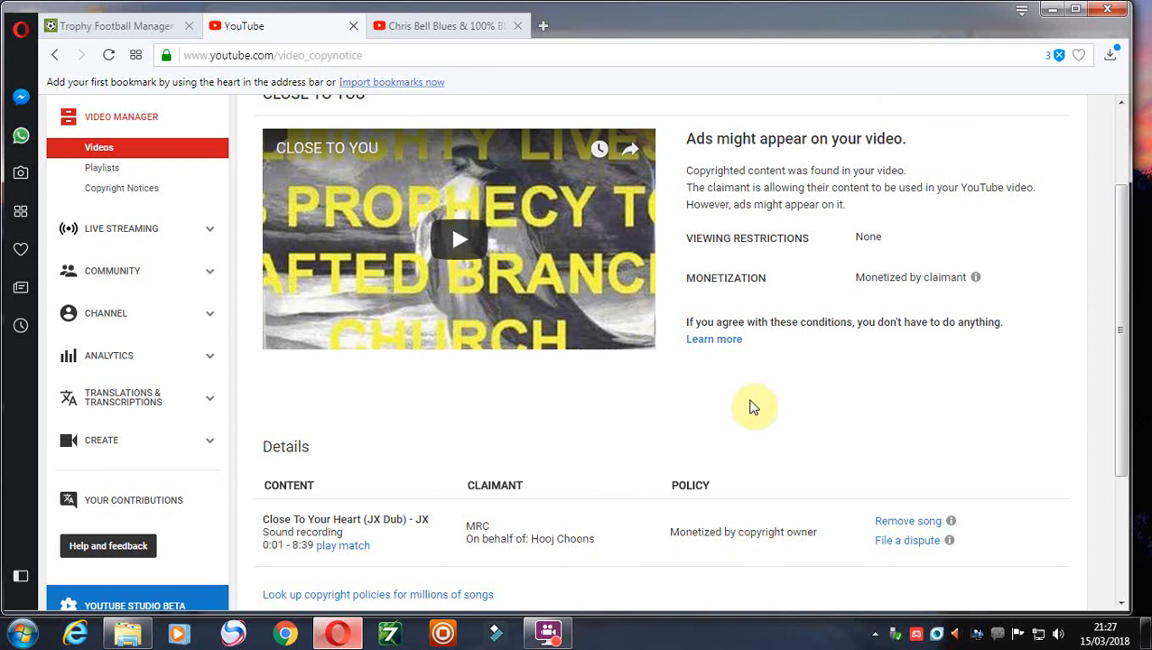
{"action": "left_click", "coordinate": [54, 54]}
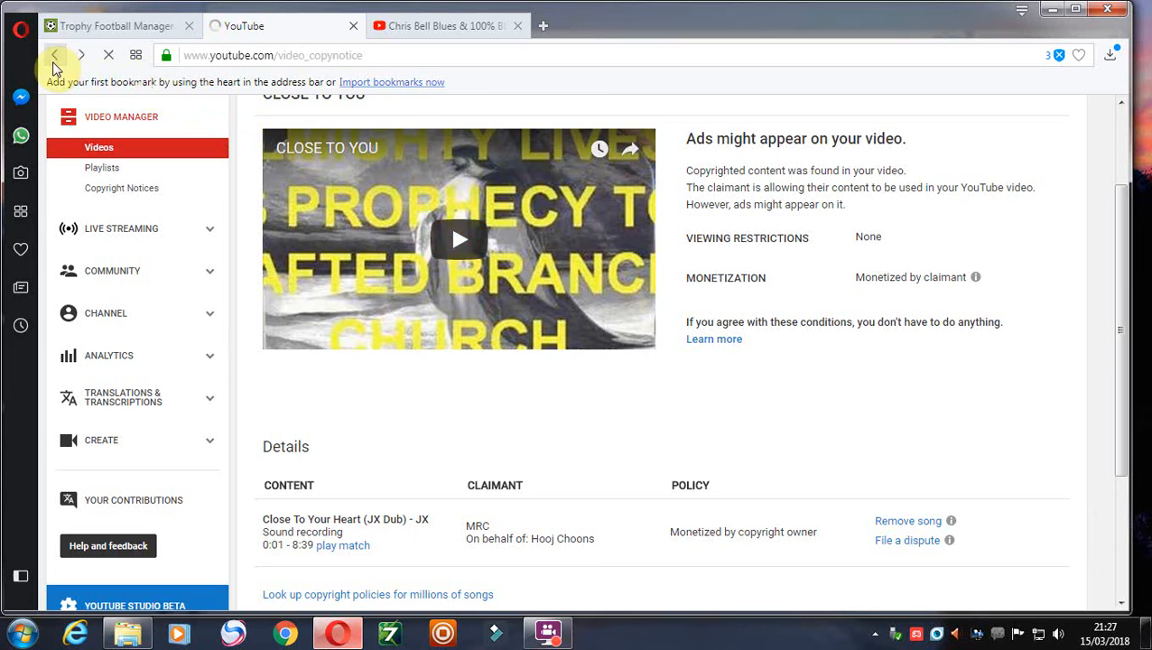
Go back to the Copyright Notices list and scroll through all five noticed videos.
{"action": "left_click", "coordinate": [54, 55]}
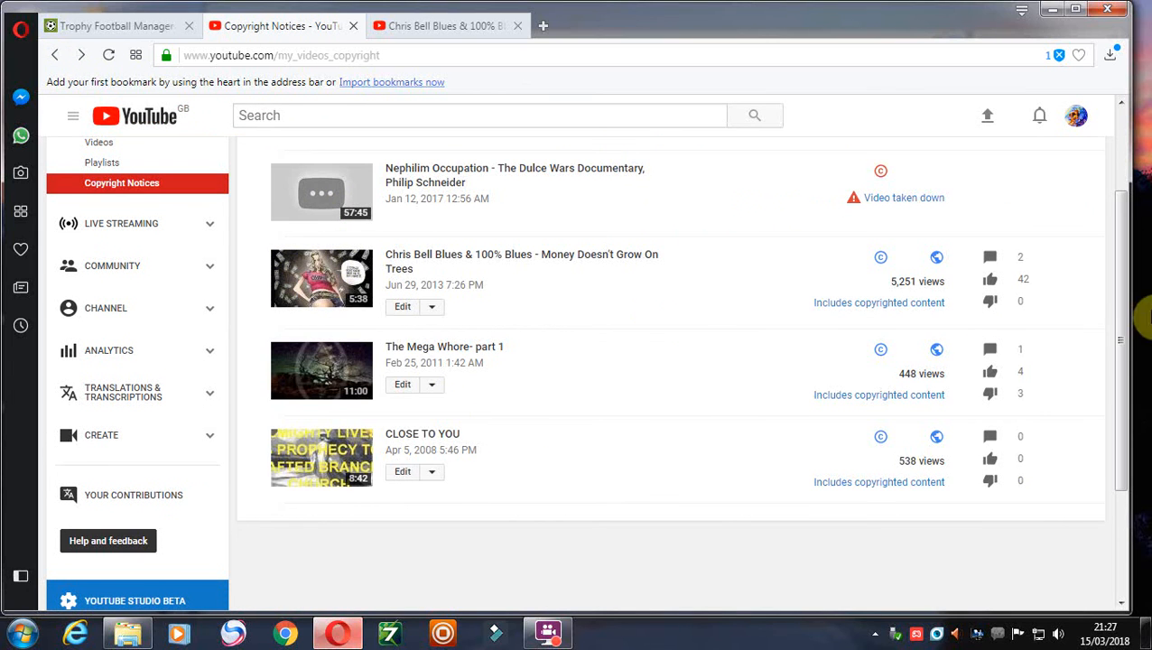
{"action": "scroll", "scroll_direction": "up", "scroll_amount": 3}
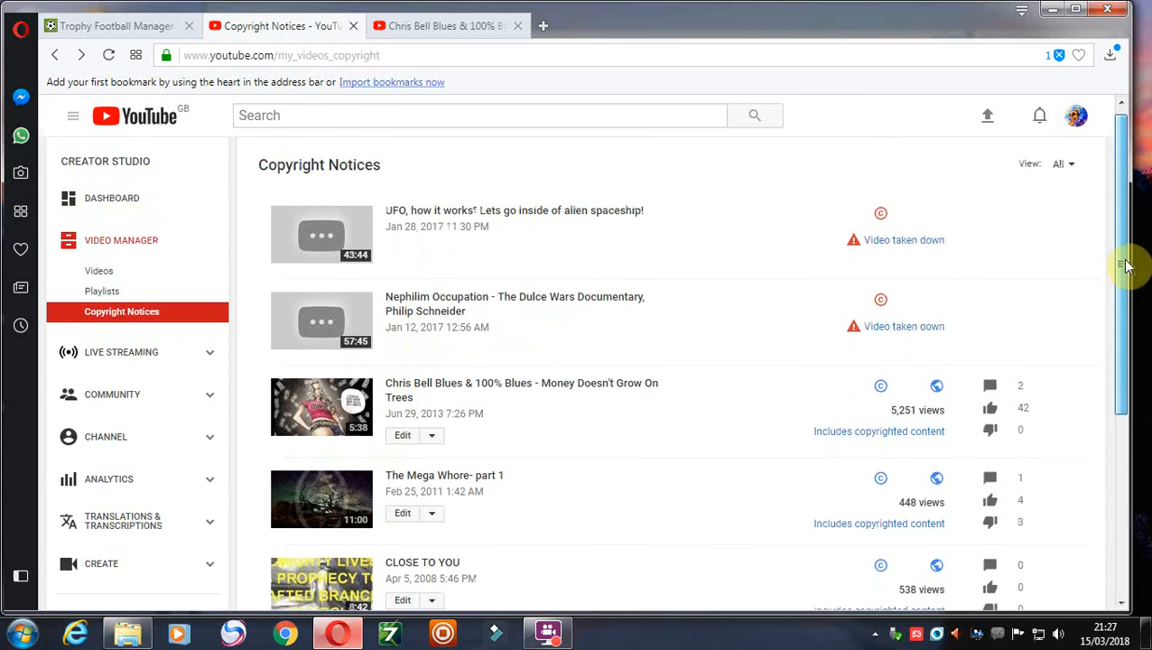
{"action": "scroll", "scroll_direction": "down", "scroll_amount": 3}
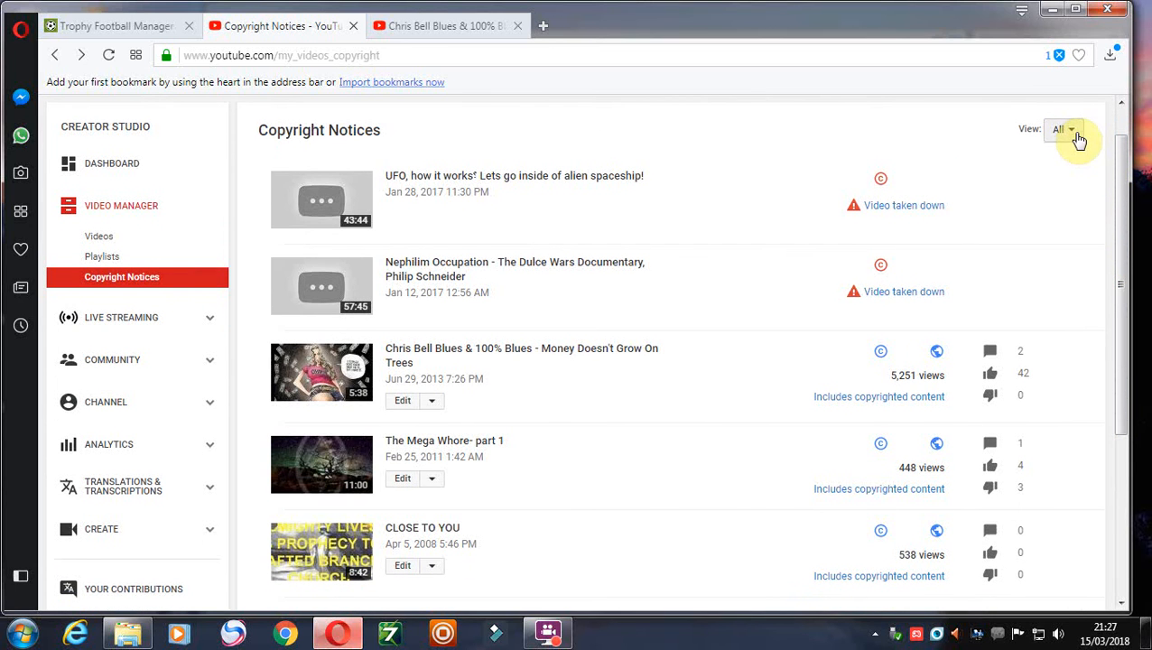
{"action": "mouse_move", "coordinate": [870, 181]}
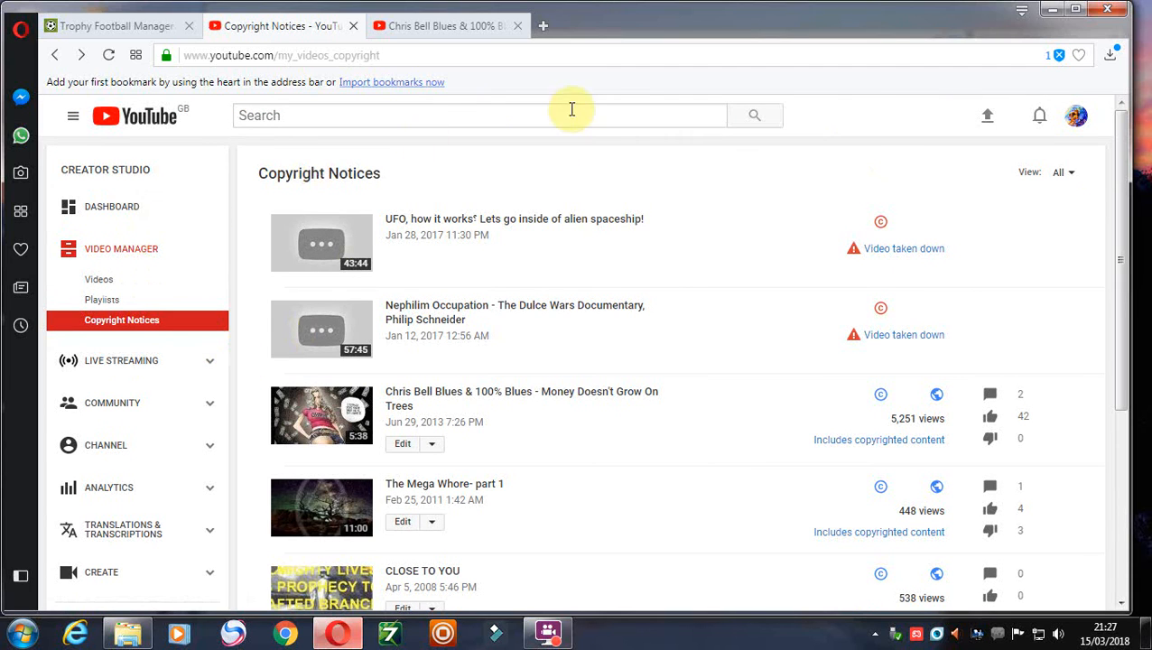
{"action": "mouse_move", "coordinate": [269, 256]}
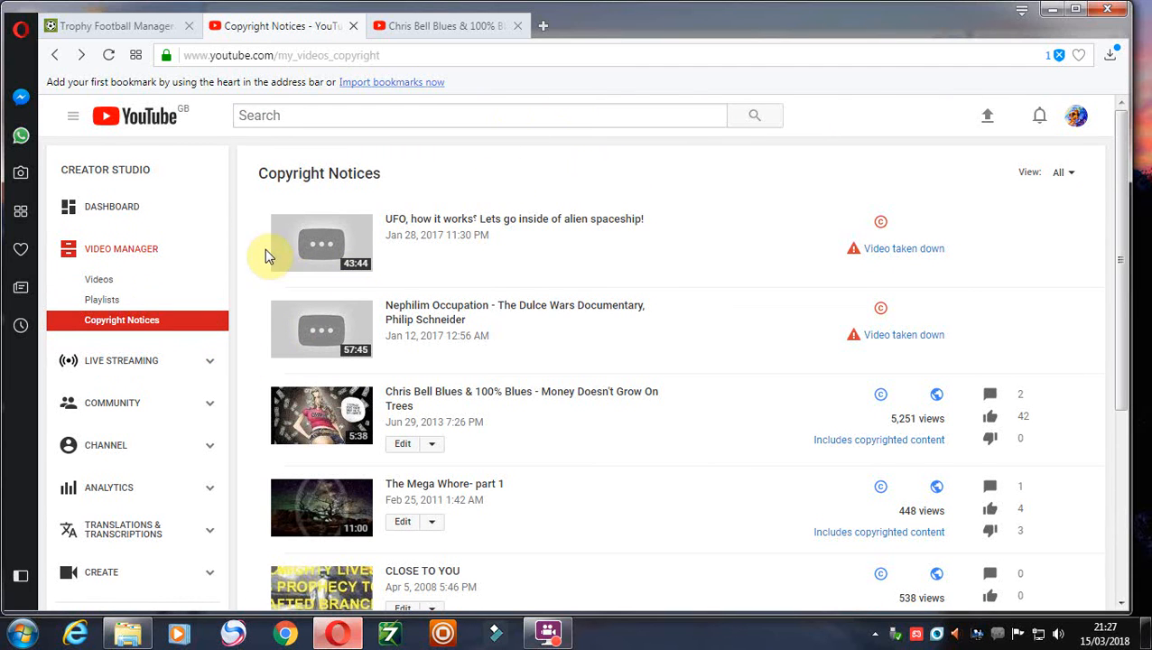
{"action": "scroll", "scroll_direction": "down", "scroll_amount": 3}
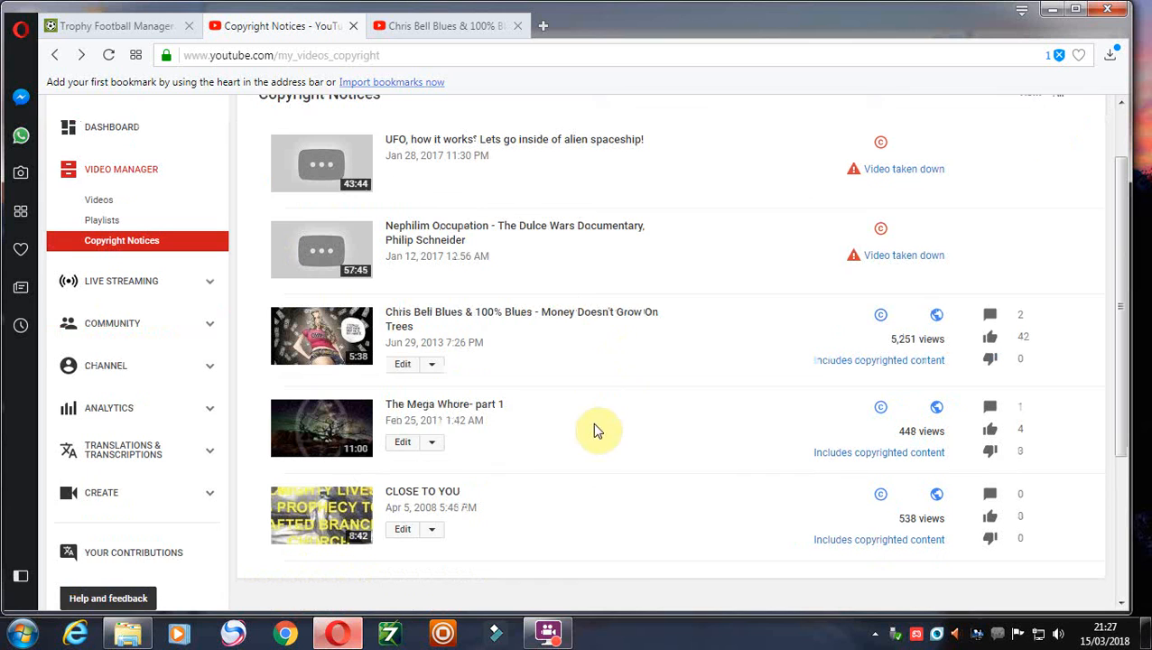
{"action": "left_click", "coordinate": [431, 436]}
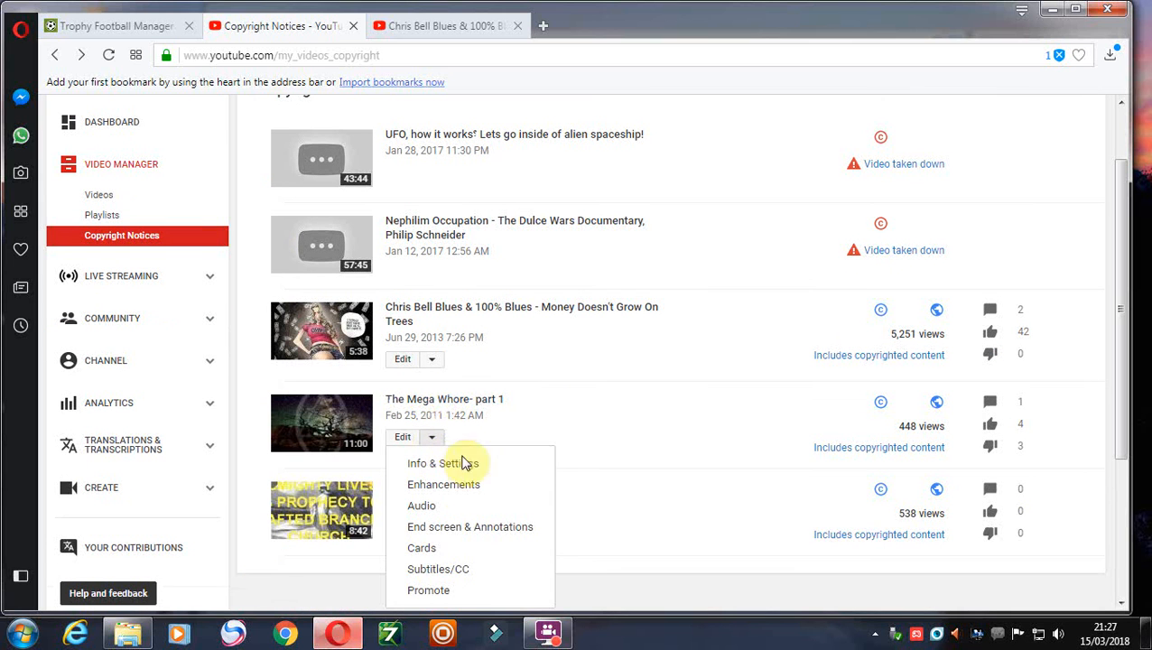
{"action": "mouse_move", "coordinate": [559, 399]}
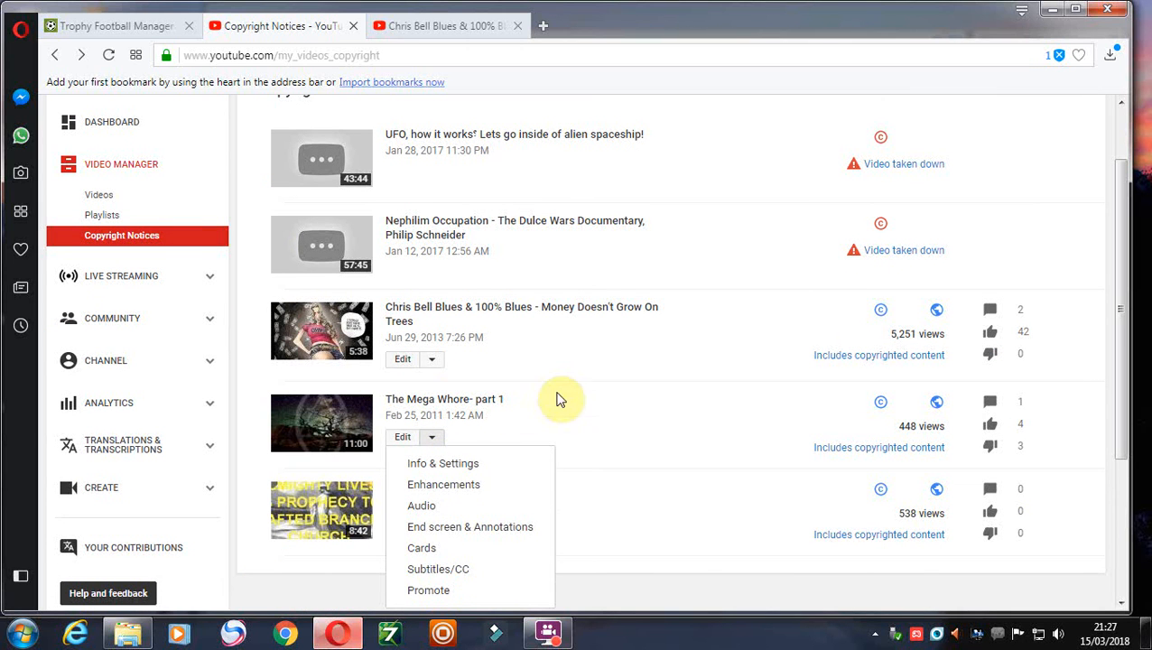
{"action": "mouse_move", "coordinate": [466, 527]}
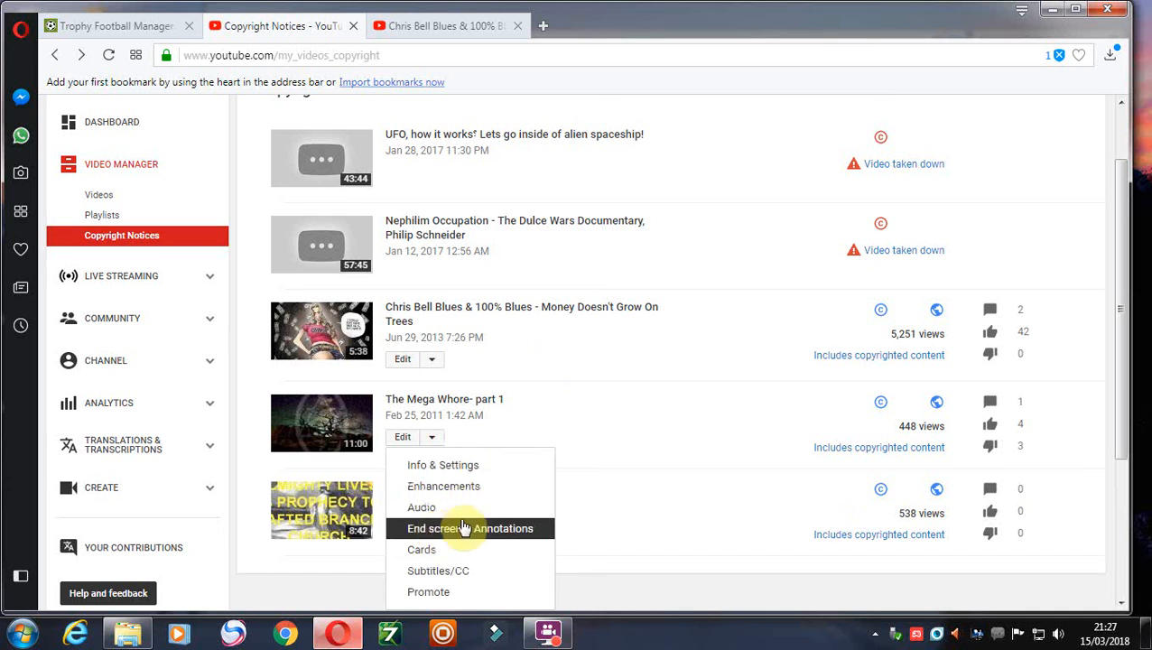
{"action": "left_click", "coordinate": [577, 404]}
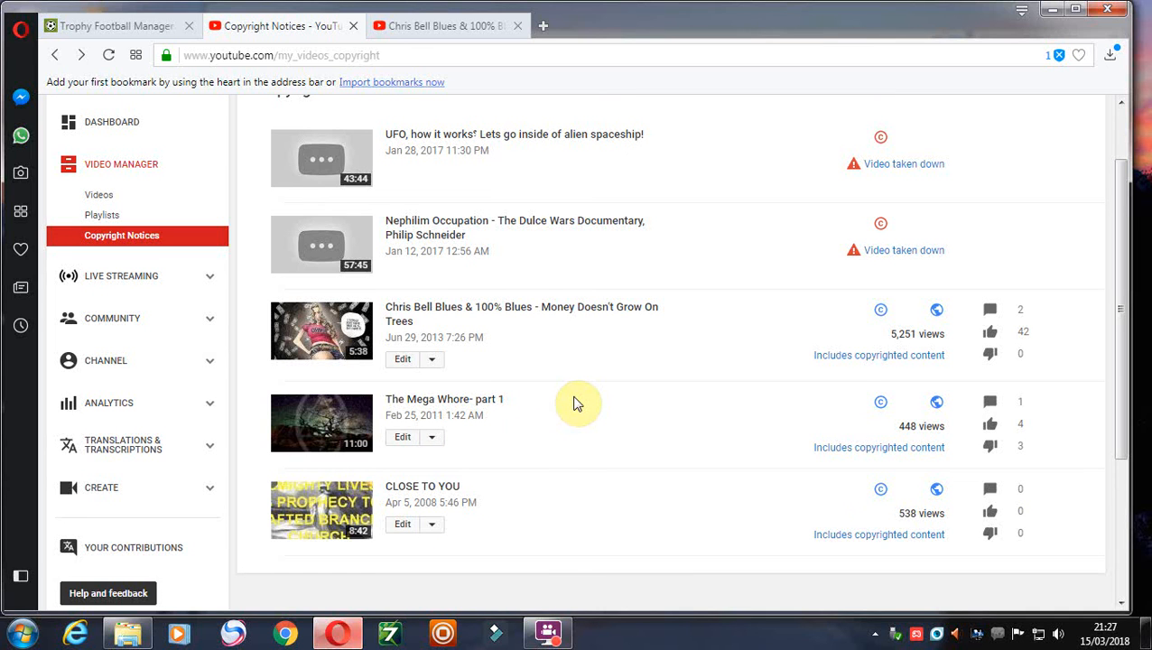
{"action": "mouse_move", "coordinate": [1139, 350]}
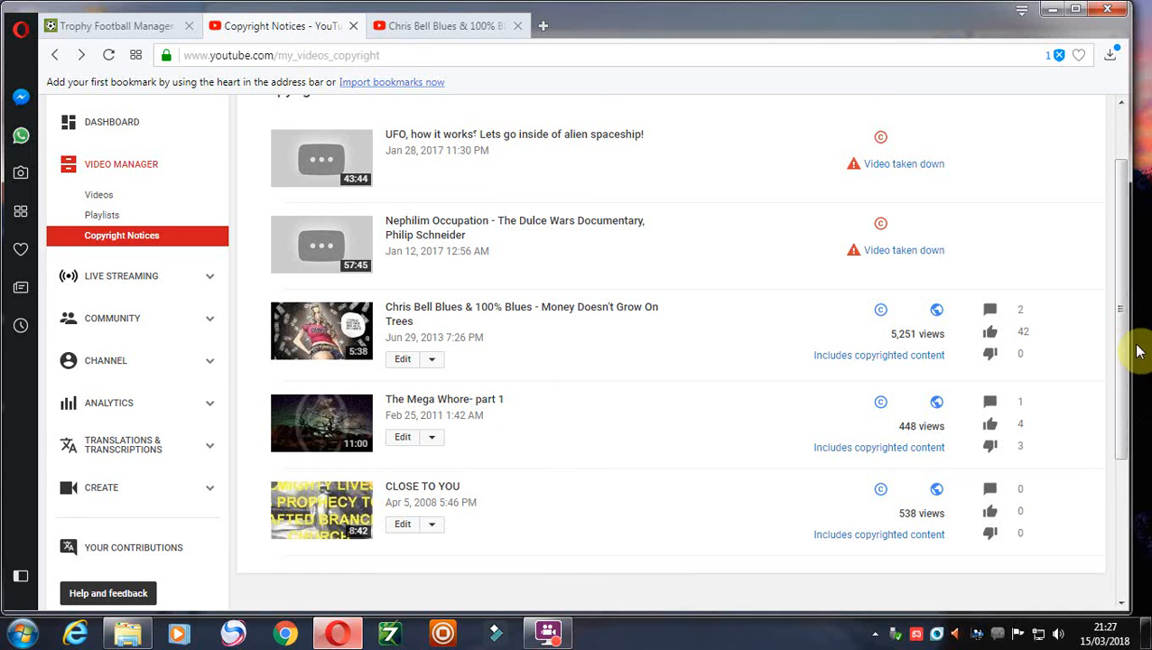
{"action": "scroll", "scroll_direction": "up", "scroll_amount": 3}
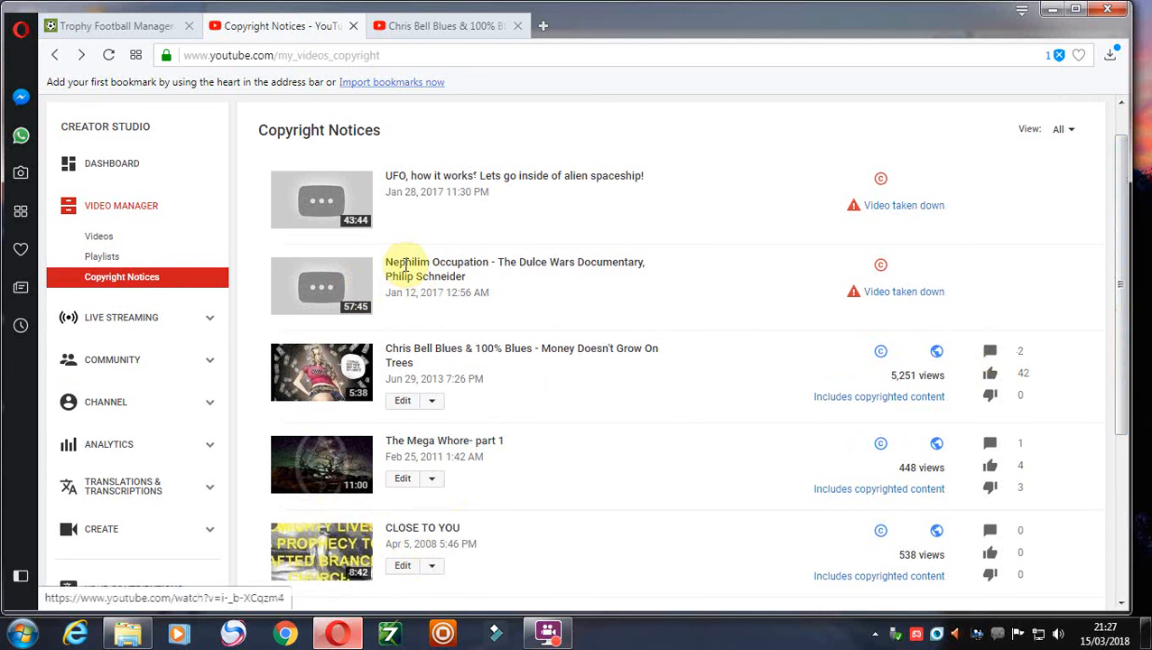
{"action": "mouse_move", "coordinate": [664, 210]}
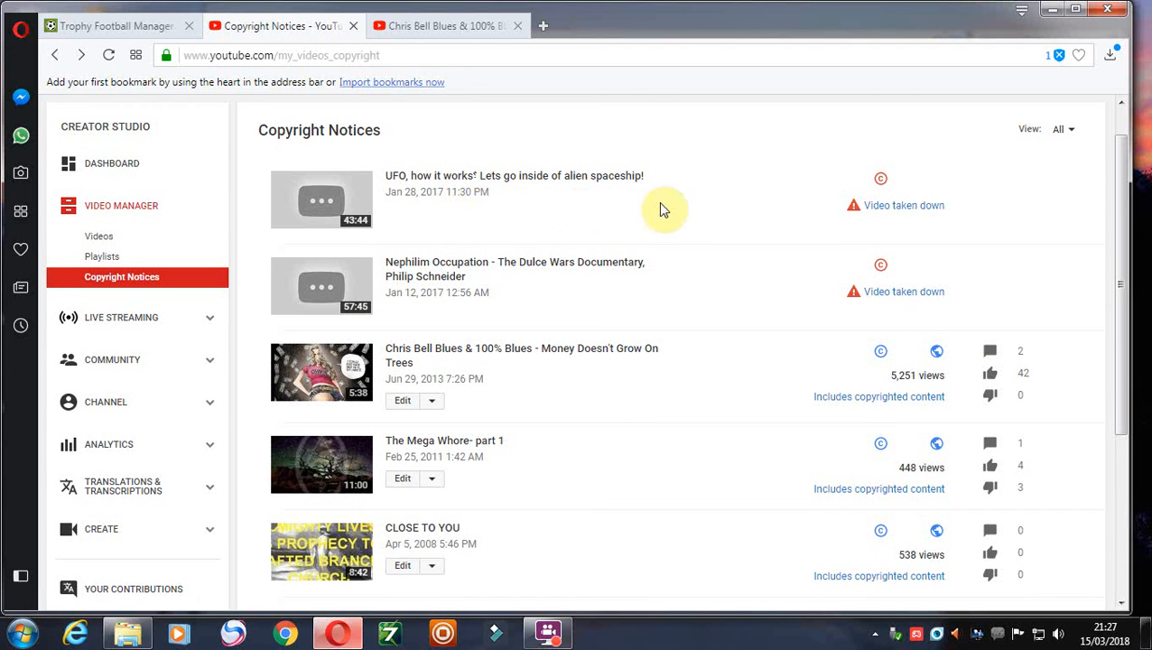
{"action": "mouse_move", "coordinate": [680, 145]}
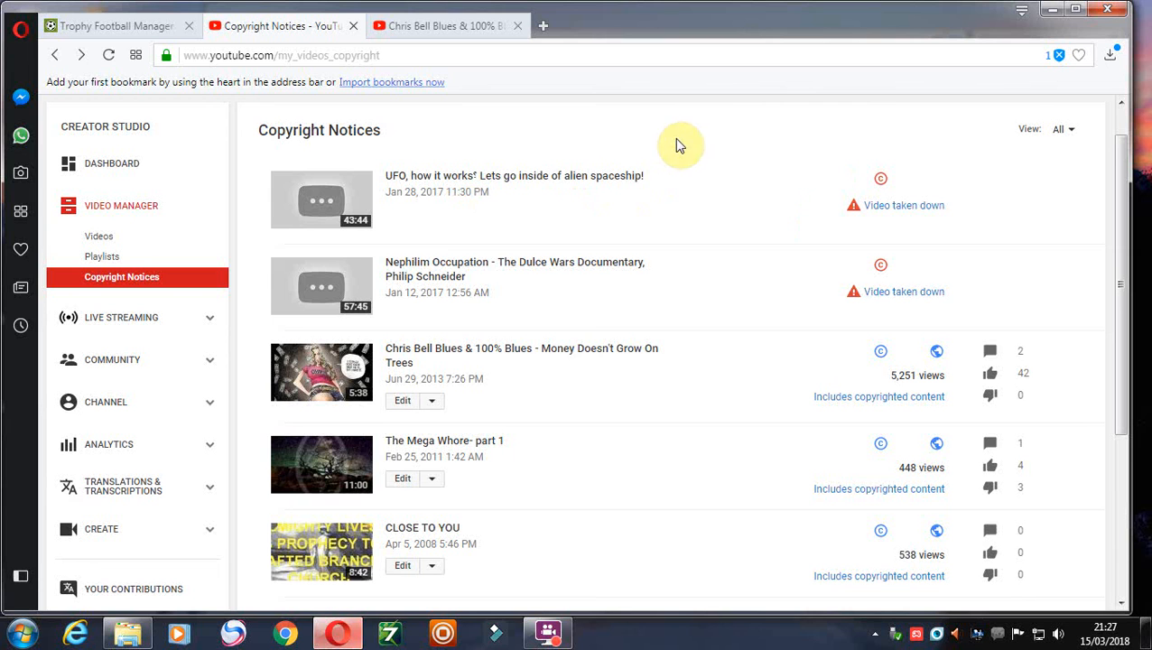
{"action": "mouse_move", "coordinate": [473, 25]}
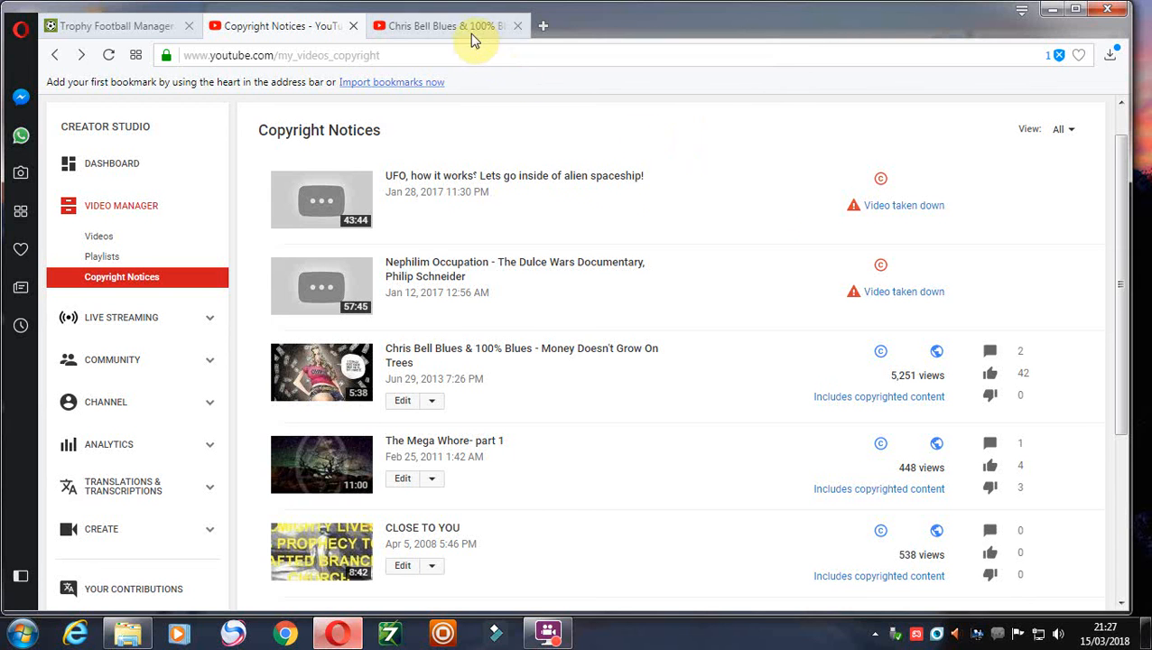
{"action": "left_click", "coordinate": [442, 25]}
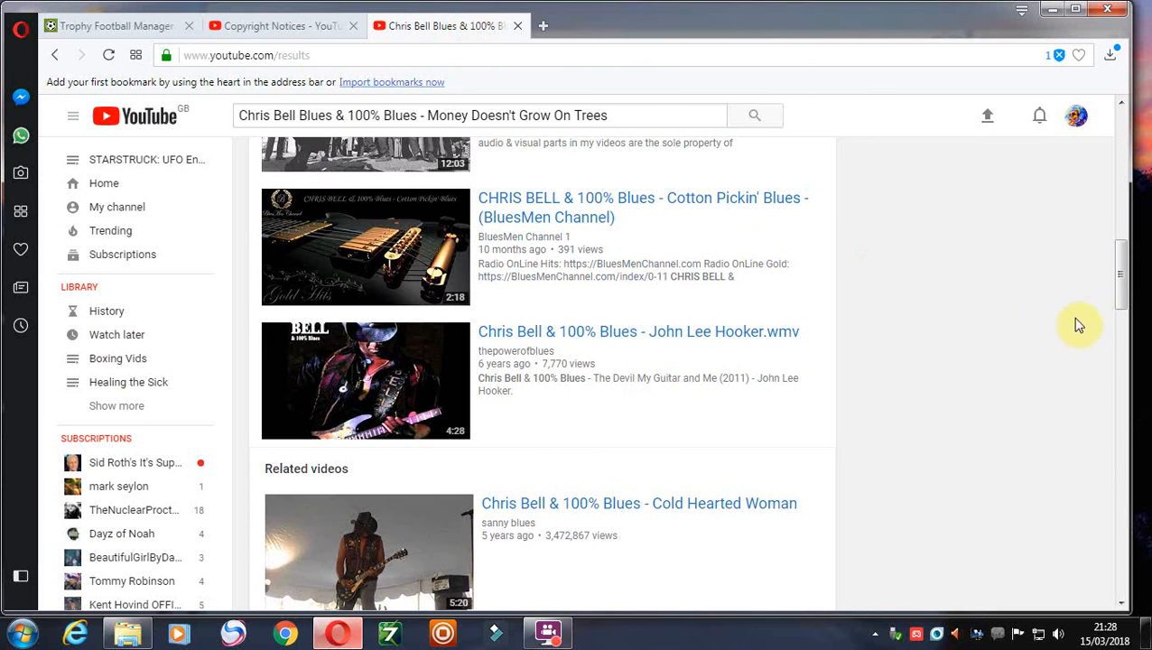
{"action": "scroll", "scroll_direction": "down", "scroll_amount": 3}
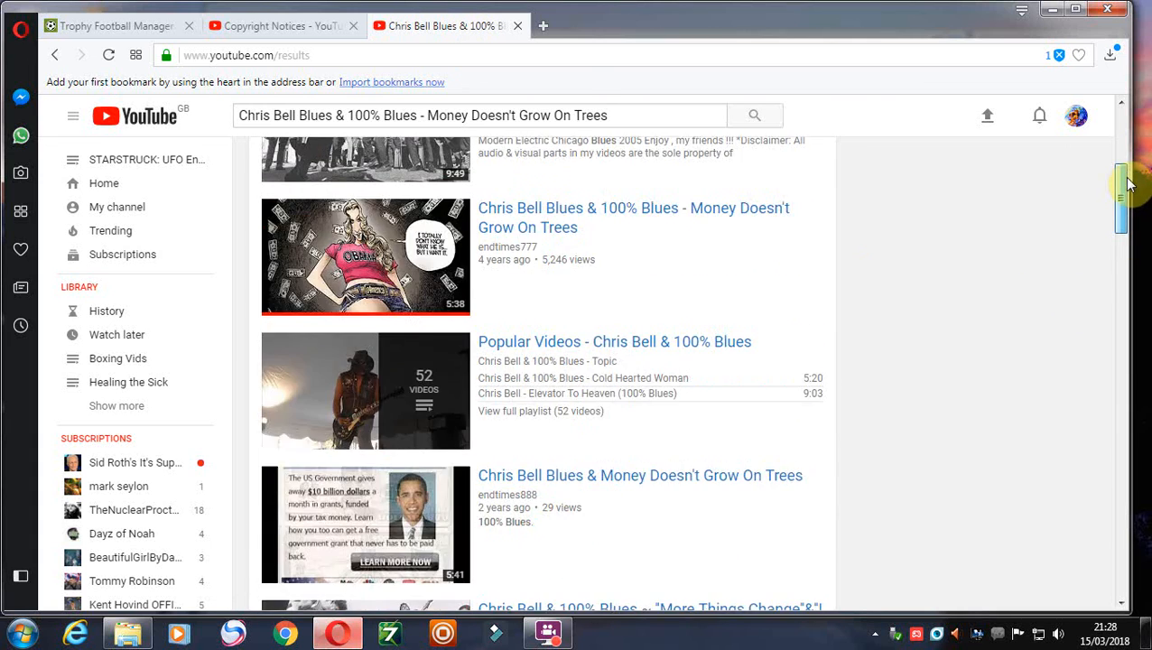
{"action": "scroll", "scroll_direction": "up", "scroll_amount": 3}
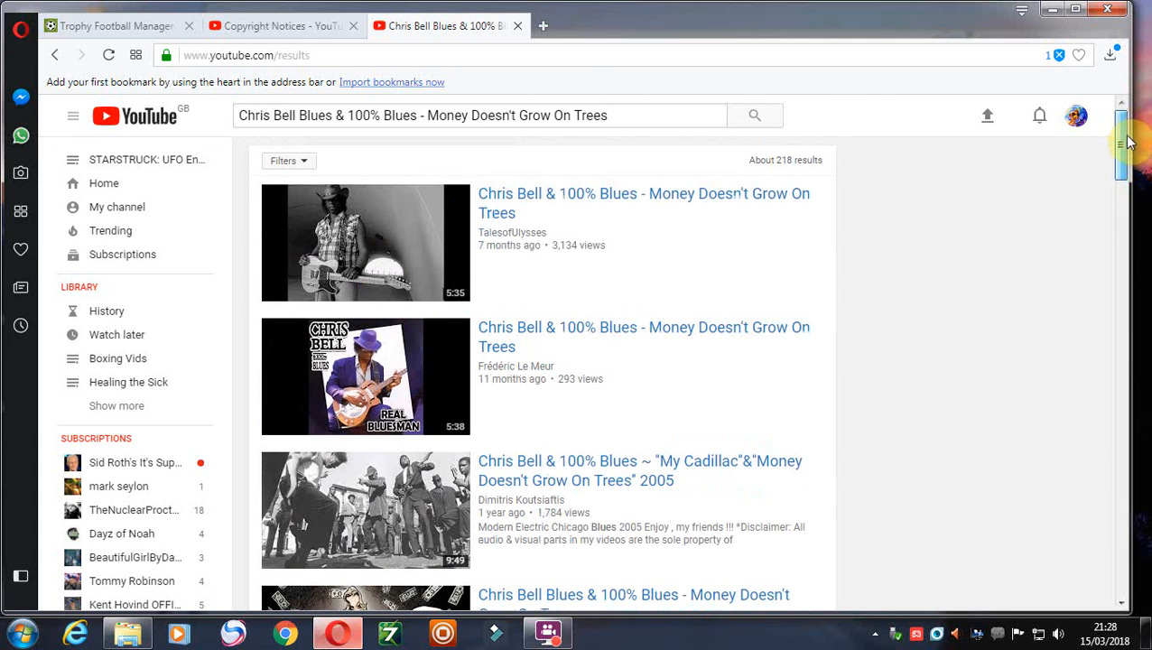
{"action": "scroll", "scroll_direction": "down", "scroll_amount": 3}
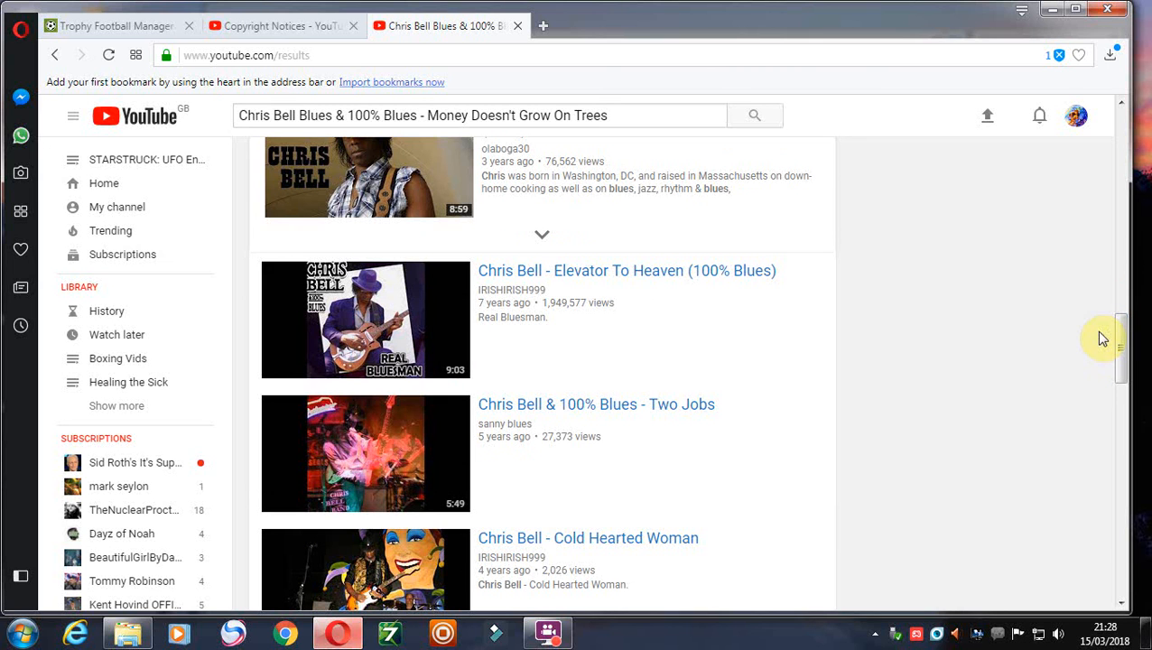
{"action": "scroll", "scroll_direction": "down", "scroll_amount": 3}
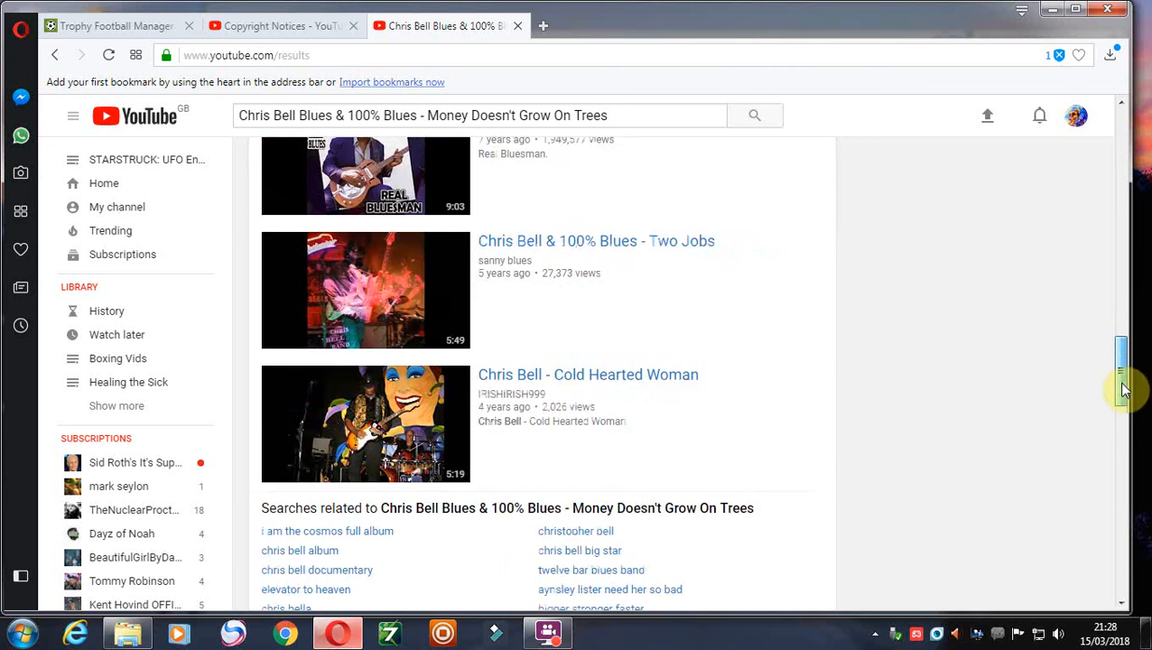
{"action": "scroll", "scroll_direction": "down", "scroll_amount": 3}
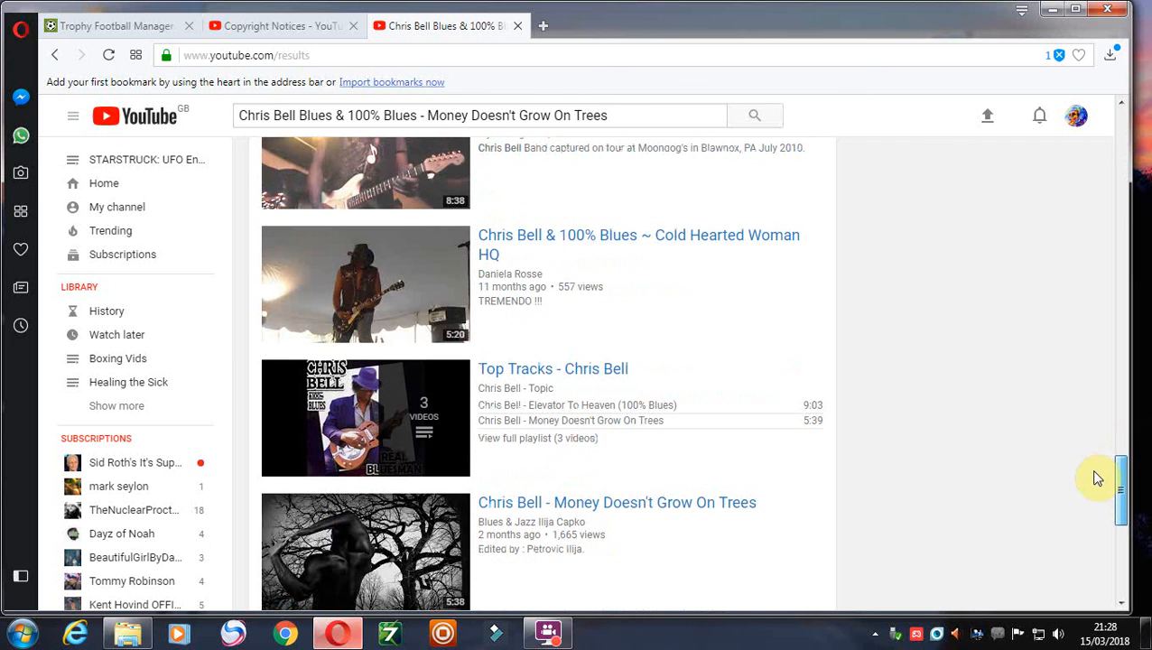
{"action": "scroll", "scroll_direction": "up", "scroll_amount": 3}
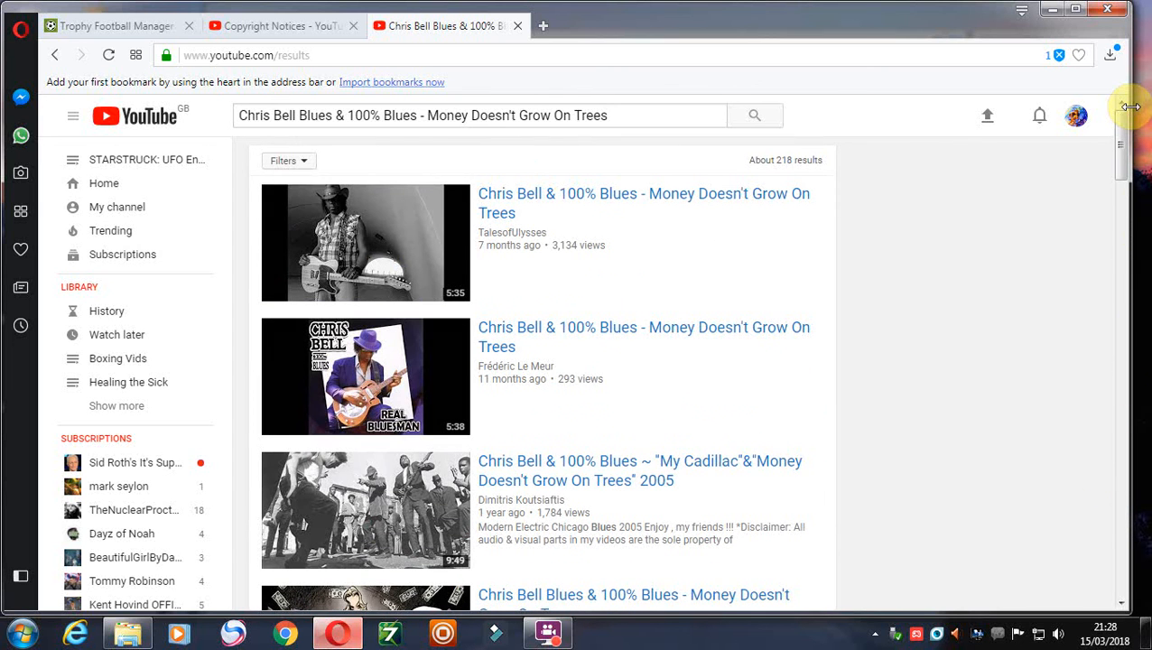
{"action": "left_click", "coordinate": [278, 25]}
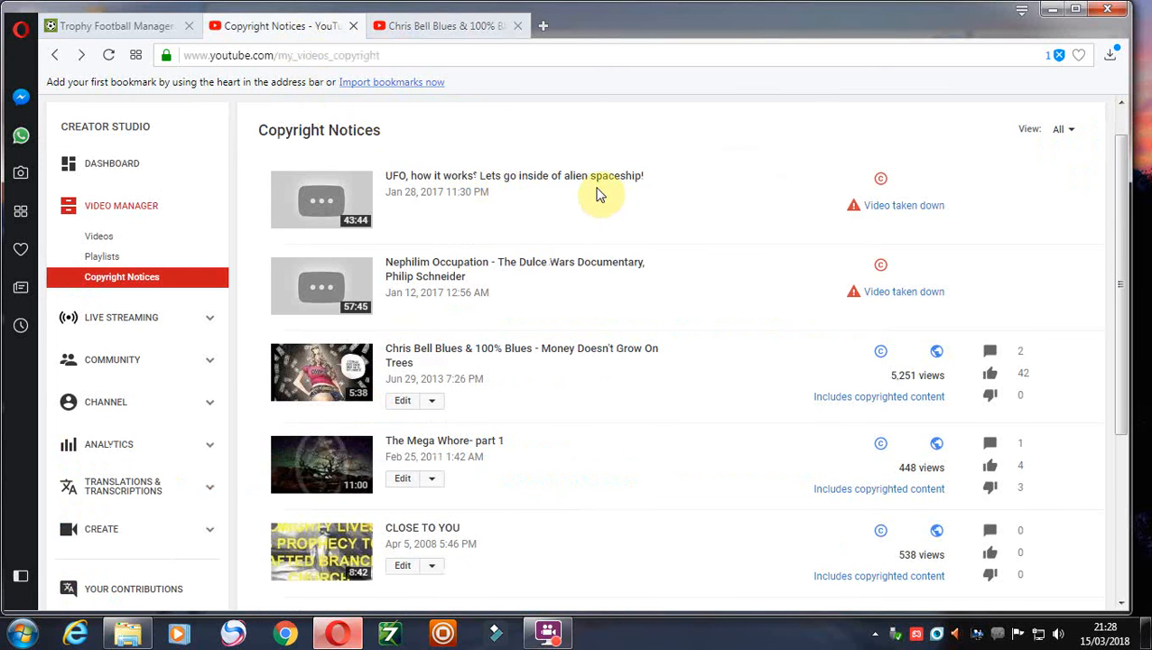
{"action": "mouse_move", "coordinate": [677, 144]}
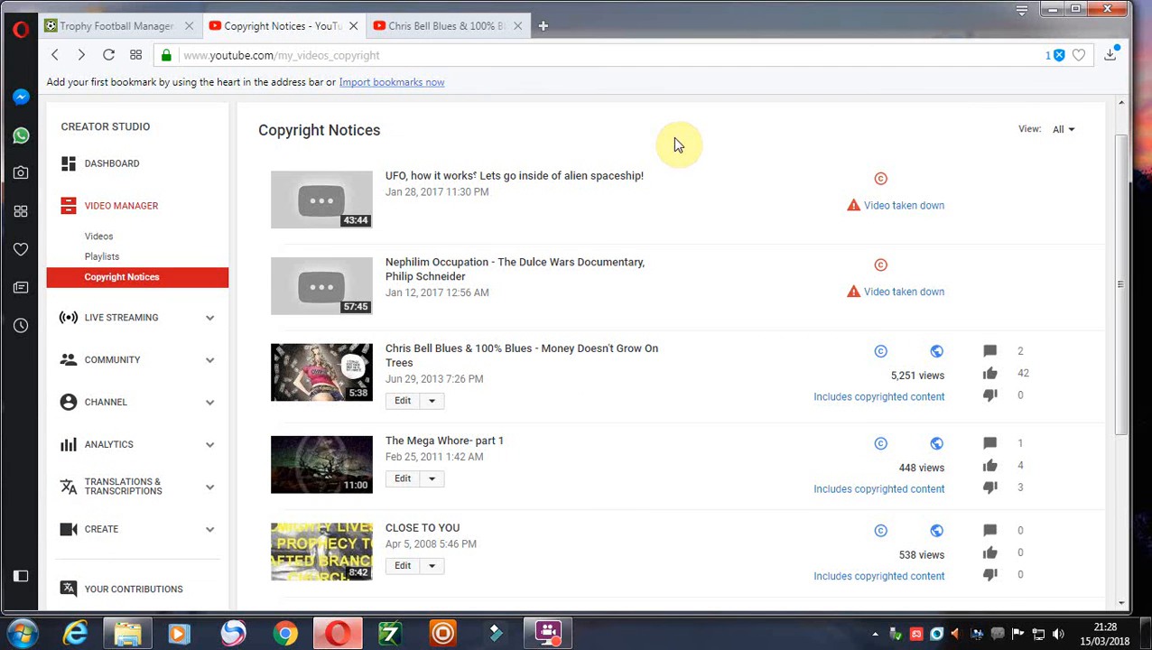